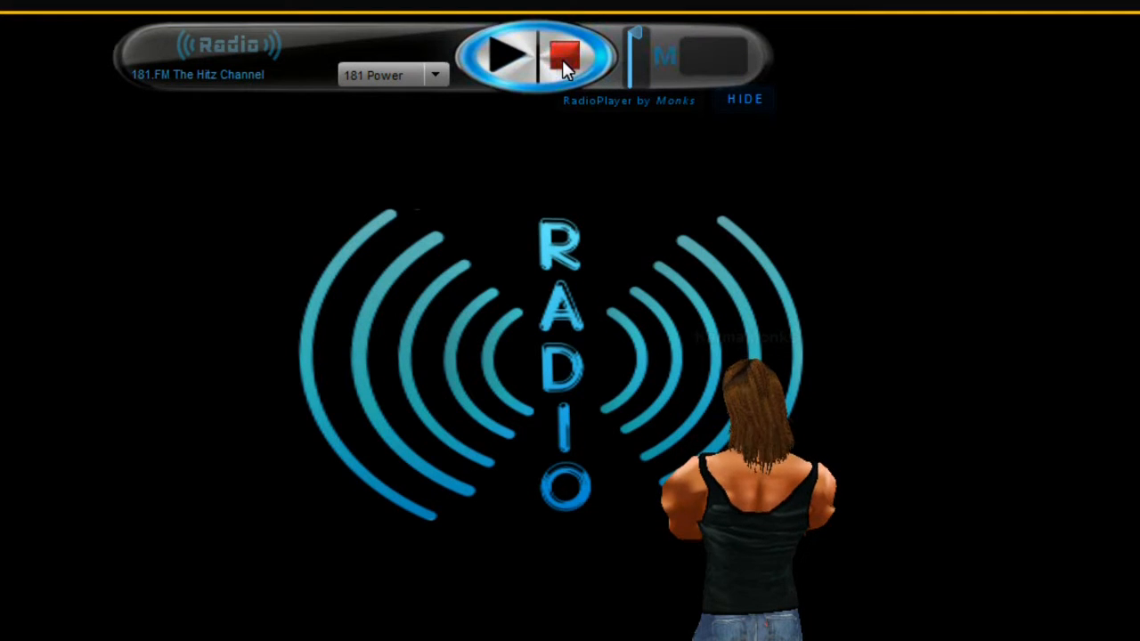
- Stop the station currently playing on the in-world RadioPlayer
left_click(563, 55)
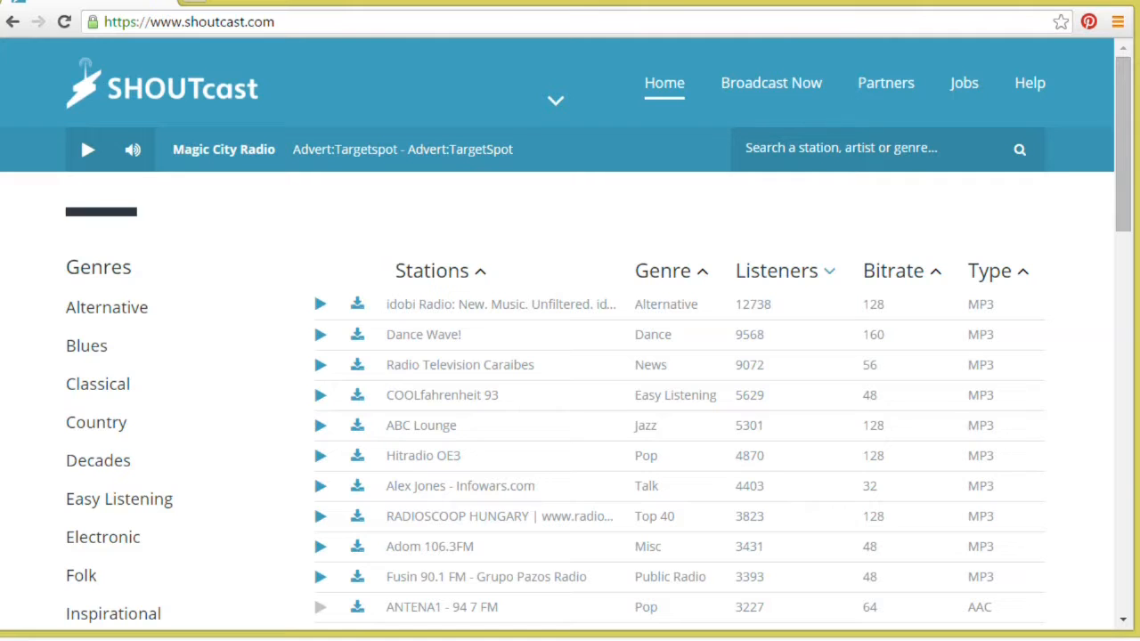
mouse_move(292, 34)
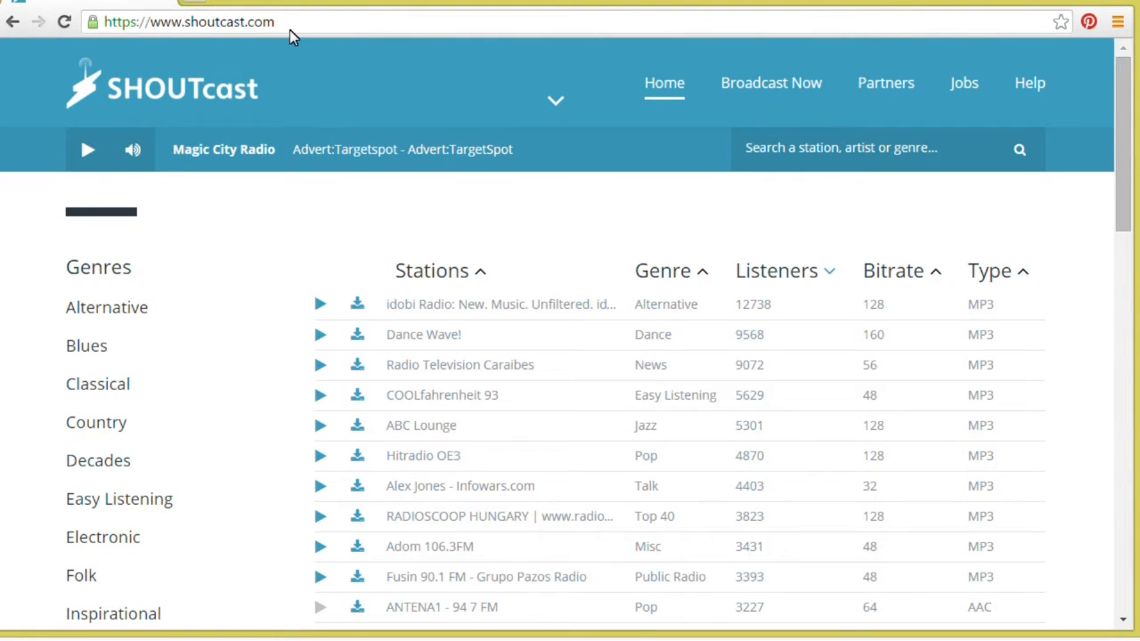
- Browse the genre list to Pop, then expand Decades into its era sub-genres
left_click(187, 22)
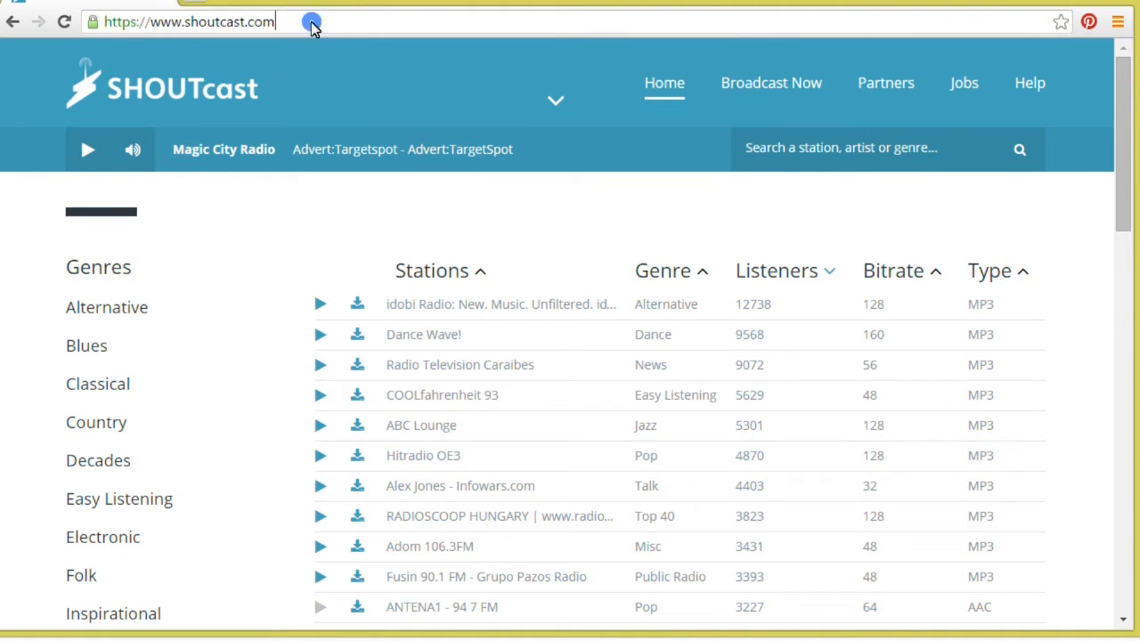
mouse_move(436, 301)
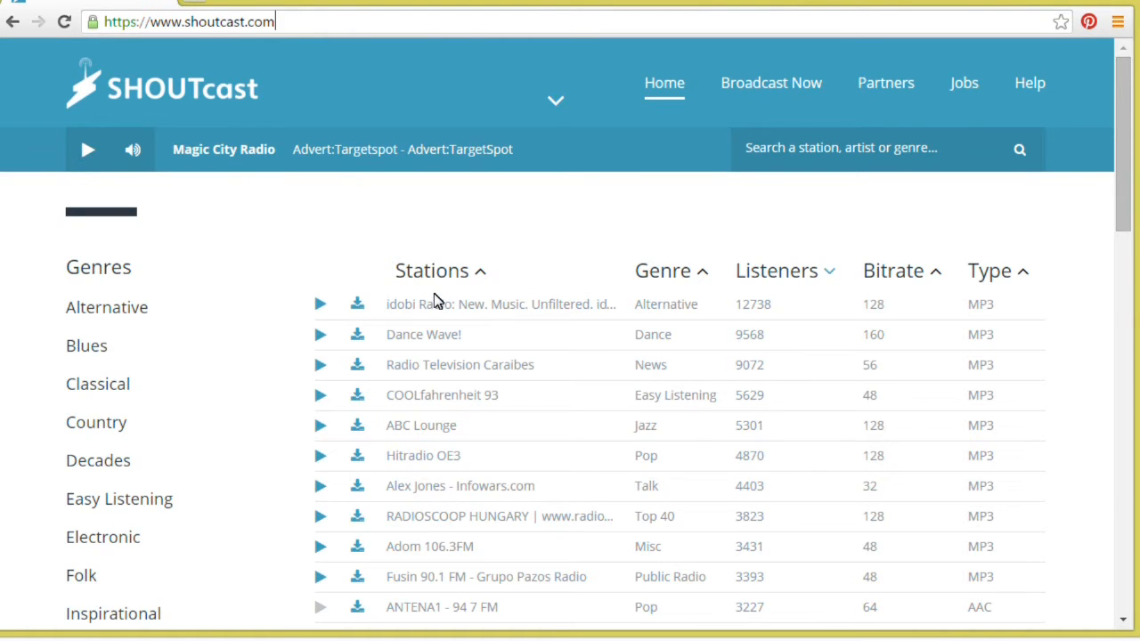
scroll("down", 3)
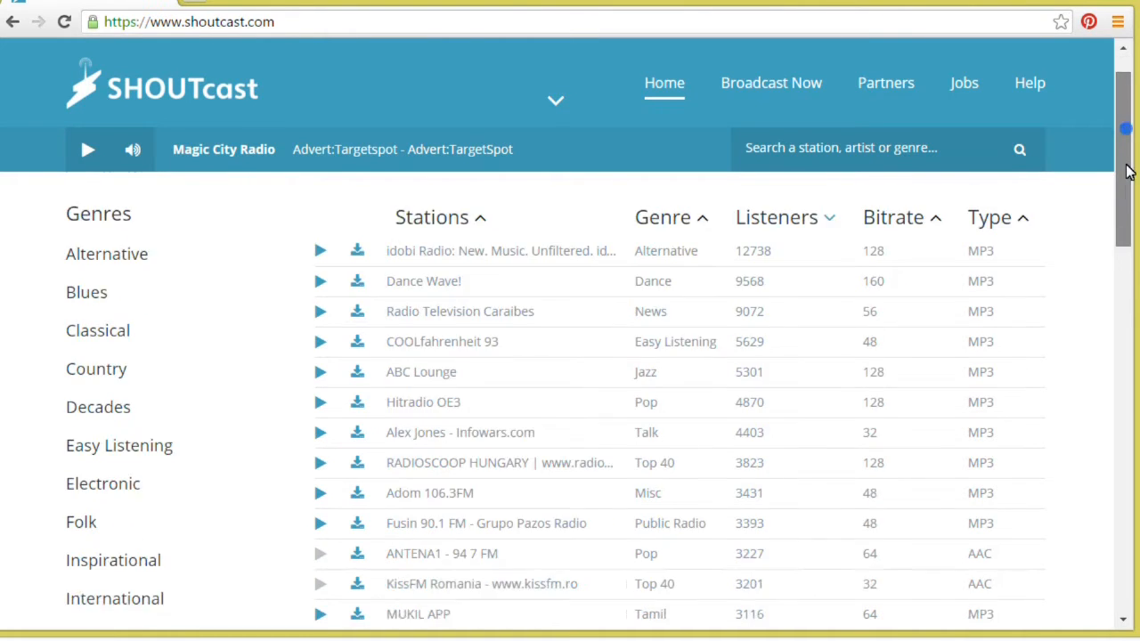
scroll("down", 3)
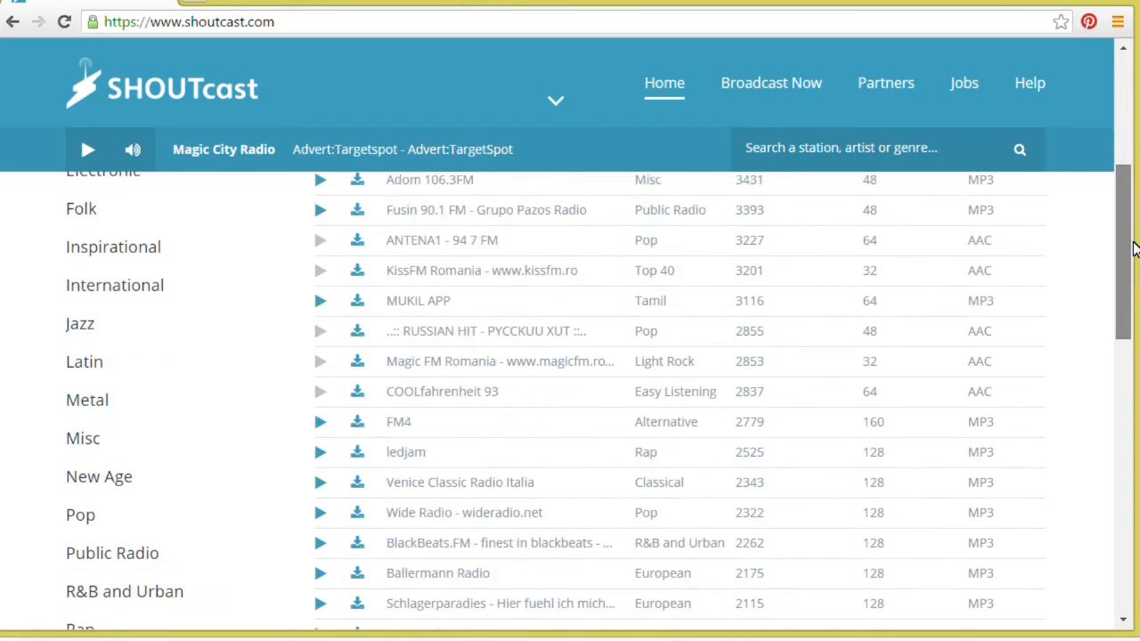
scroll("down", 3)
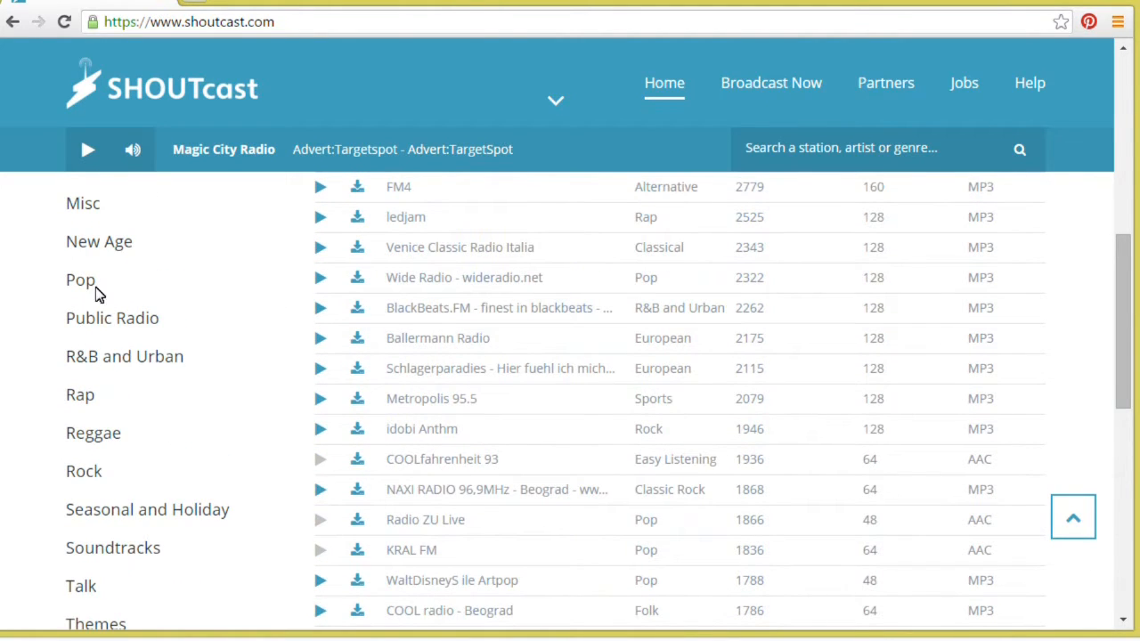
left_click(78, 278)
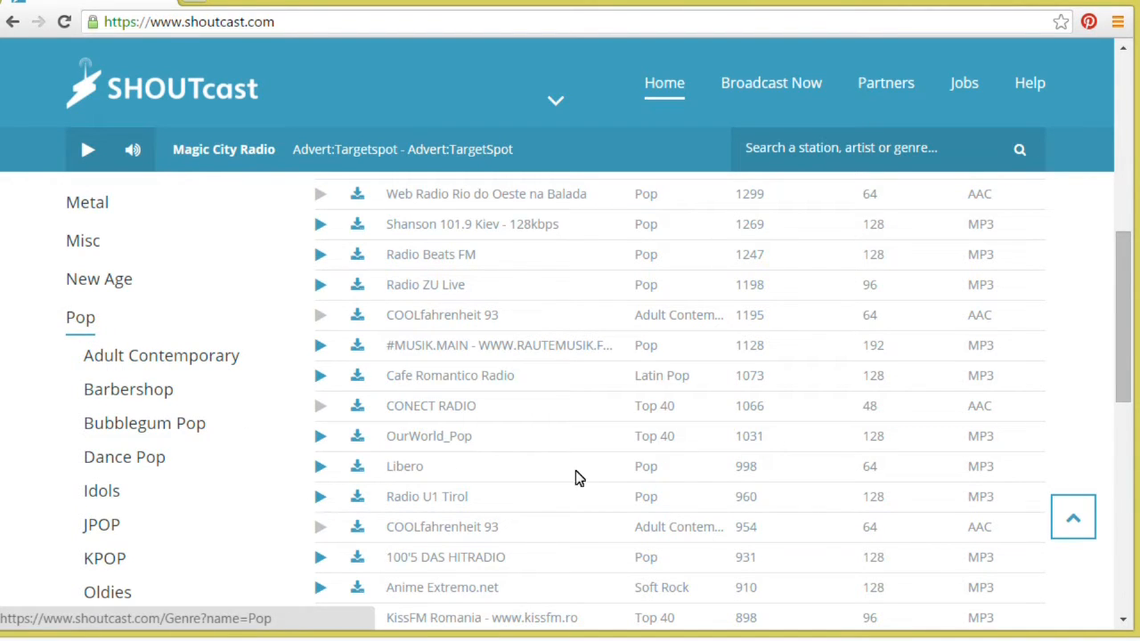
scroll("down", 3)
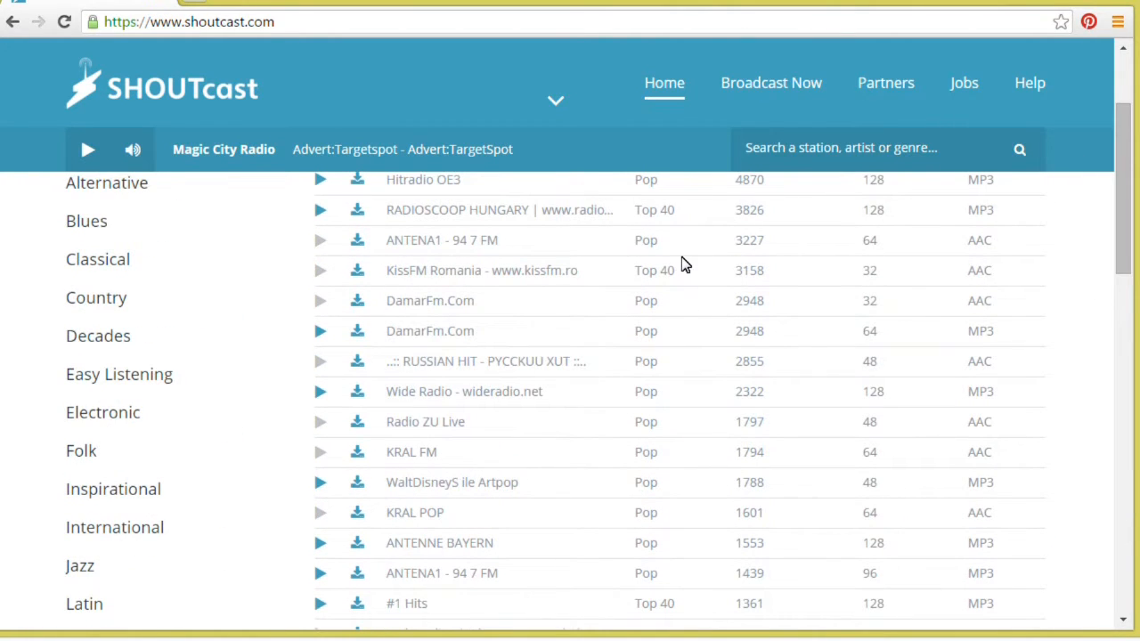
left_click(105, 335)
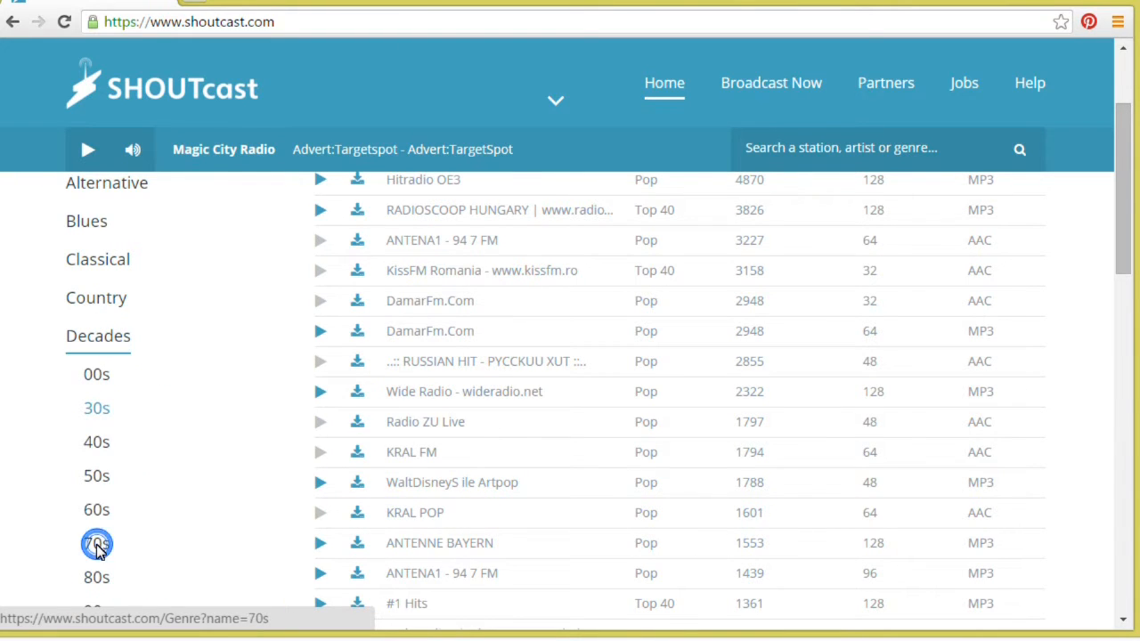
- List the 70s stations sorted with the most listeners first
left_click(93, 545)
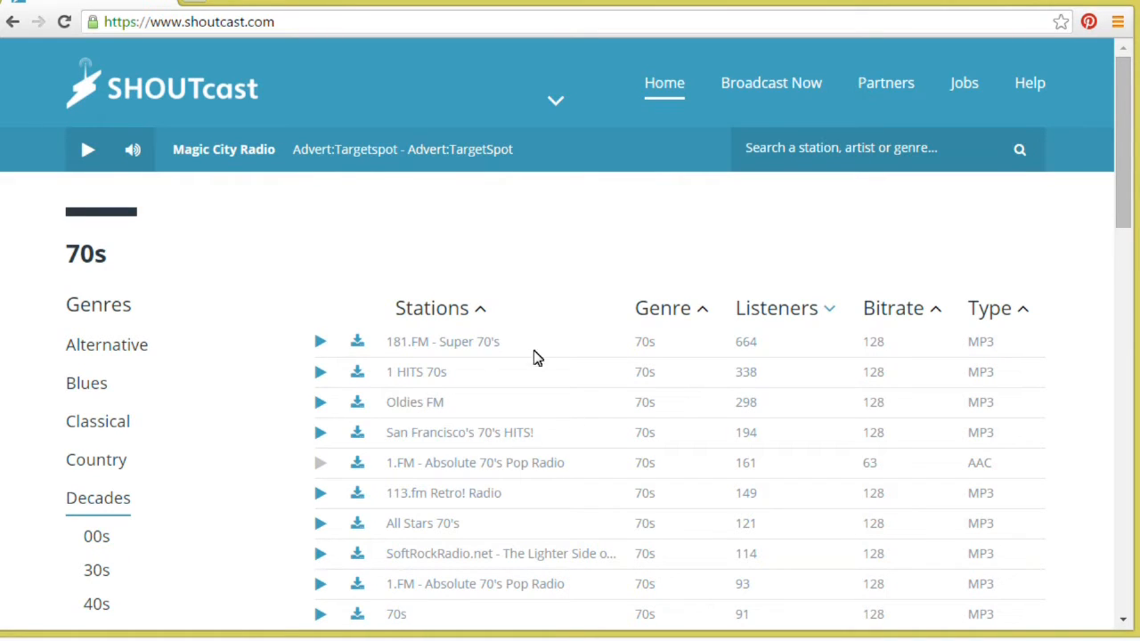
mouse_move(805, 324)
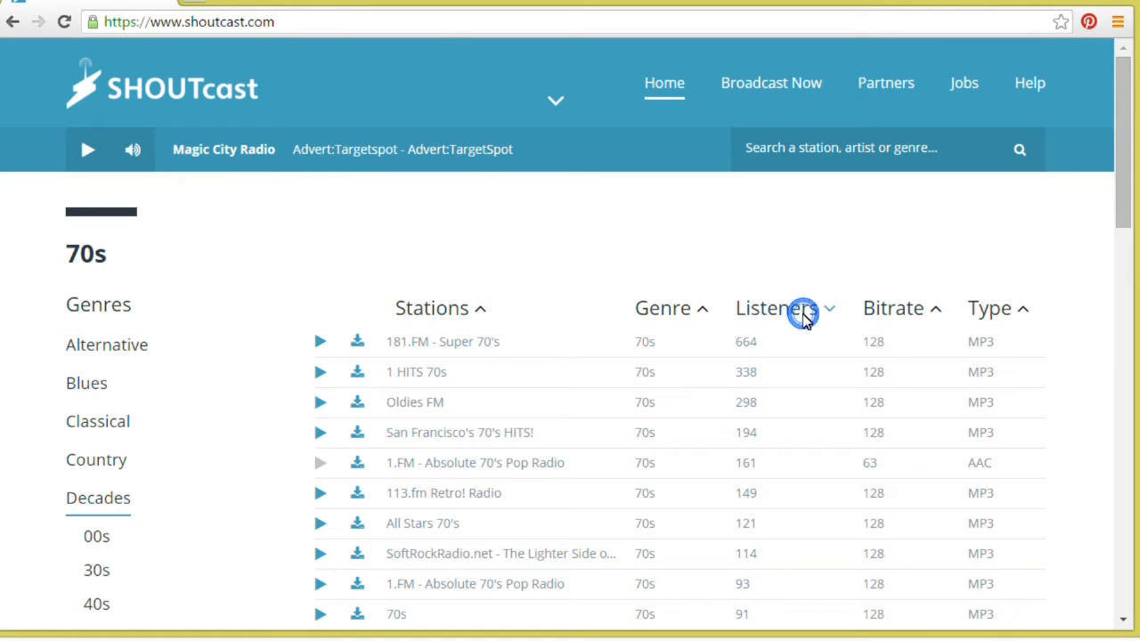
left_click(802, 314)
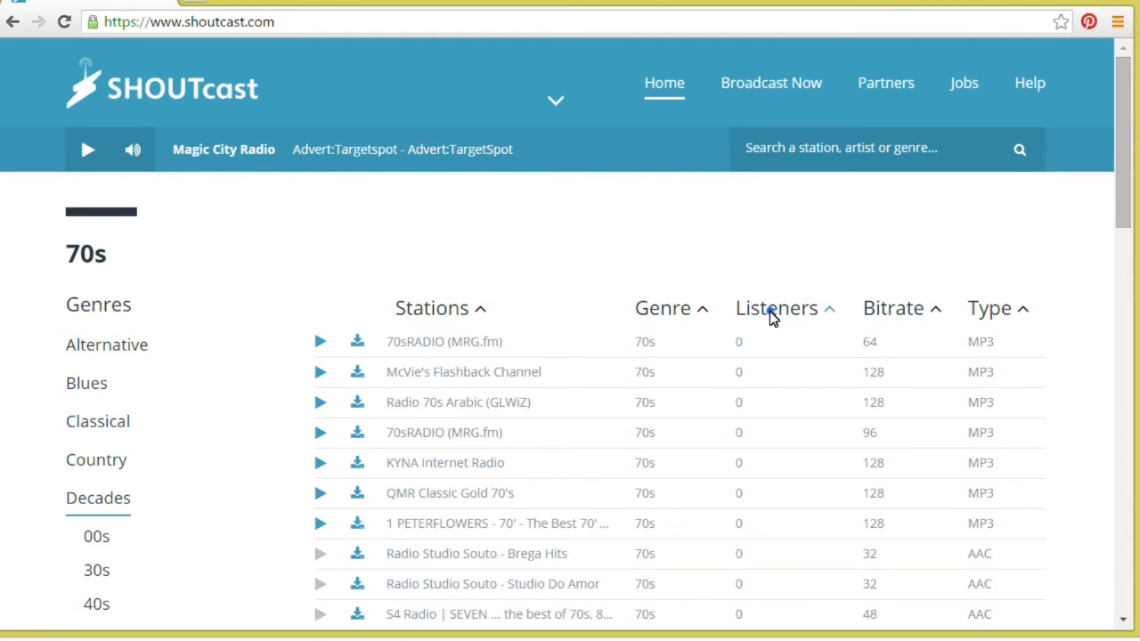
left_click(776, 306)
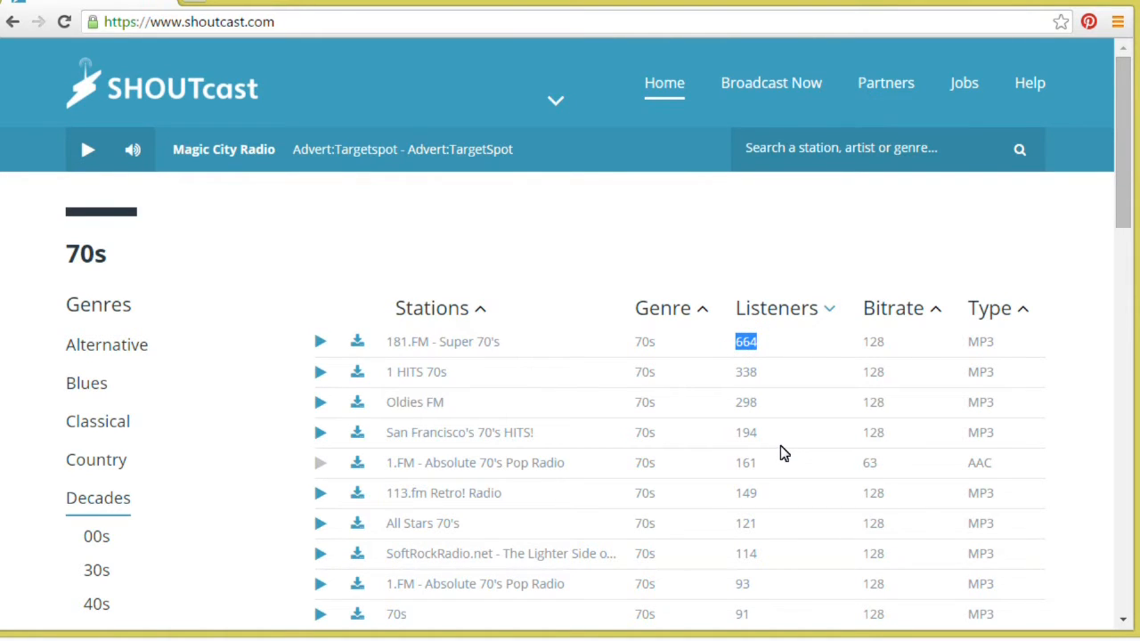
mouse_move(786, 451)
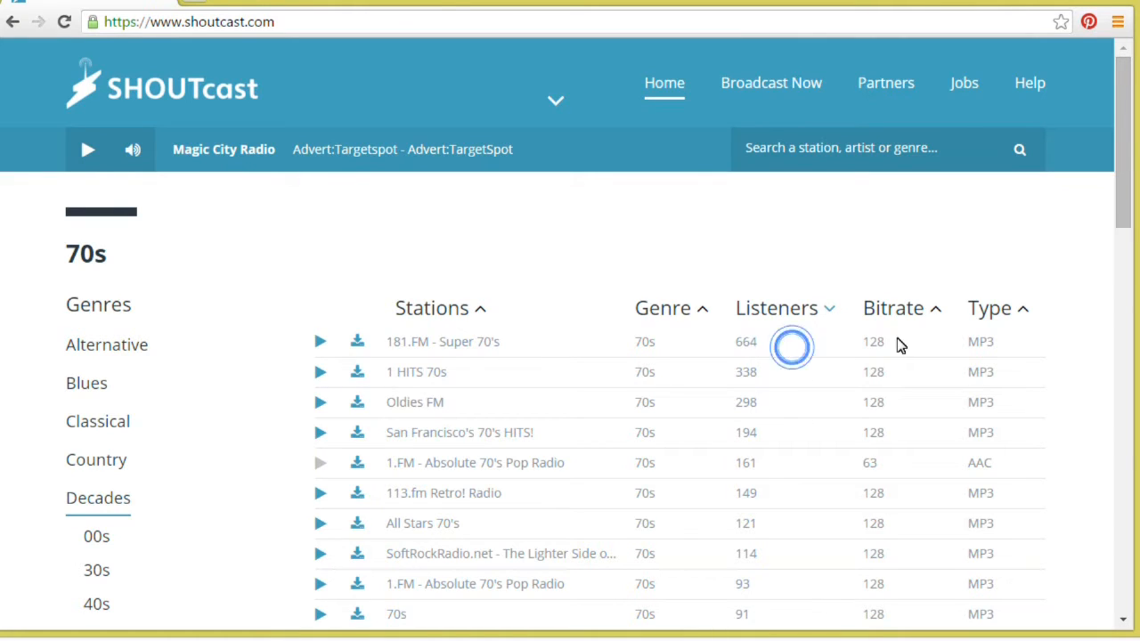
double_click(980, 342)
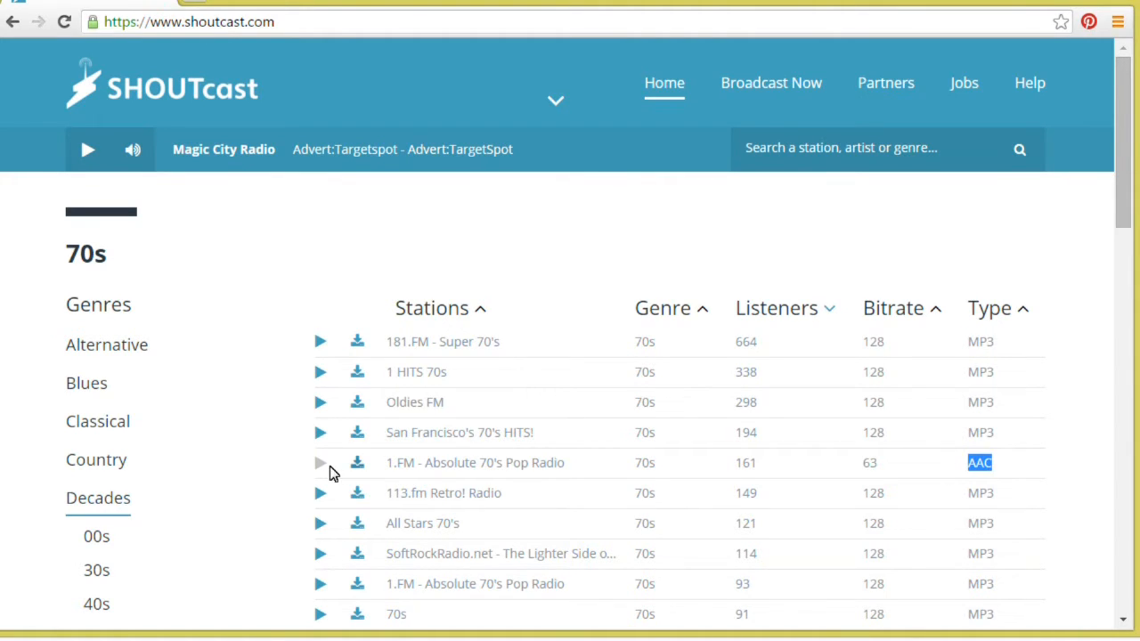
- Try playing the AAC 1.FM 70's station, then start 181.FM - Super 70's
left_click(320, 463)
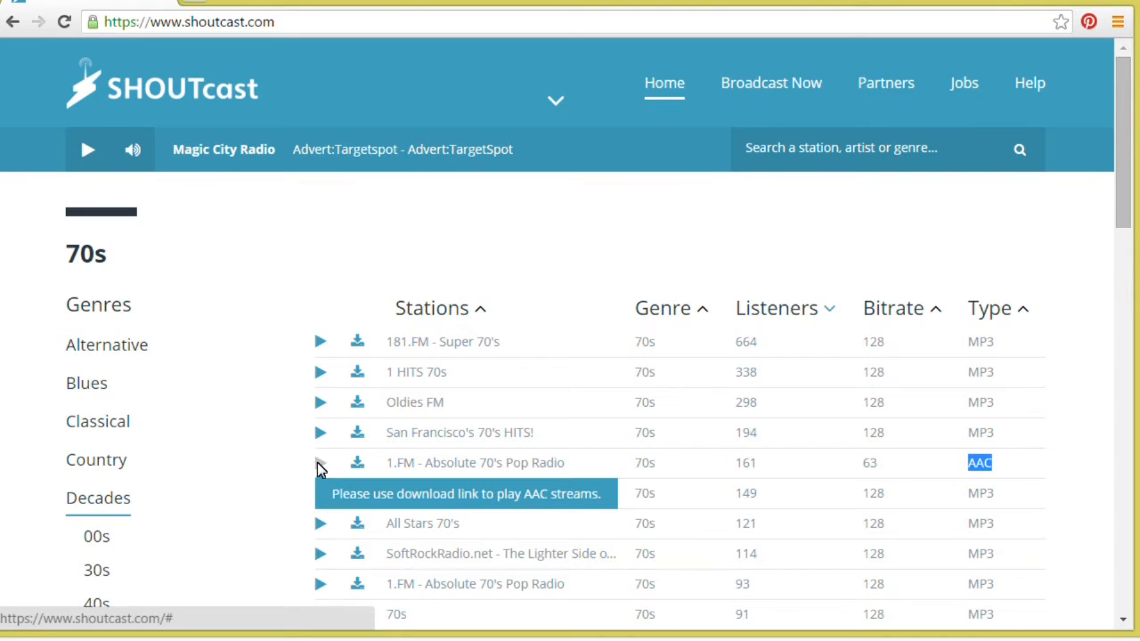
mouse_move(324, 470)
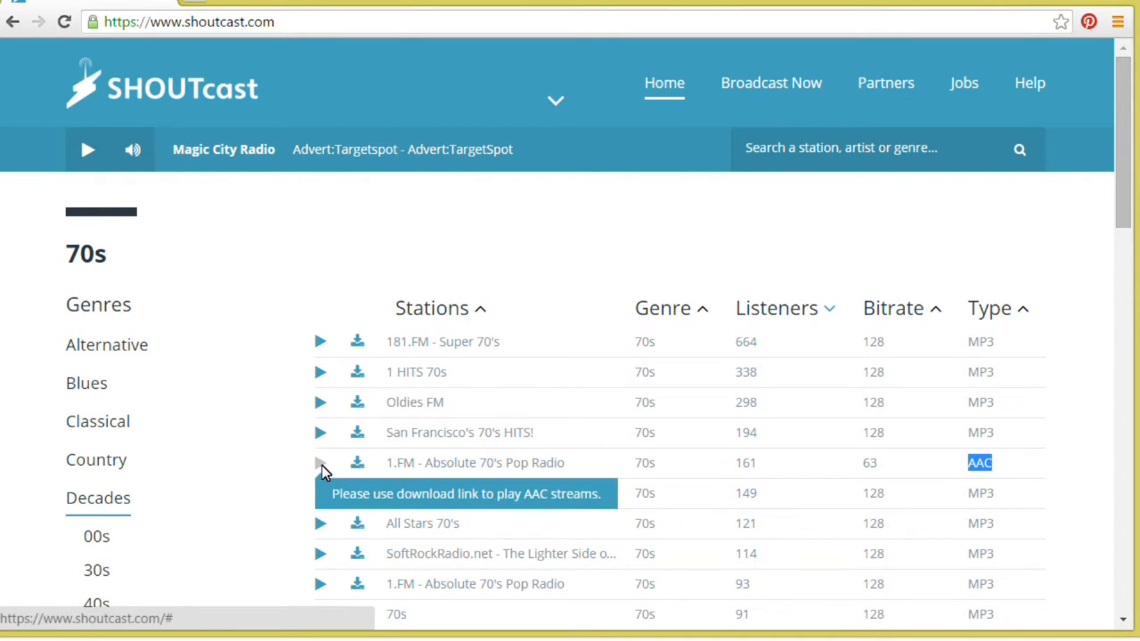
mouse_move(1000, 353)
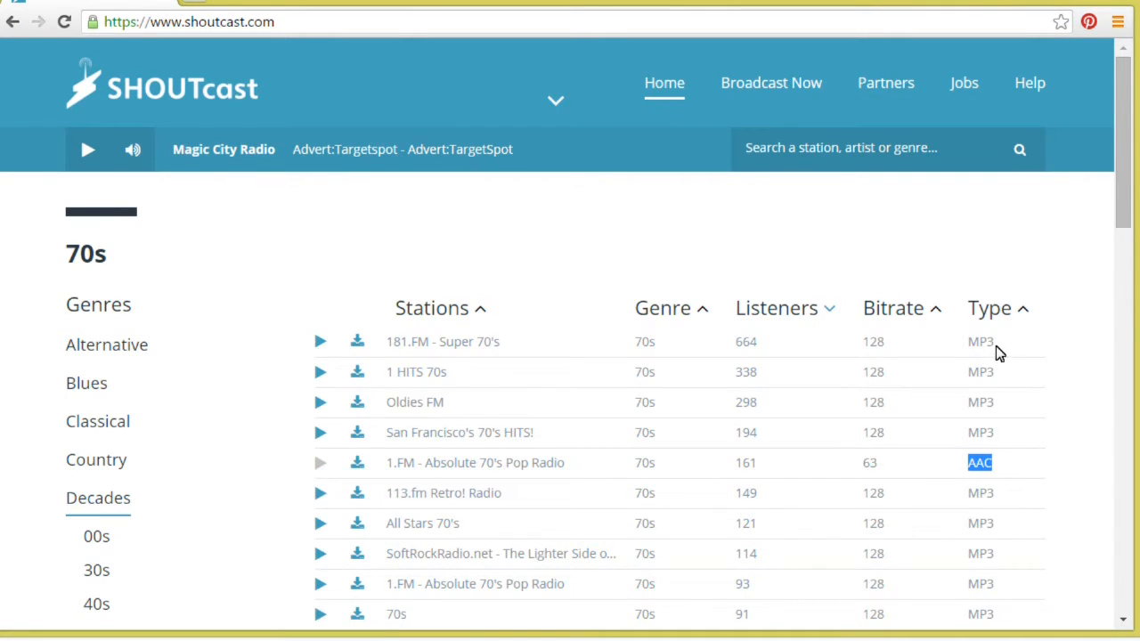
mouse_move(422, 340)
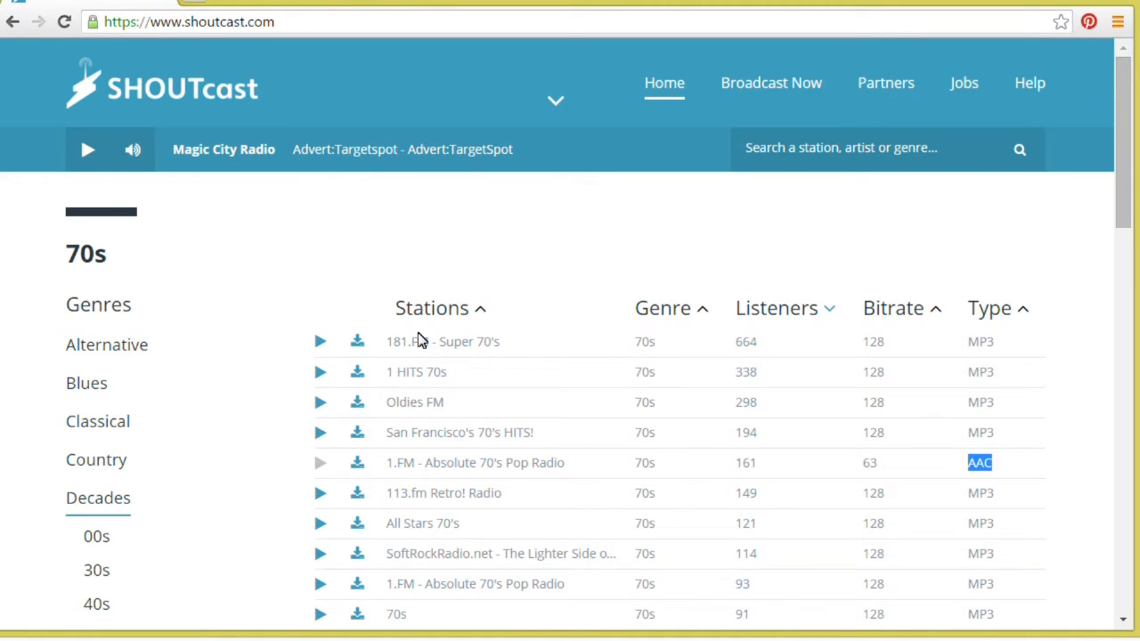
mouse_move(319, 346)
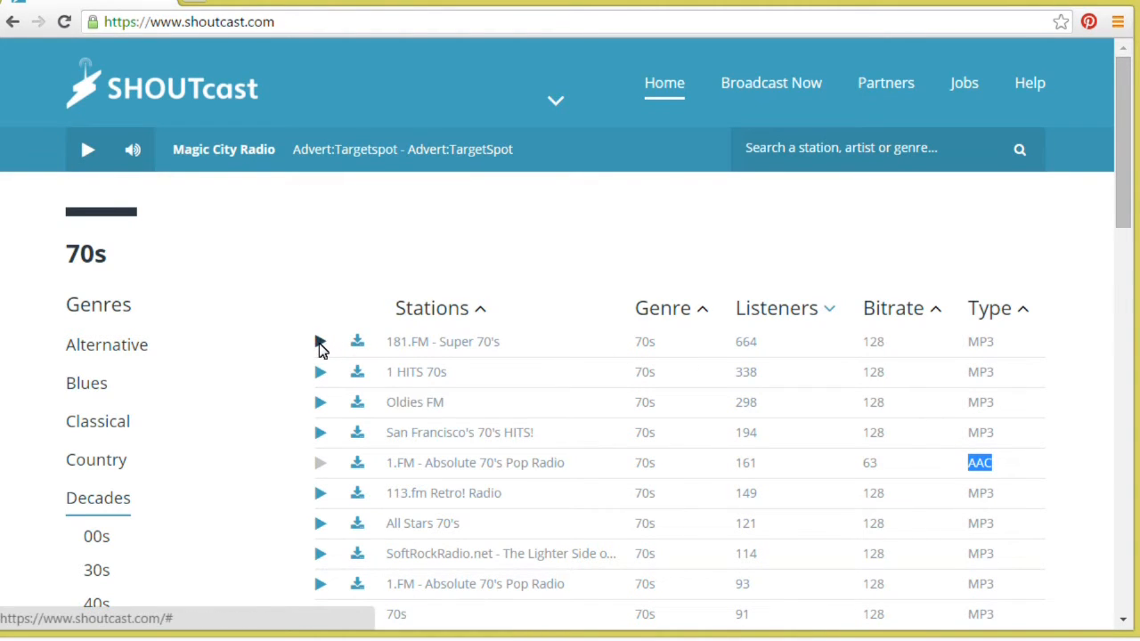
left_click(319, 342)
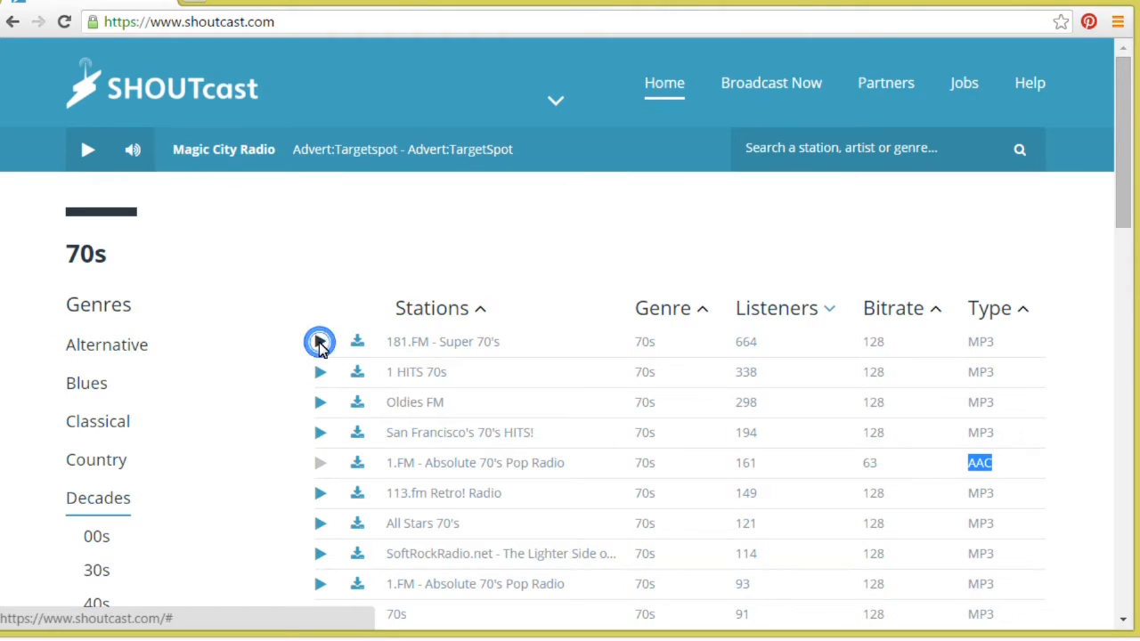
- Download 181.FM - Super 70's as a Winamp playlist (tunein-station.pls)
left_click(321, 342)
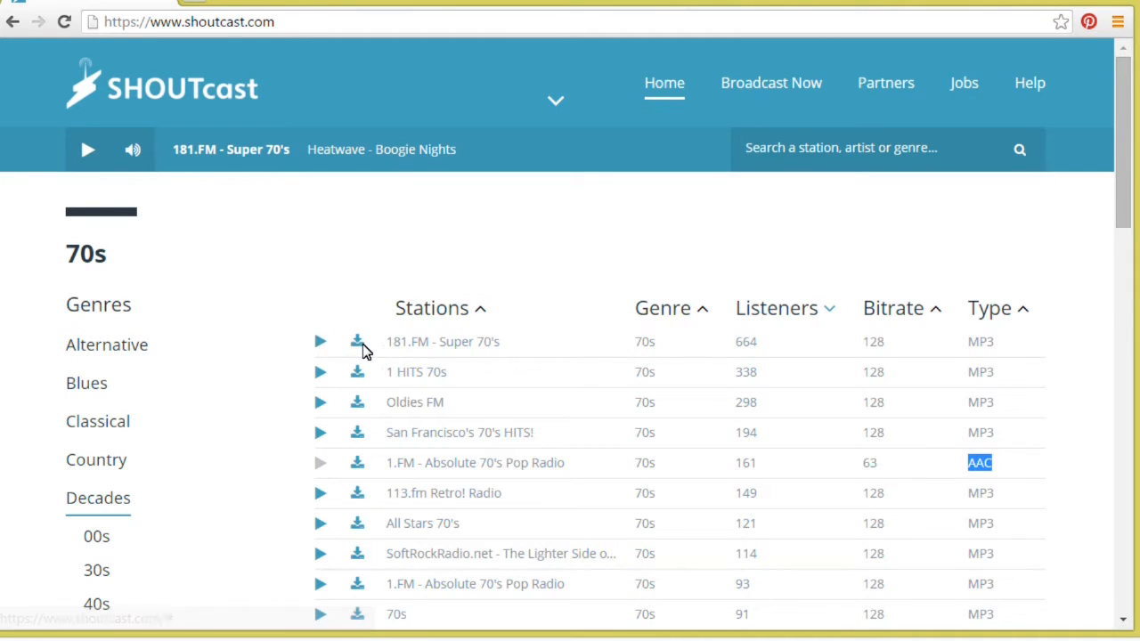
mouse_move(358, 342)
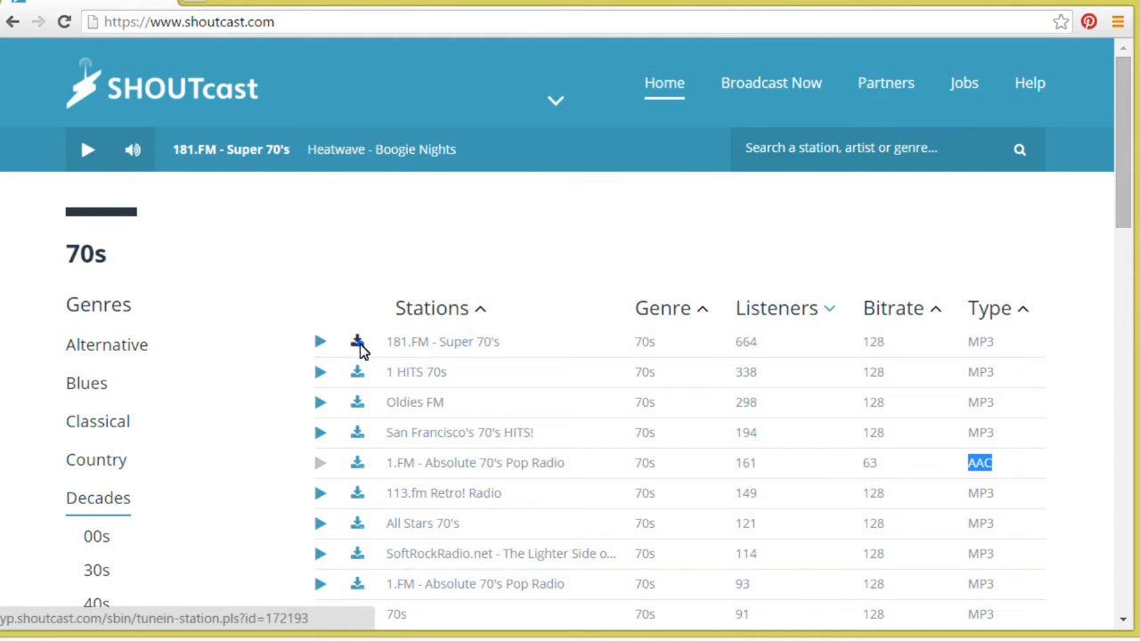
left_click(356, 342)
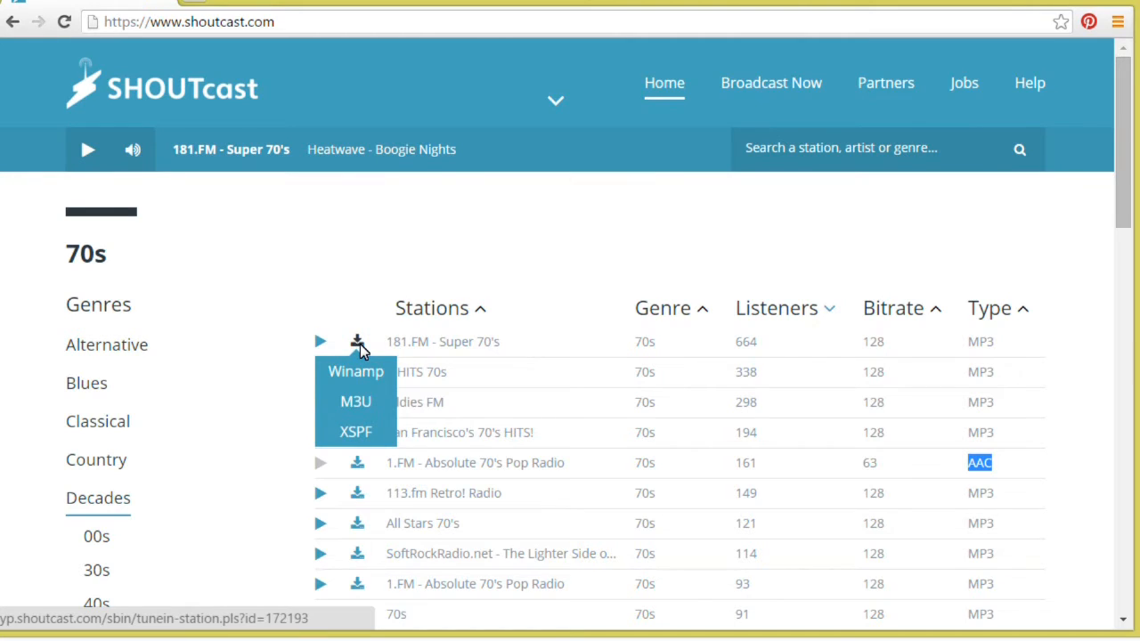
mouse_move(367, 378)
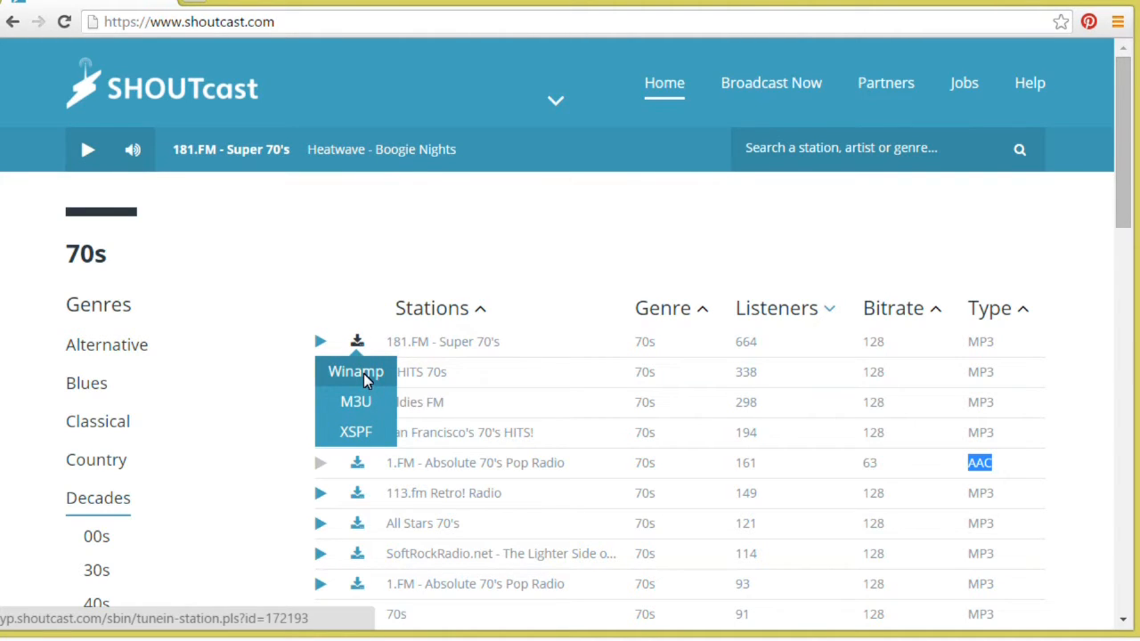
left_click(355, 372)
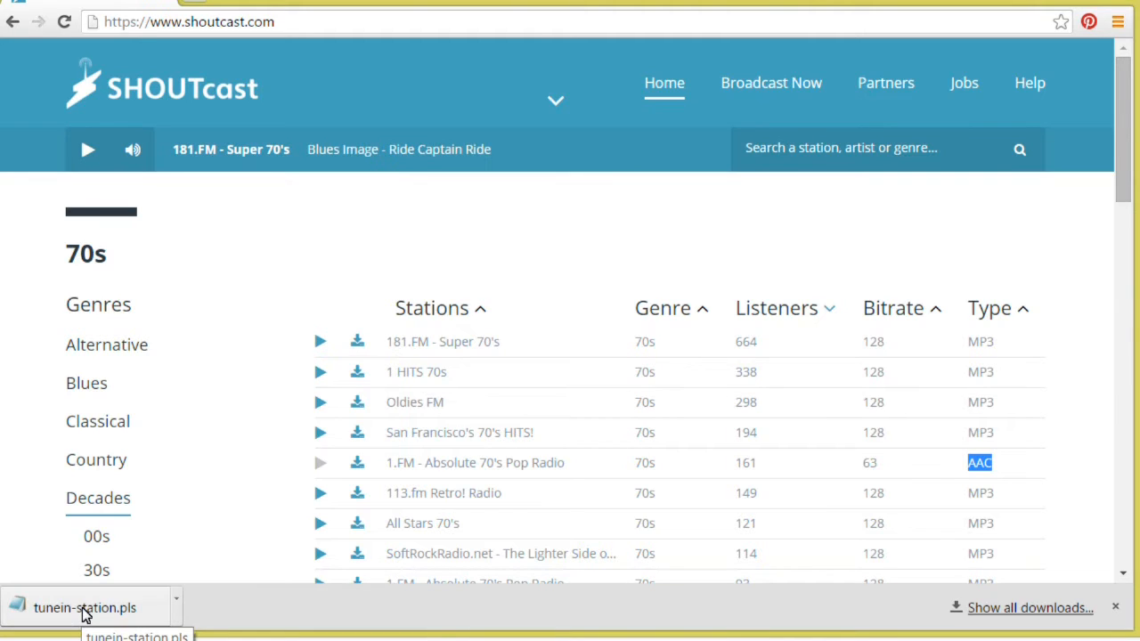
- Open the downloaded tunein-station.pls in Notepad and move its window higher
left_click(80, 605)
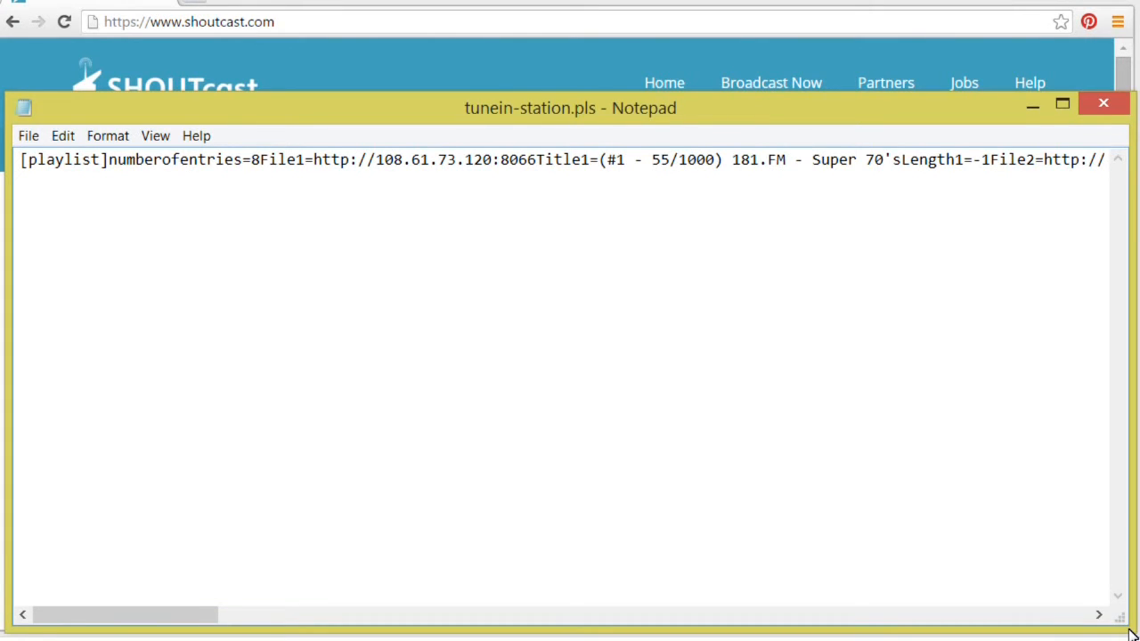
left_click_drag(570, 107, 677, 75)
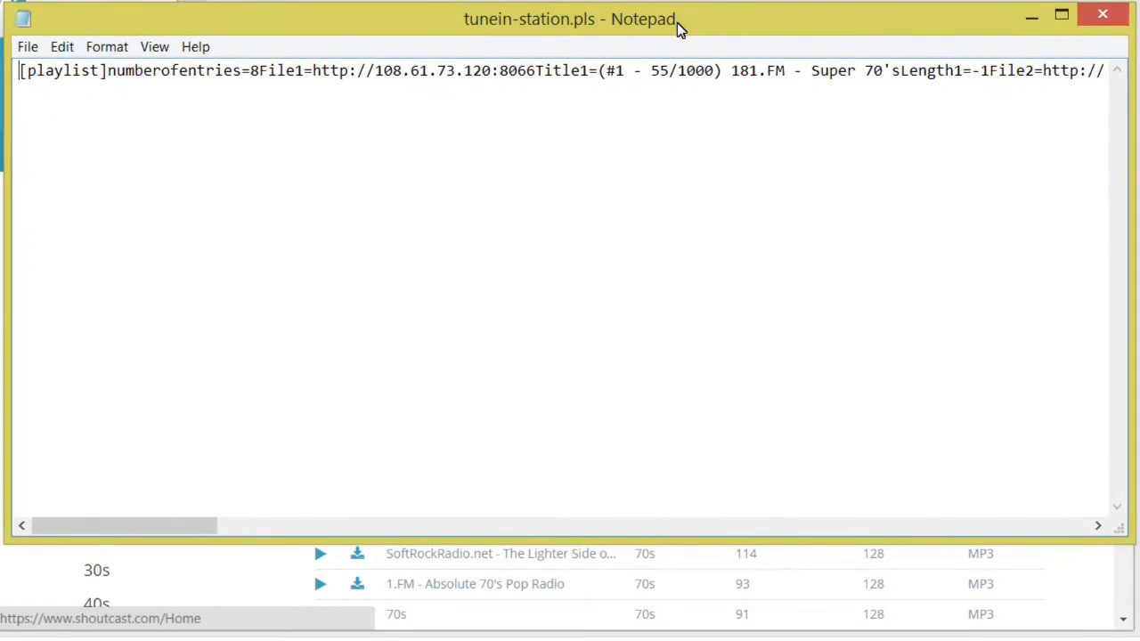
mouse_move(624, 545)
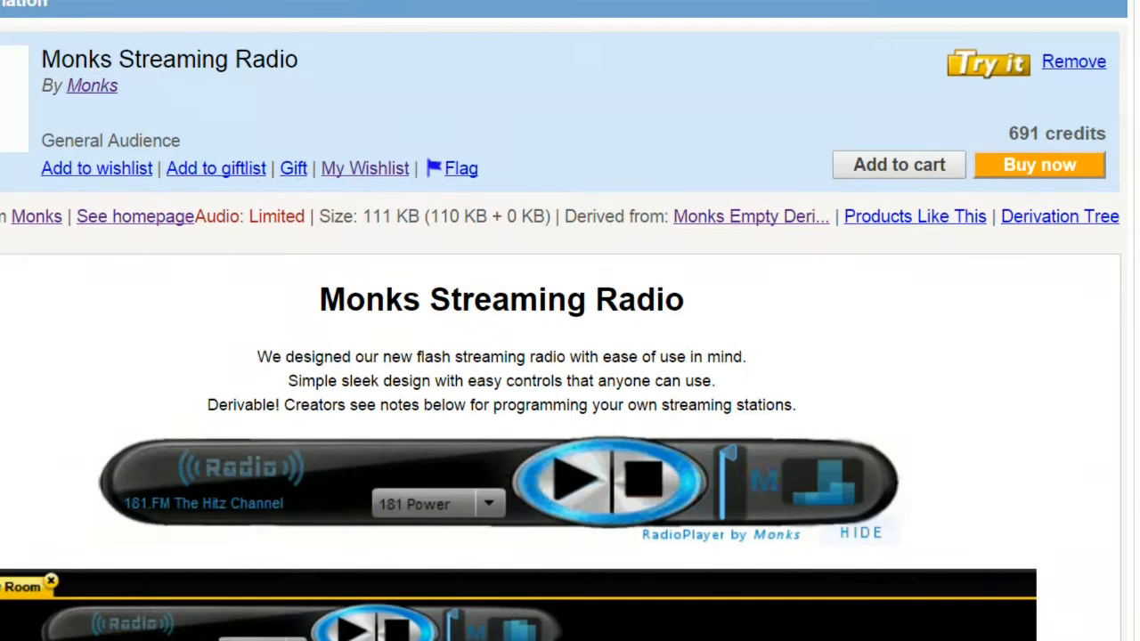
- Save the Download Sample XML File link to disk via Save link as
right_click(509, 67)
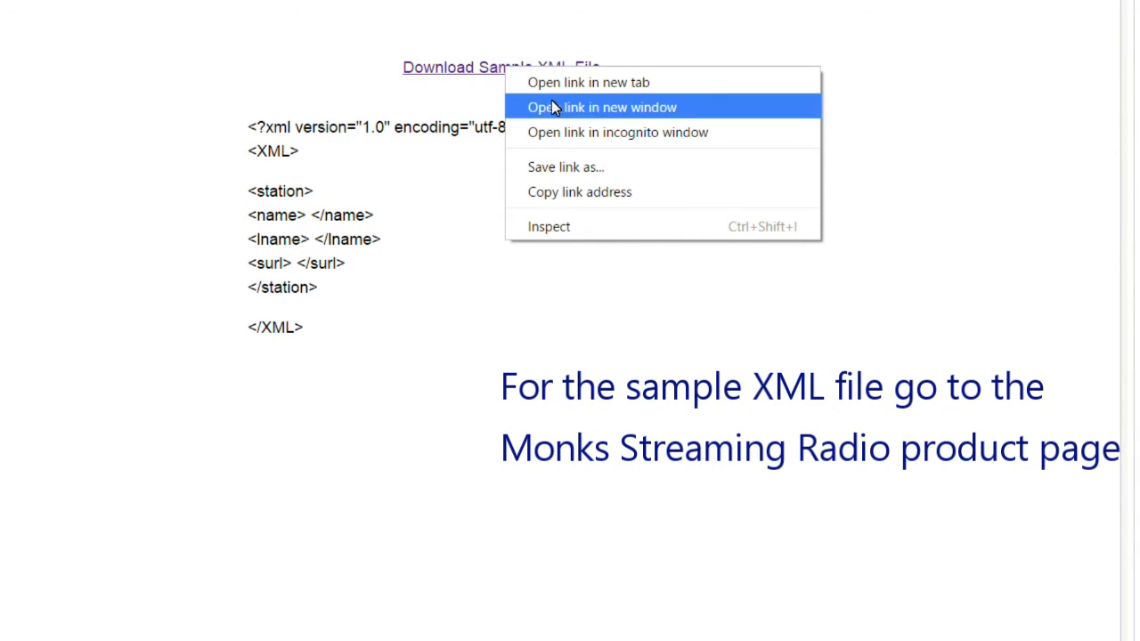
mouse_move(591, 169)
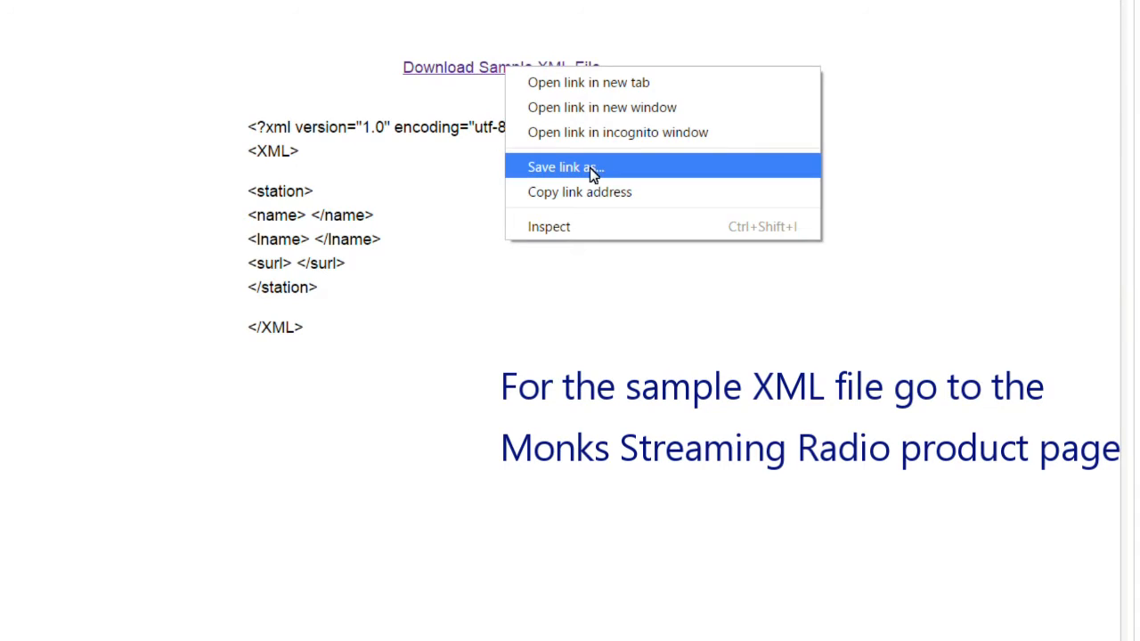
left_click(567, 168)
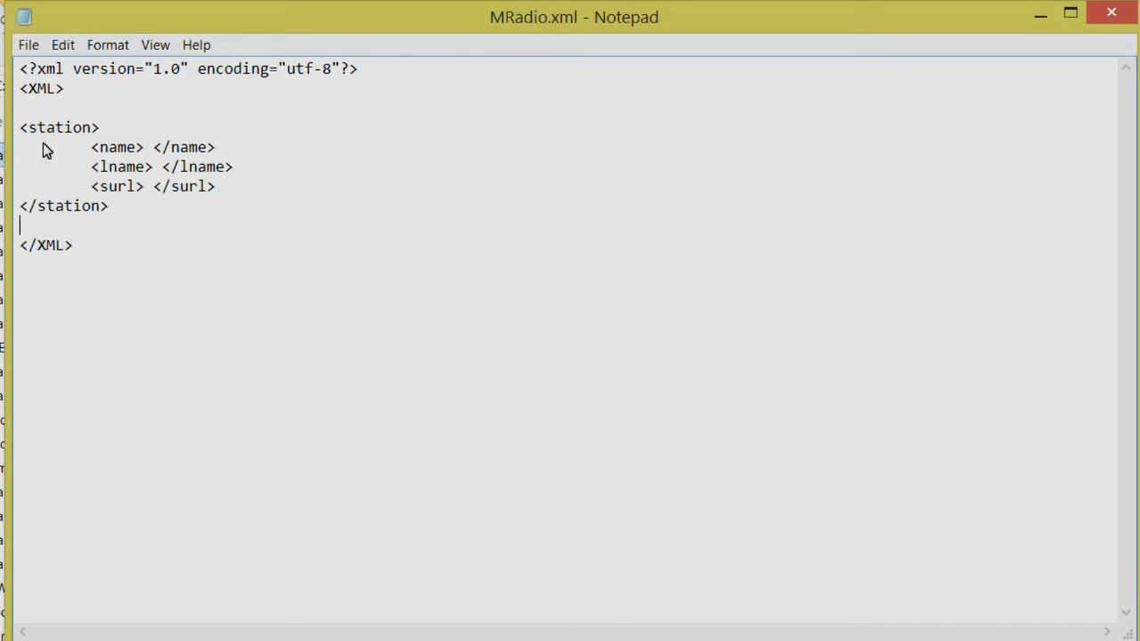
mouse_move(14, 135)
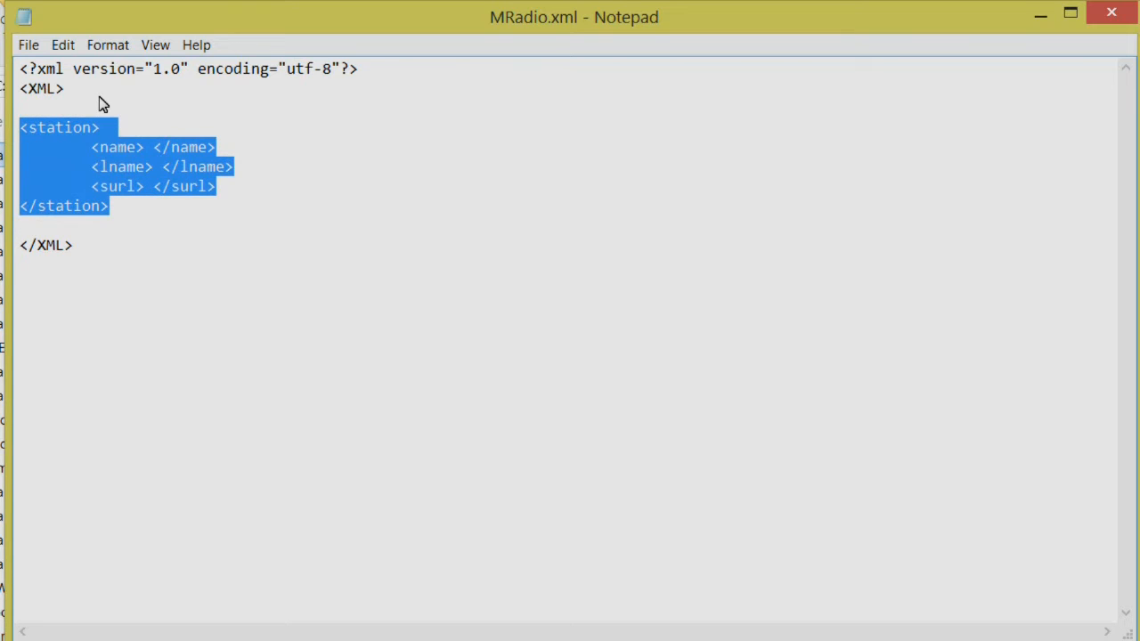
- Paste the copied <station> block twice so MRadio.xml holds three empty stations
left_click(62, 45)
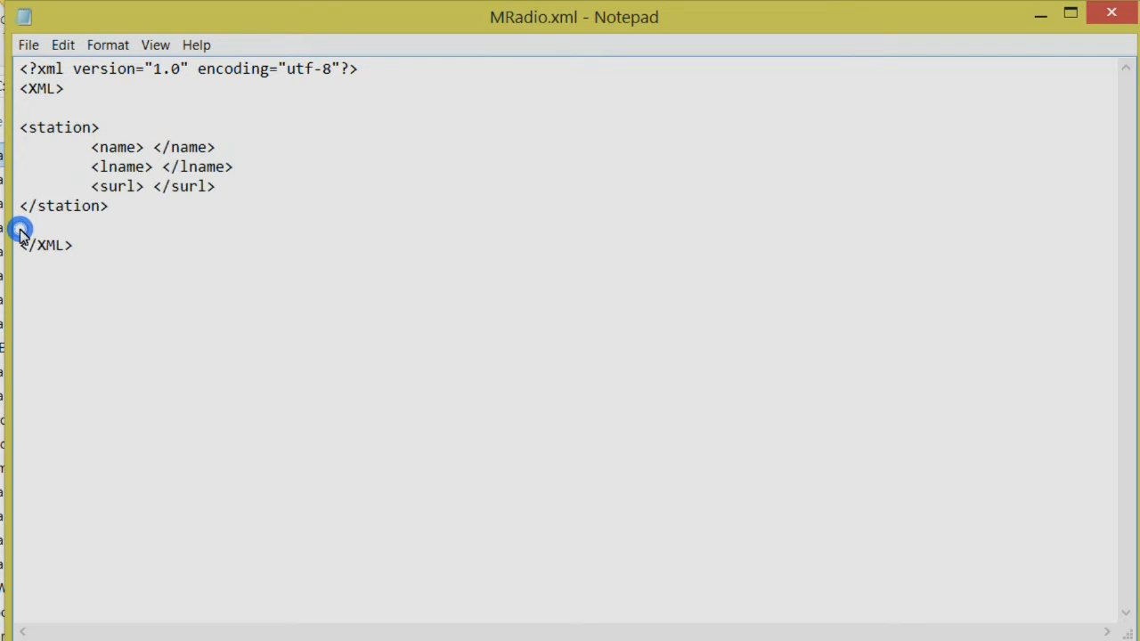
left_click(60, 45)
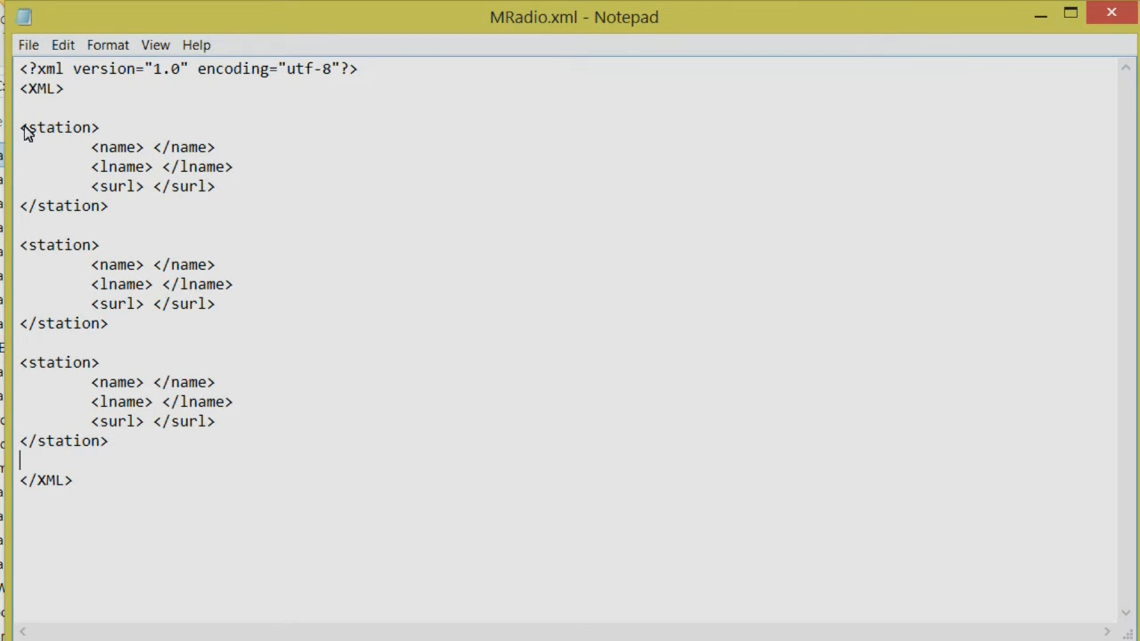
left_click_drag(18, 246, 116, 441)
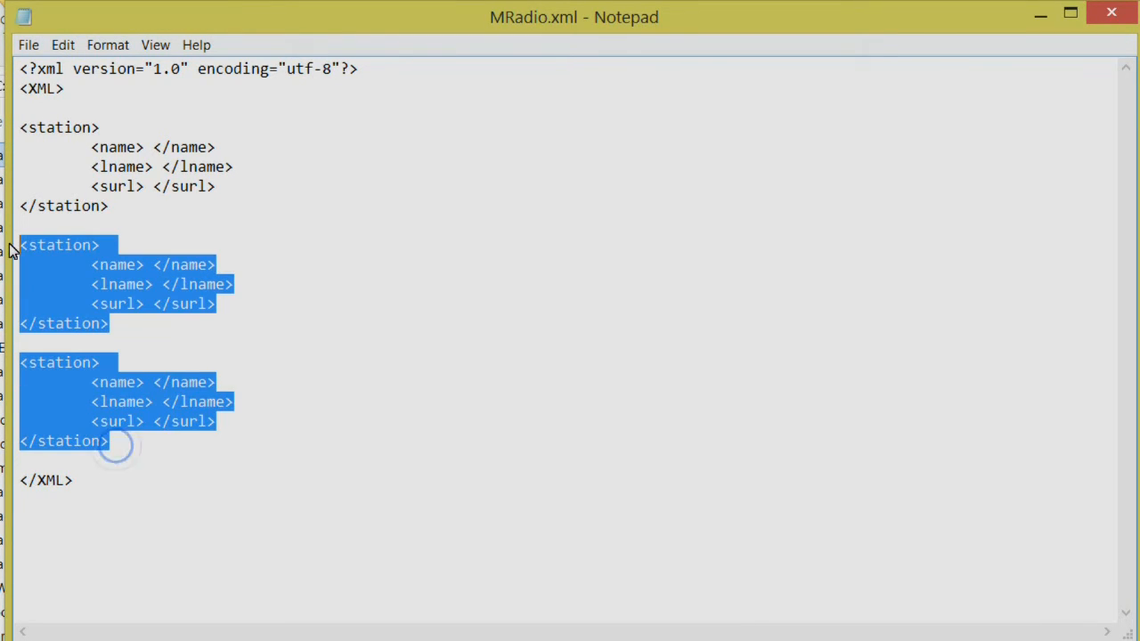
left_click(121, 463)
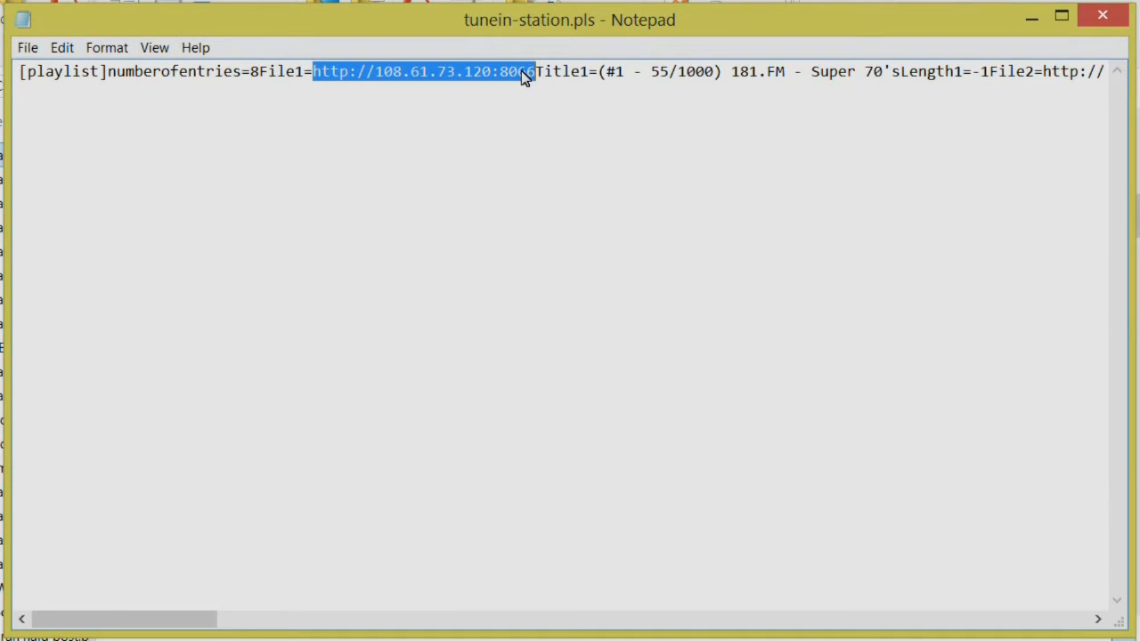
left_click(60, 47)
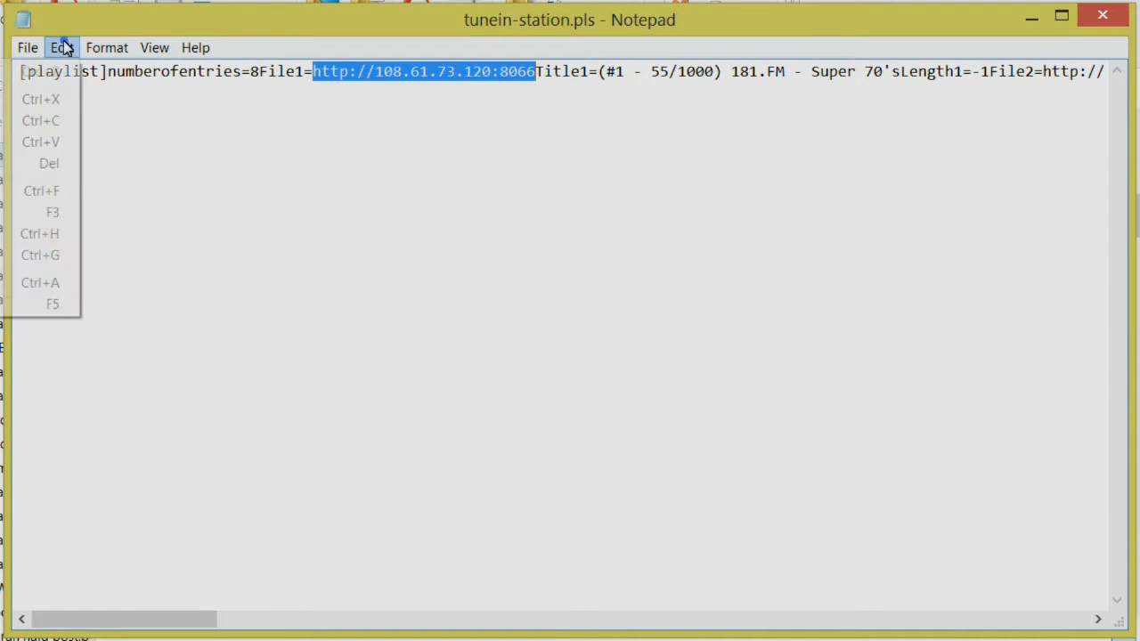
left_click(48, 125)
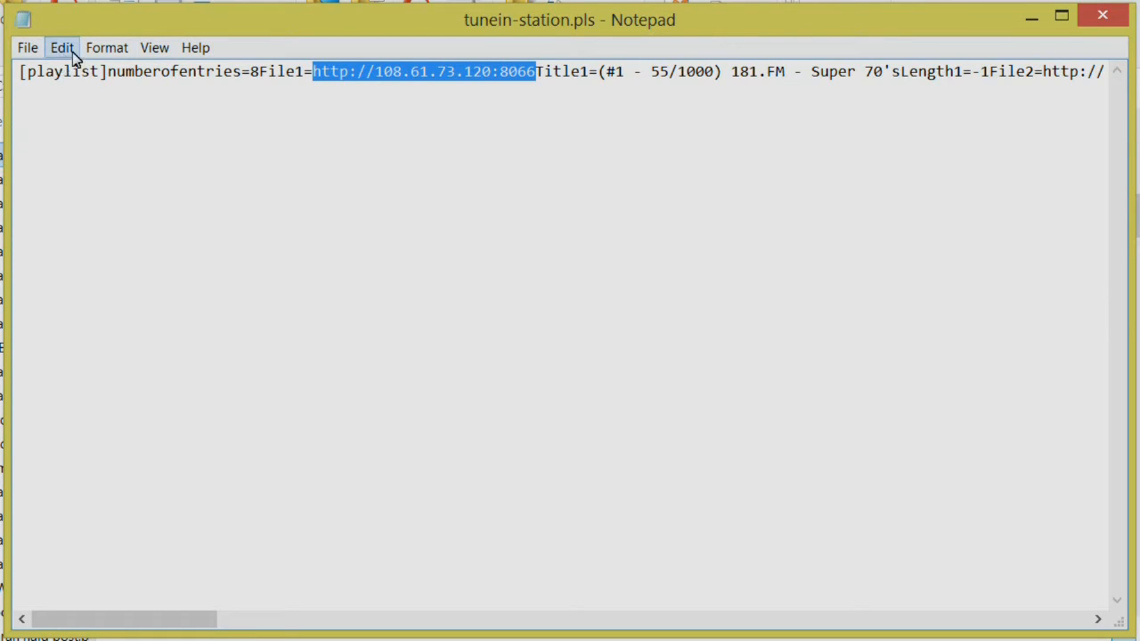
left_click(61, 46)
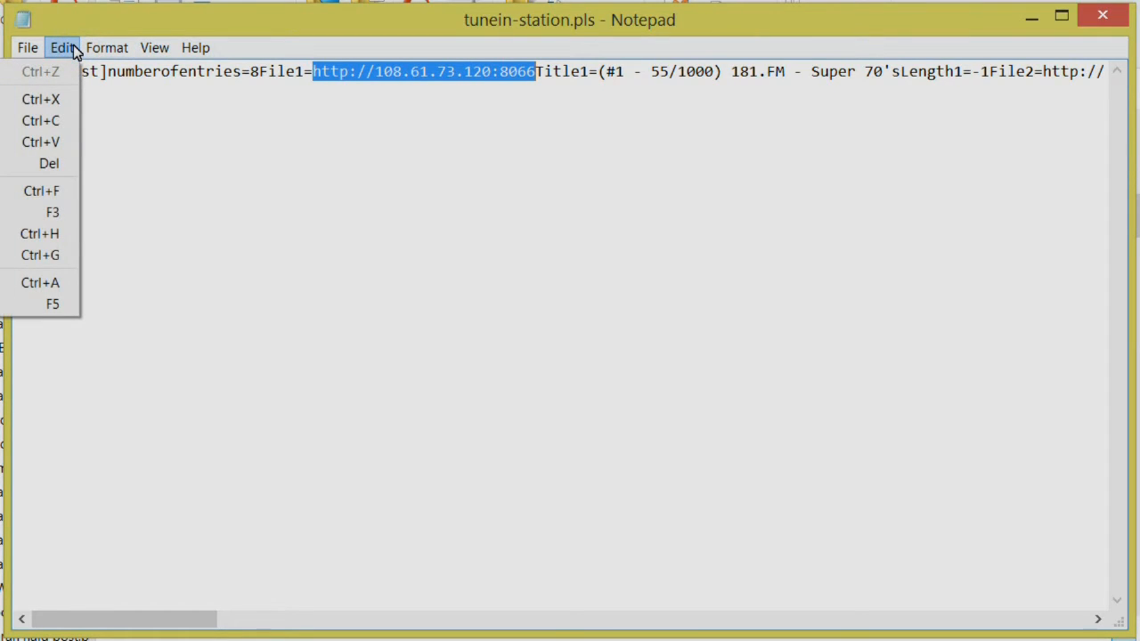
mouse_move(39, 121)
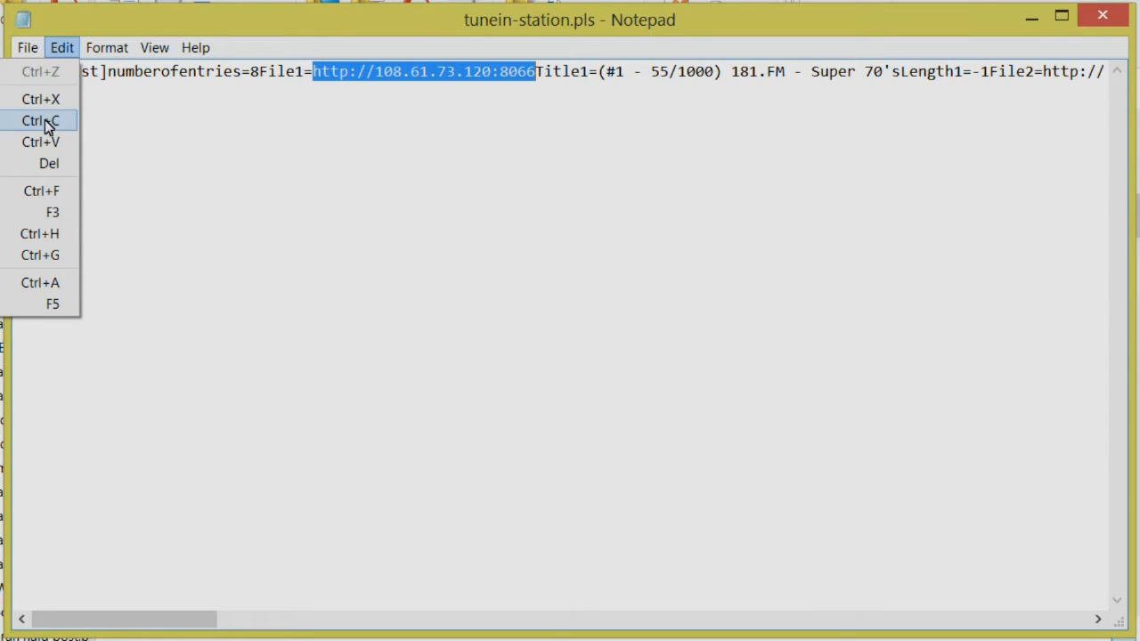
mouse_move(171, 136)
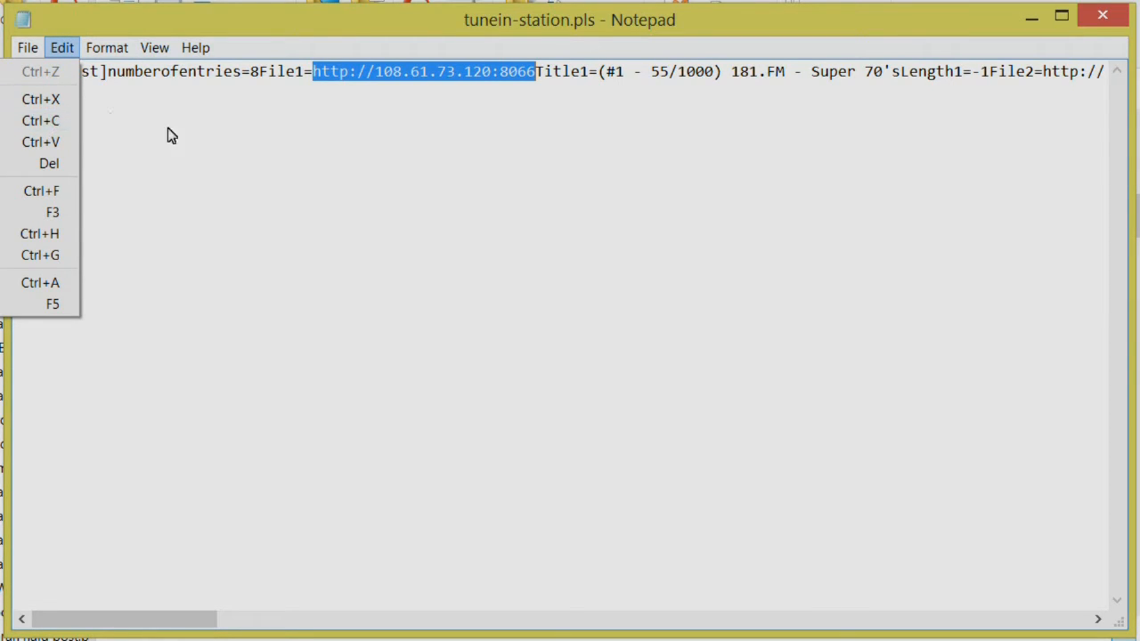
right_click(388, 72)
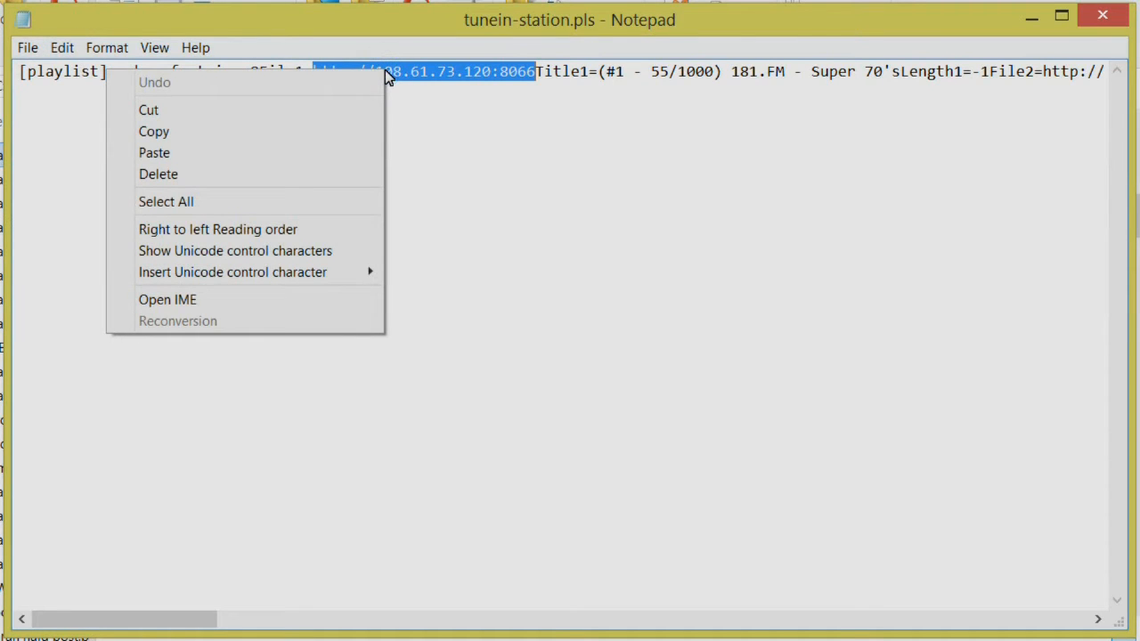
mouse_move(271, 135)
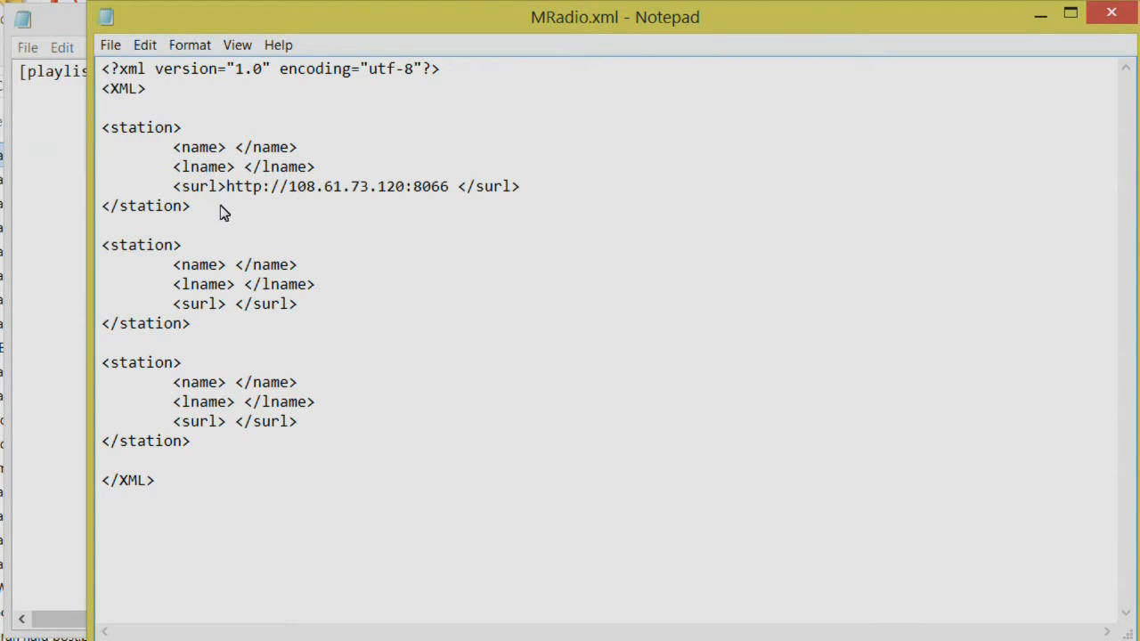
mouse_move(453, 194)
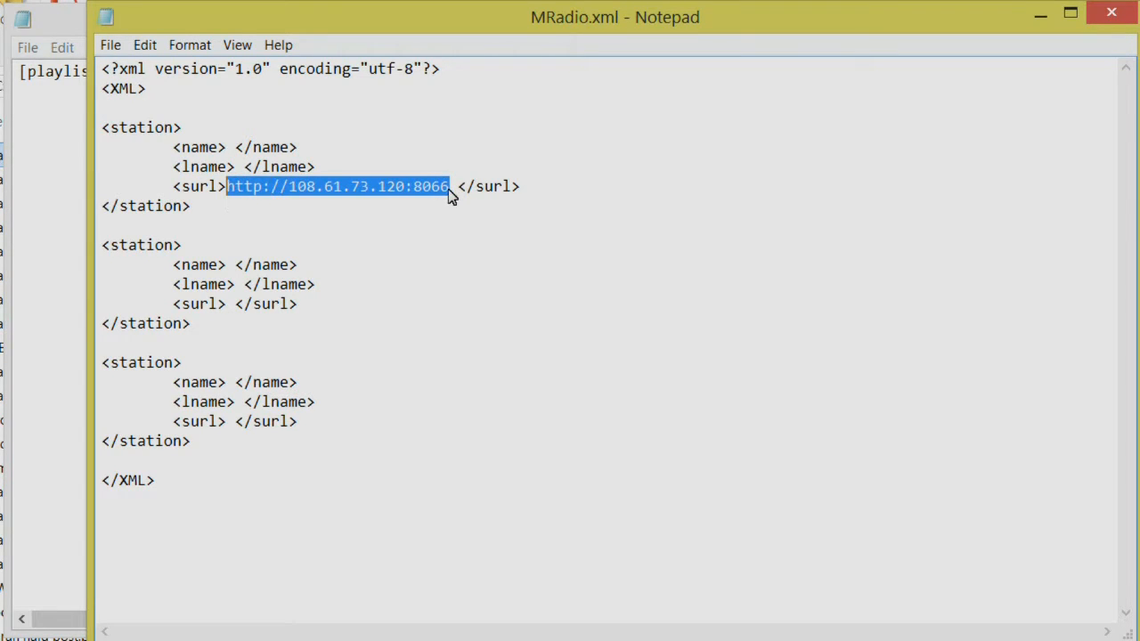
left_click(495, 225)
type("/")
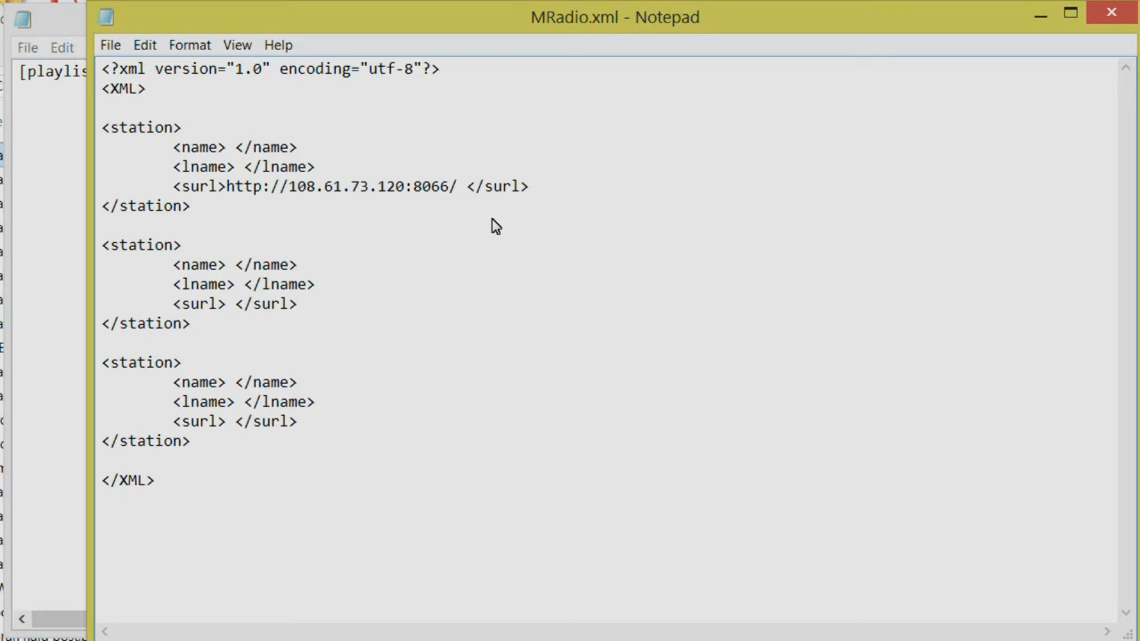
type(";")
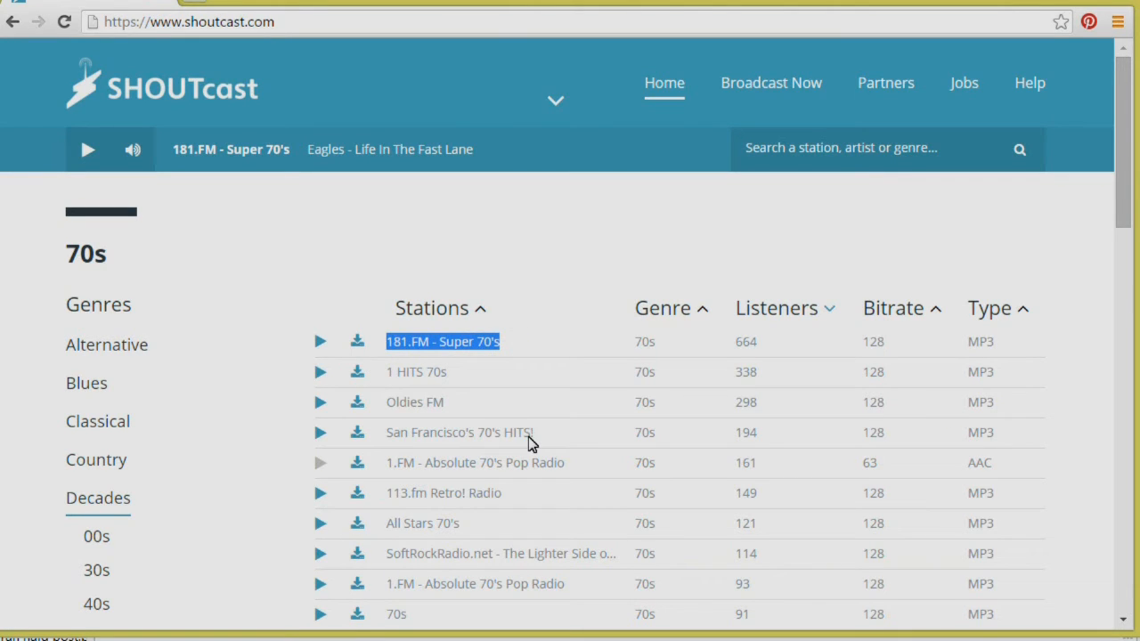
- Paste 181.FM - Super 70's into lname and enter Super 70s as the name
right_click(445, 342)
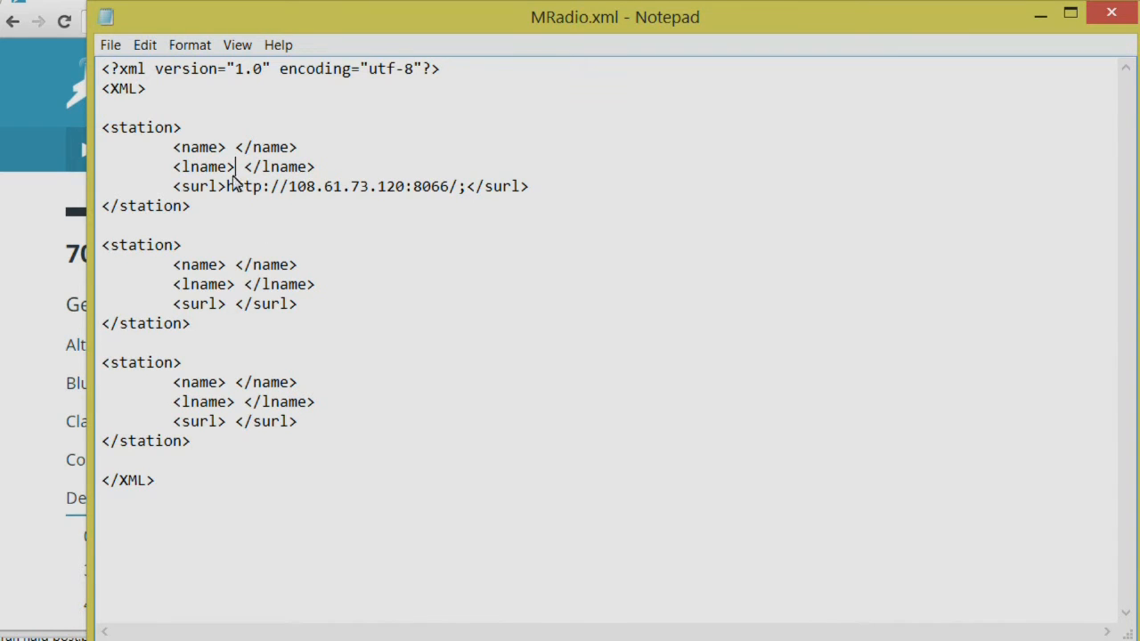
left_click(145, 44)
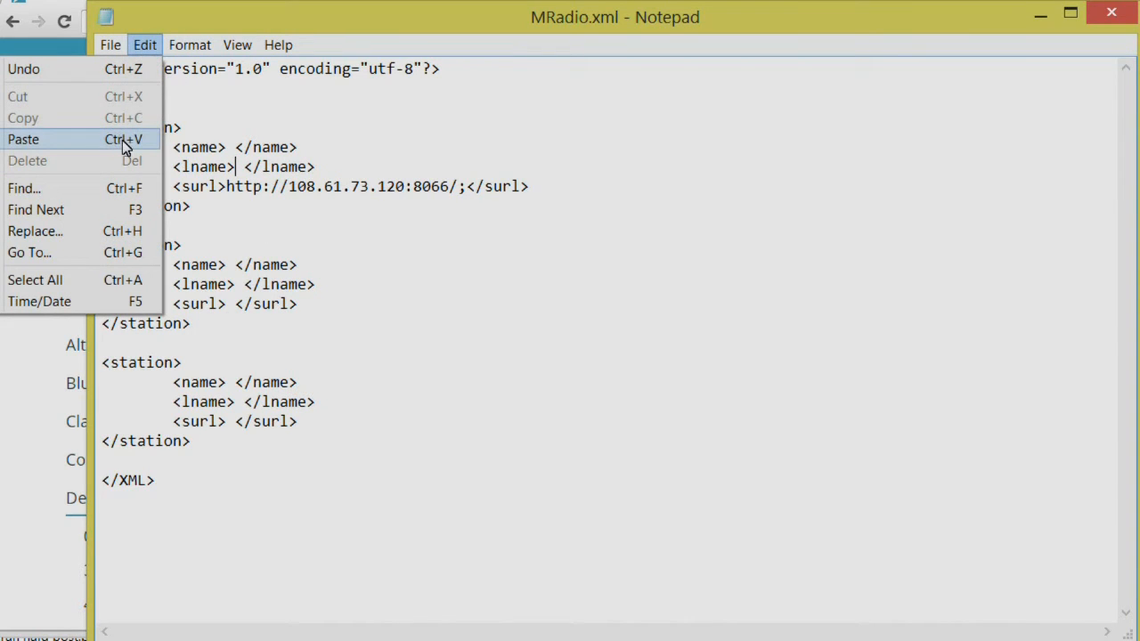
left_click(25, 139)
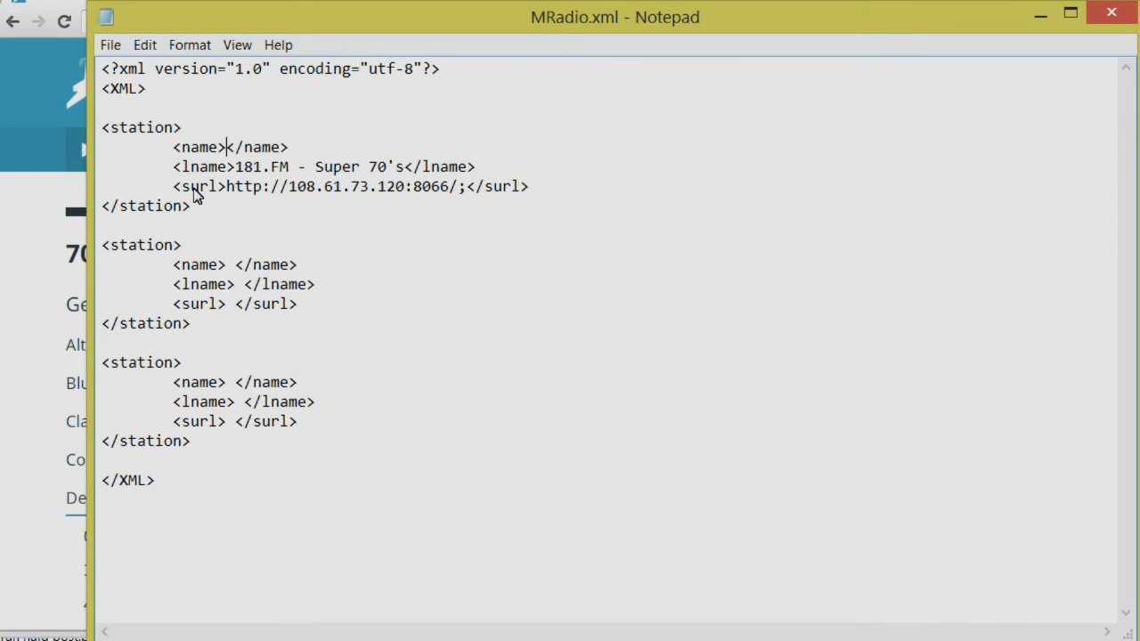
type("Super 70s")
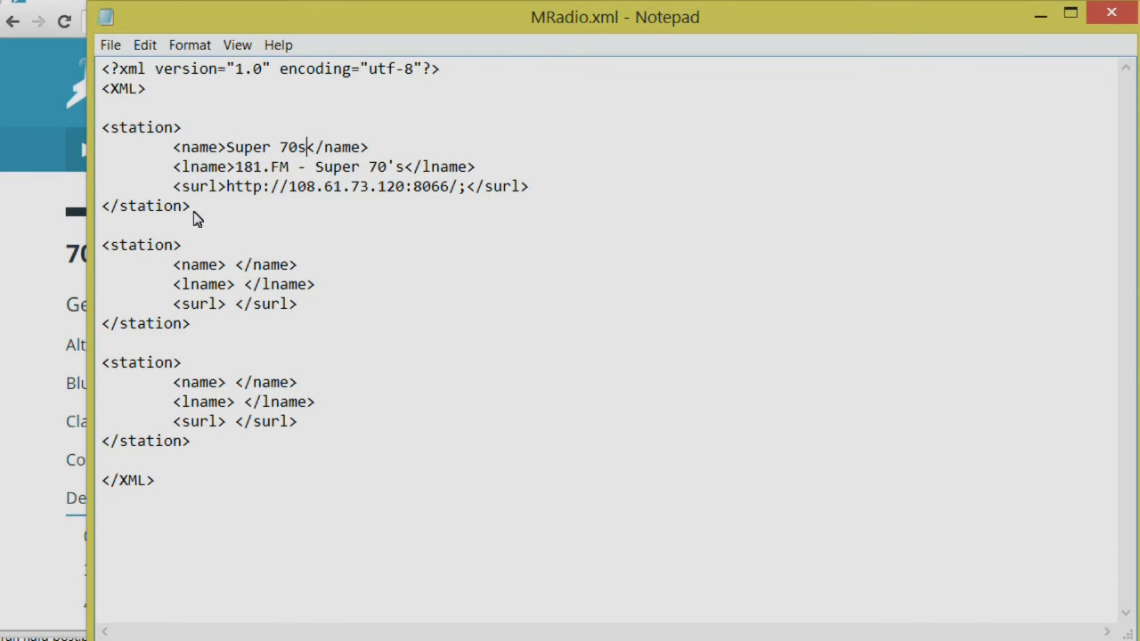
mouse_move(28, 310)
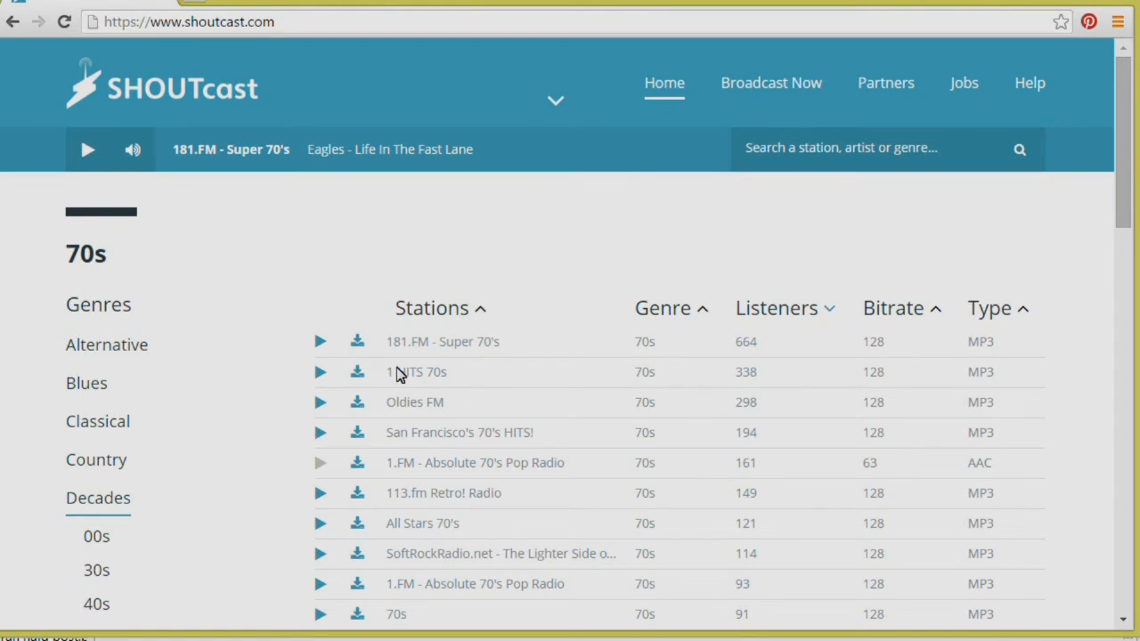
mouse_move(448, 377)
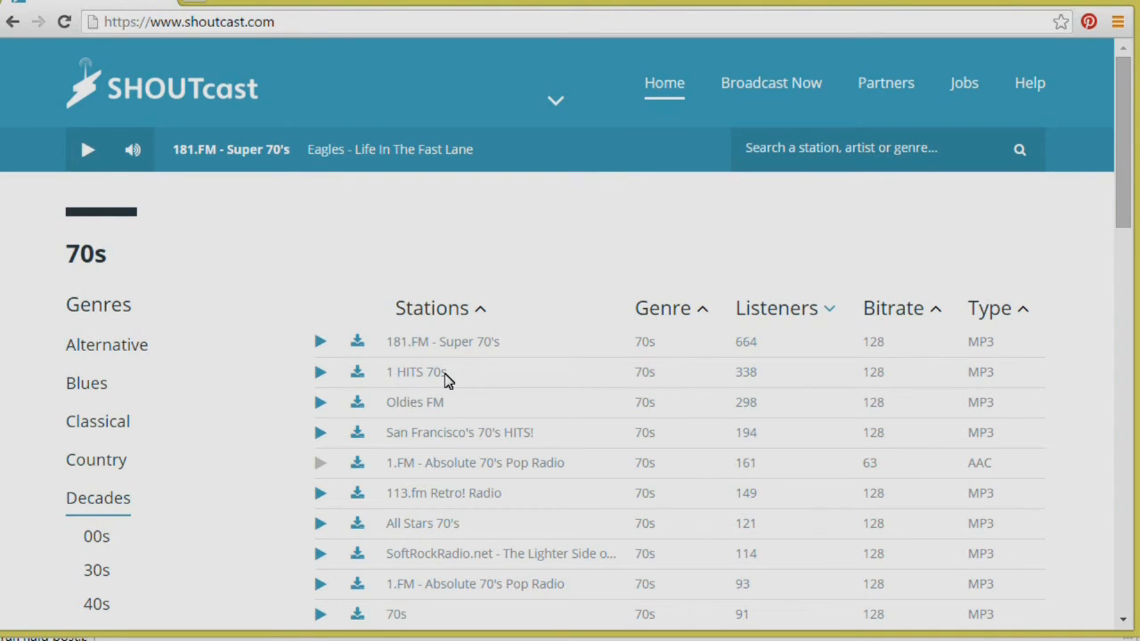
mouse_move(445, 529)
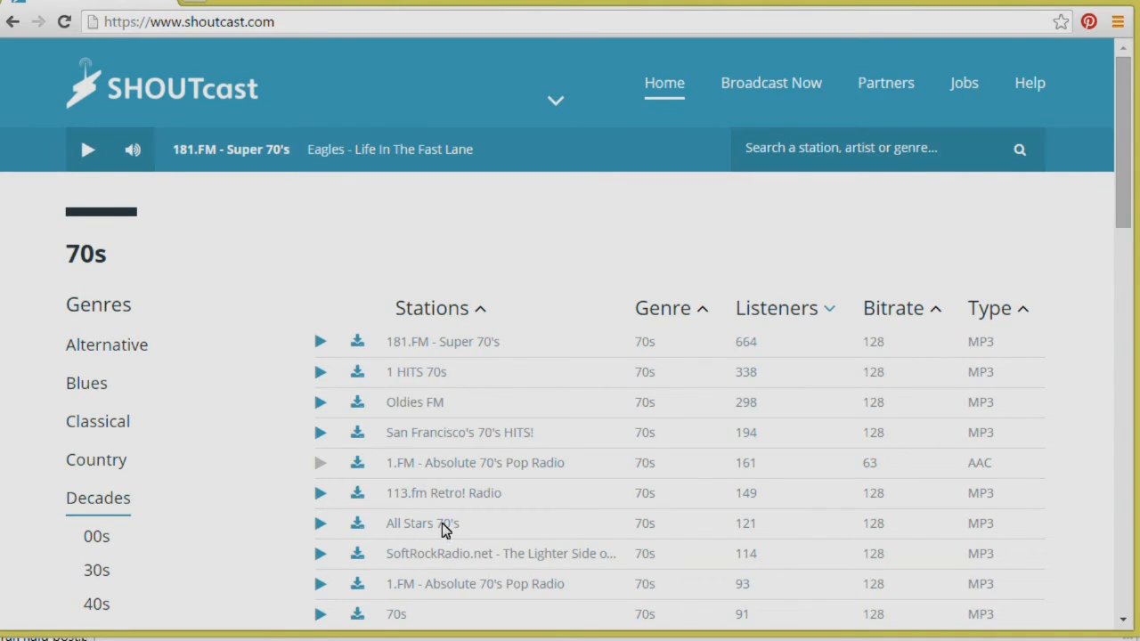
mouse_move(429, 399)
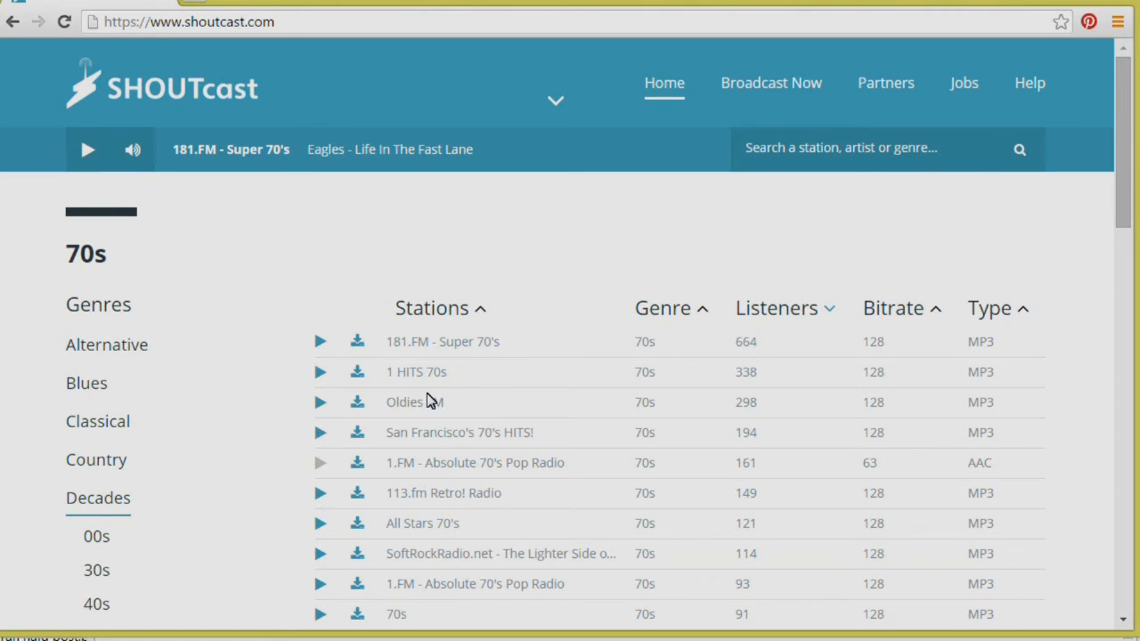
mouse_move(356, 374)
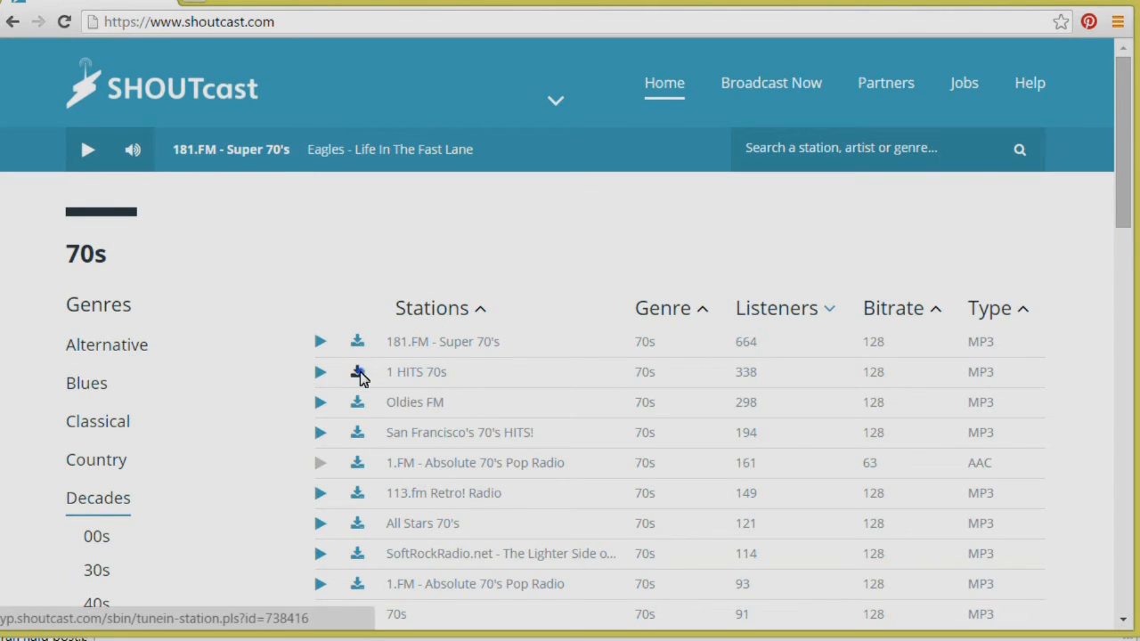
- Download 1 HITS 70s as a Winamp playlist and open the tunein-station.pls file
left_click(356, 372)
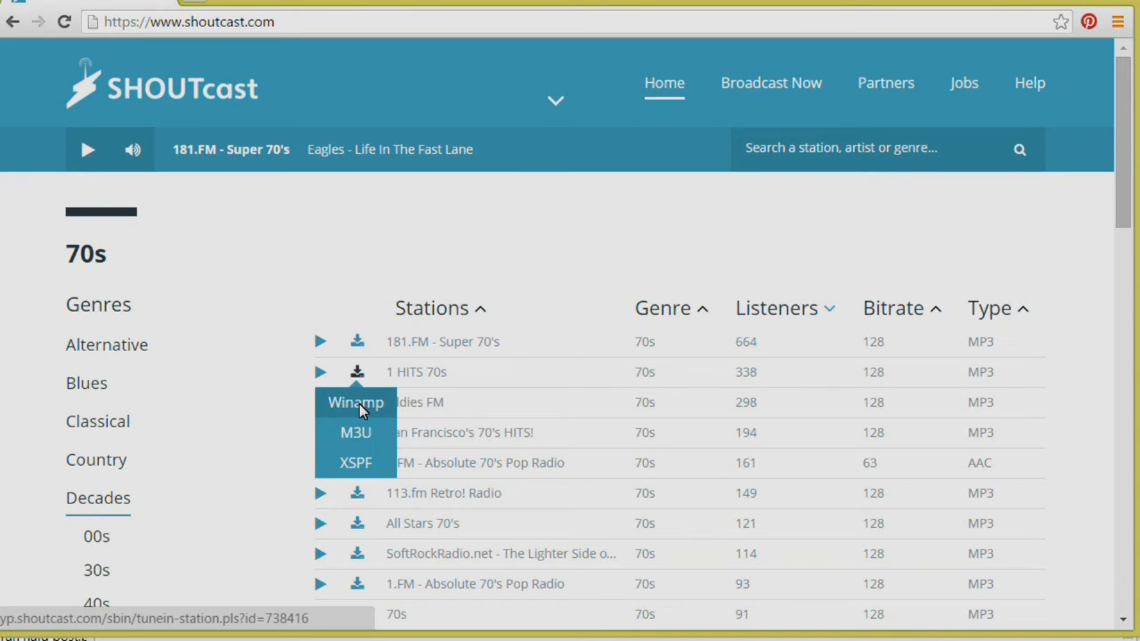
left_click(355, 403)
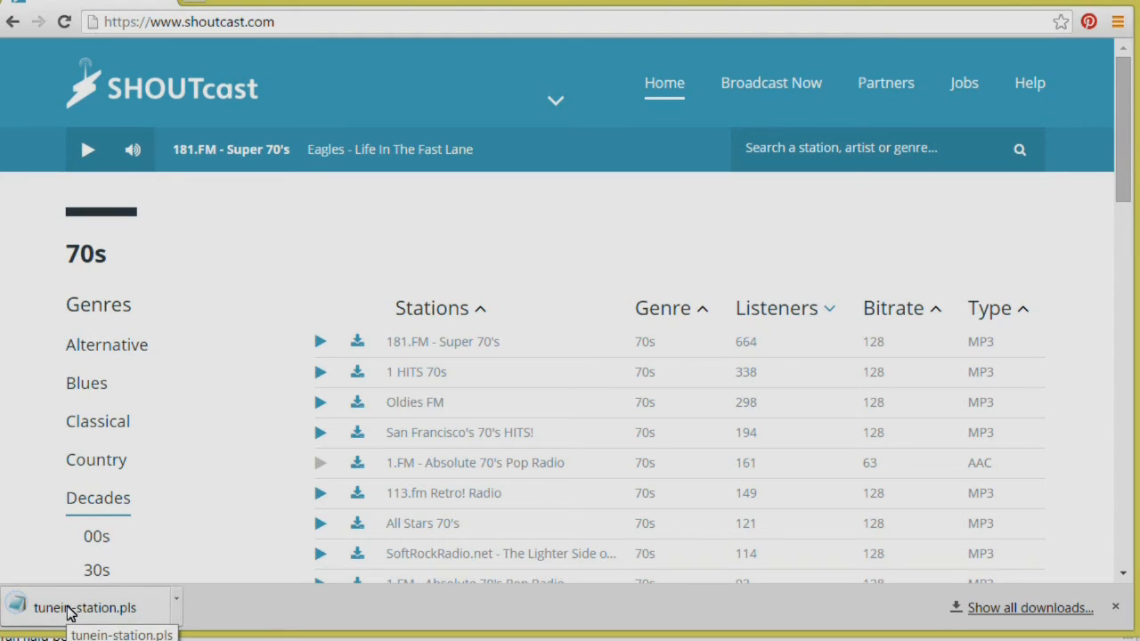
left_click(80, 606)
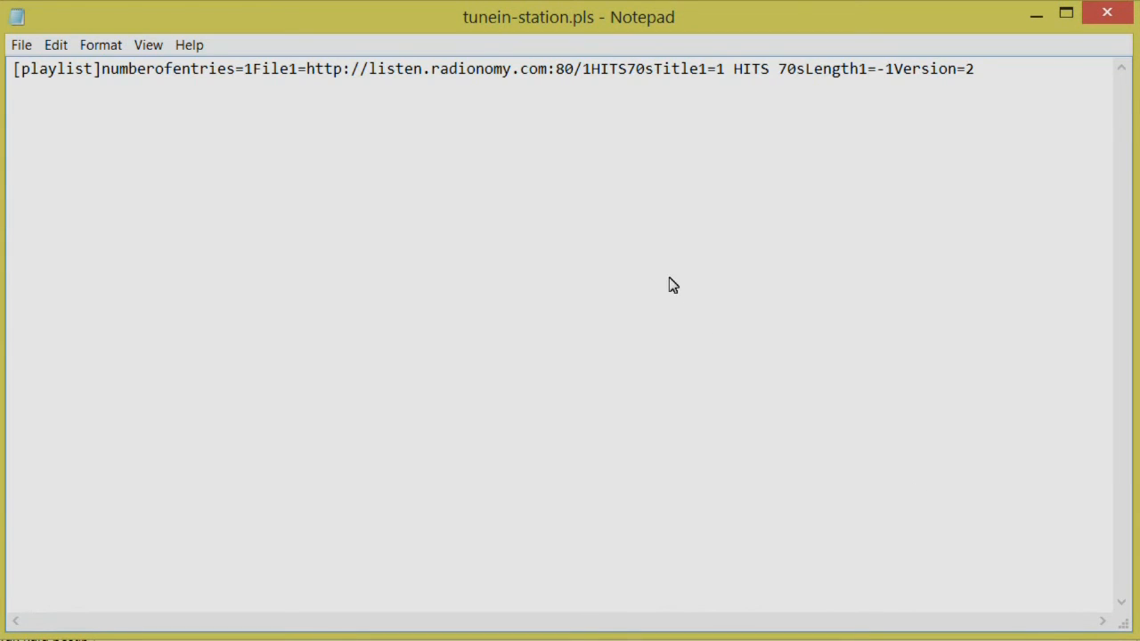
mouse_move(581, 80)
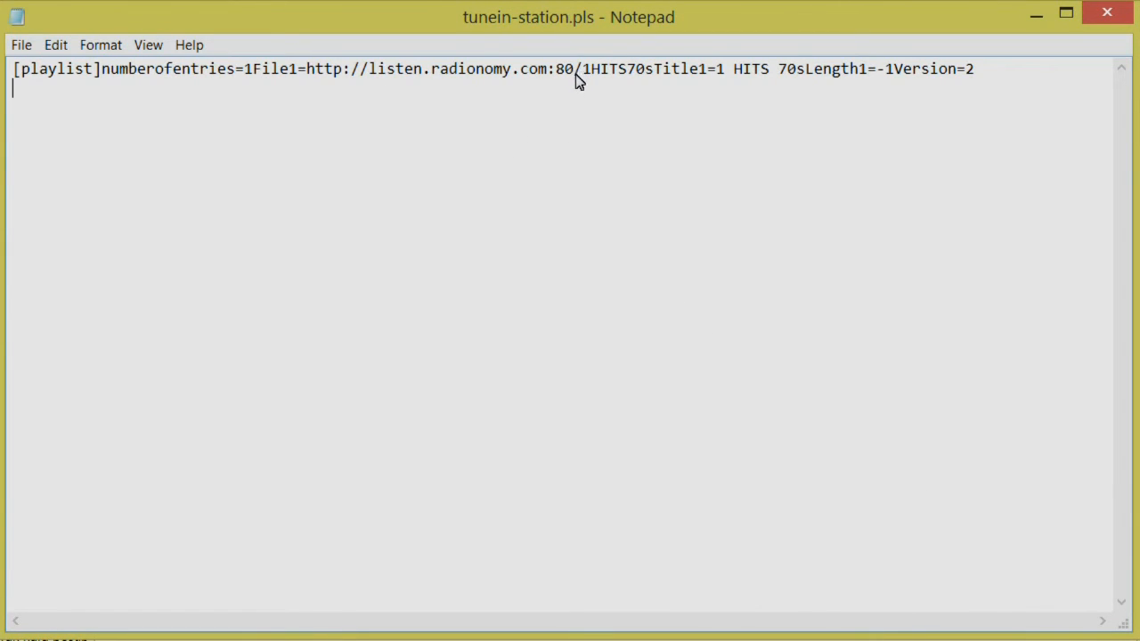
mouse_move(655, 80)
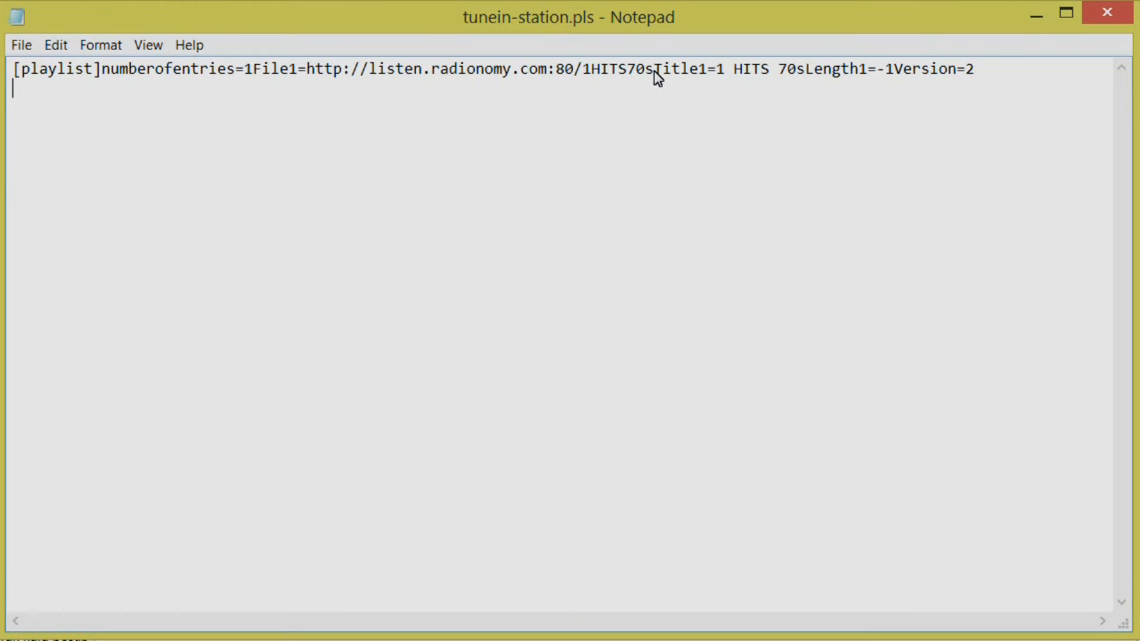
left_click_drag(655, 67, 974, 68)
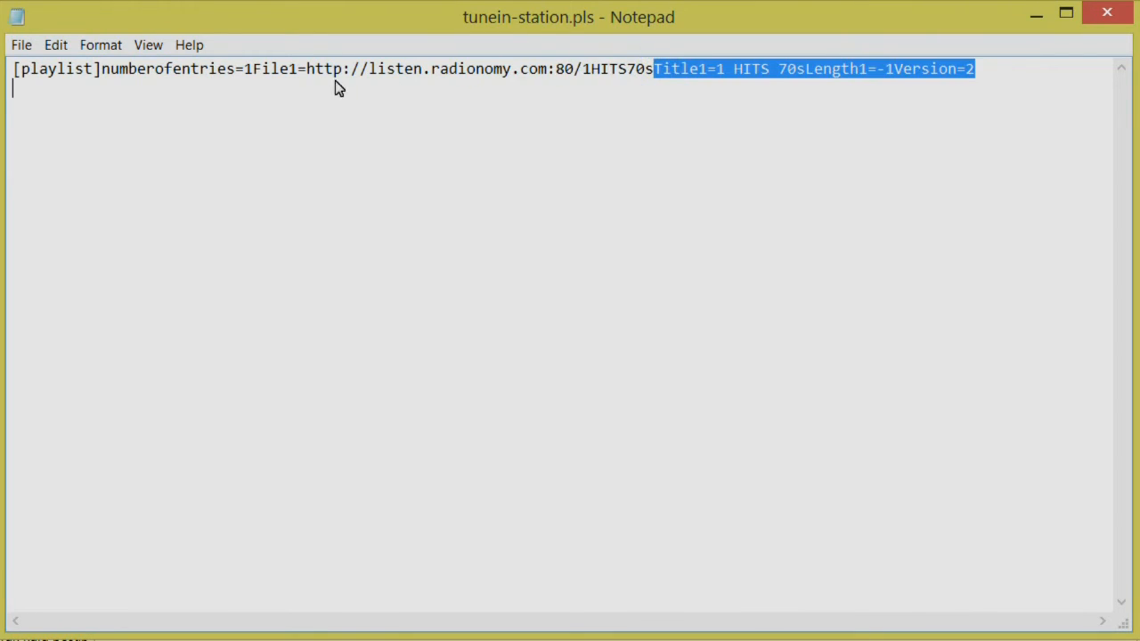
left_click_drag(306, 67, 652, 68)
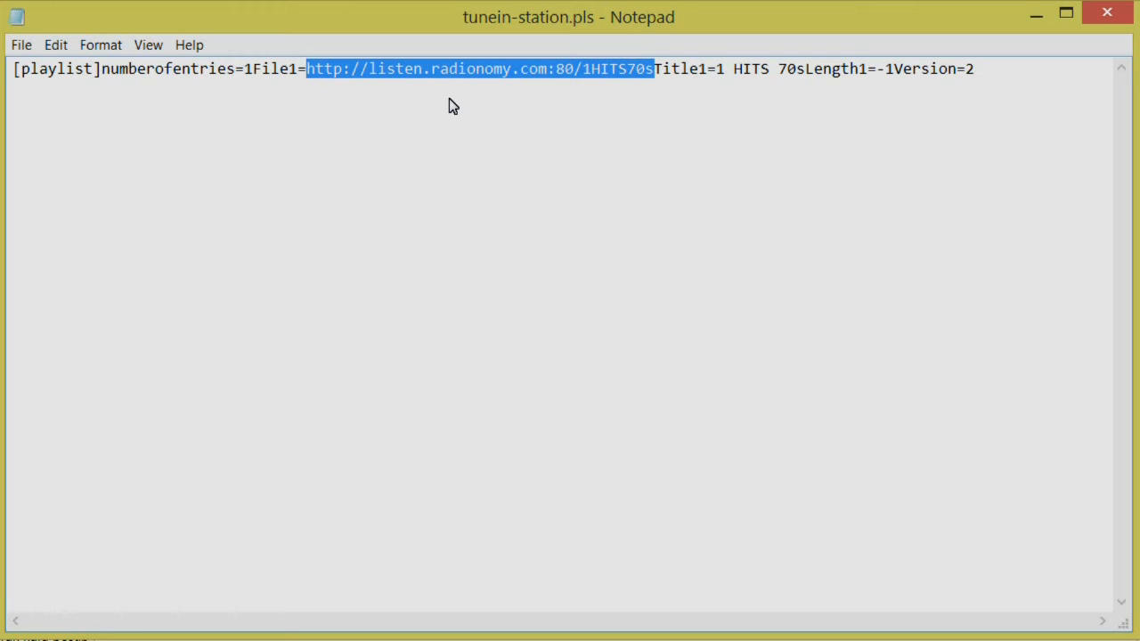
mouse_move(534, 86)
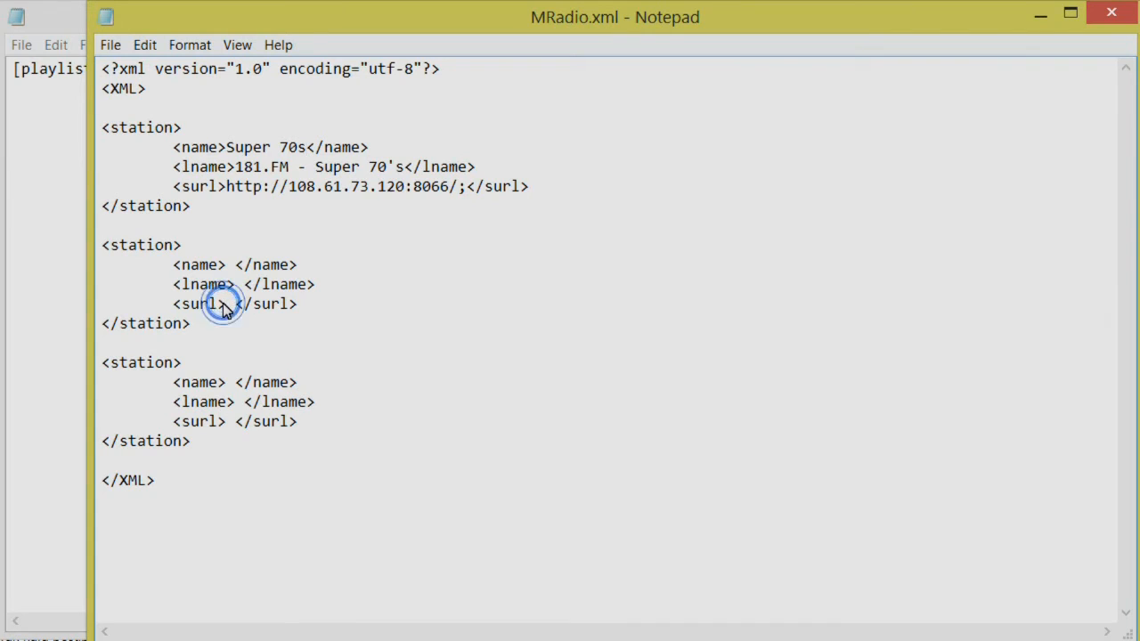
- Paste the radionomy address into the second <surl>, set lname #1 Hits of the 70s and name 1 HITS 70s
right_click(223, 303)
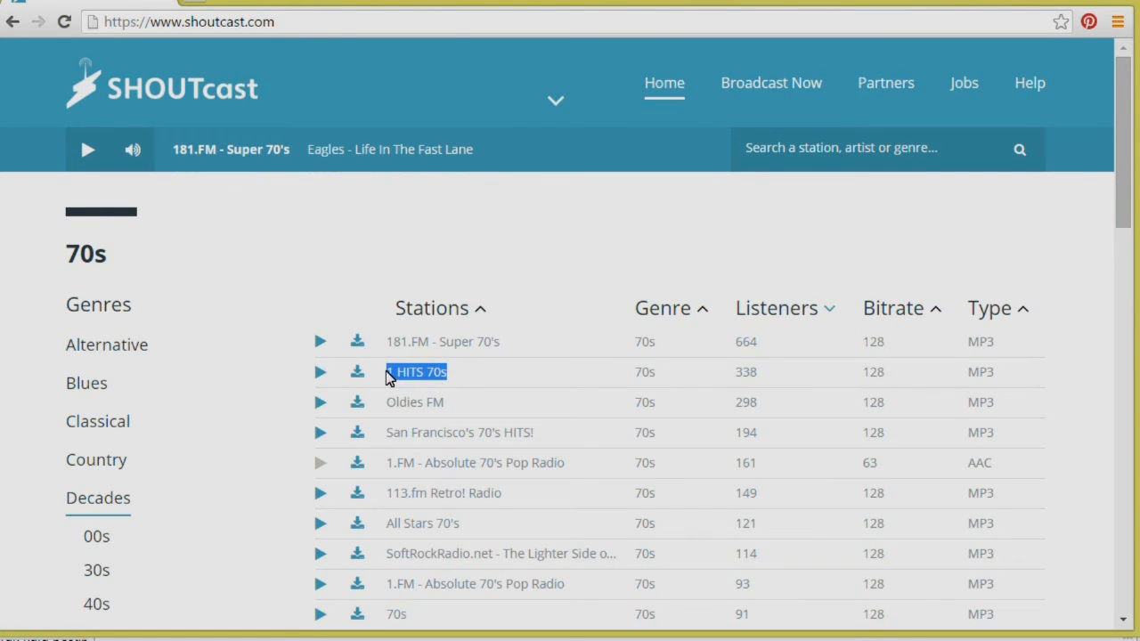
mouse_move(334, 135)
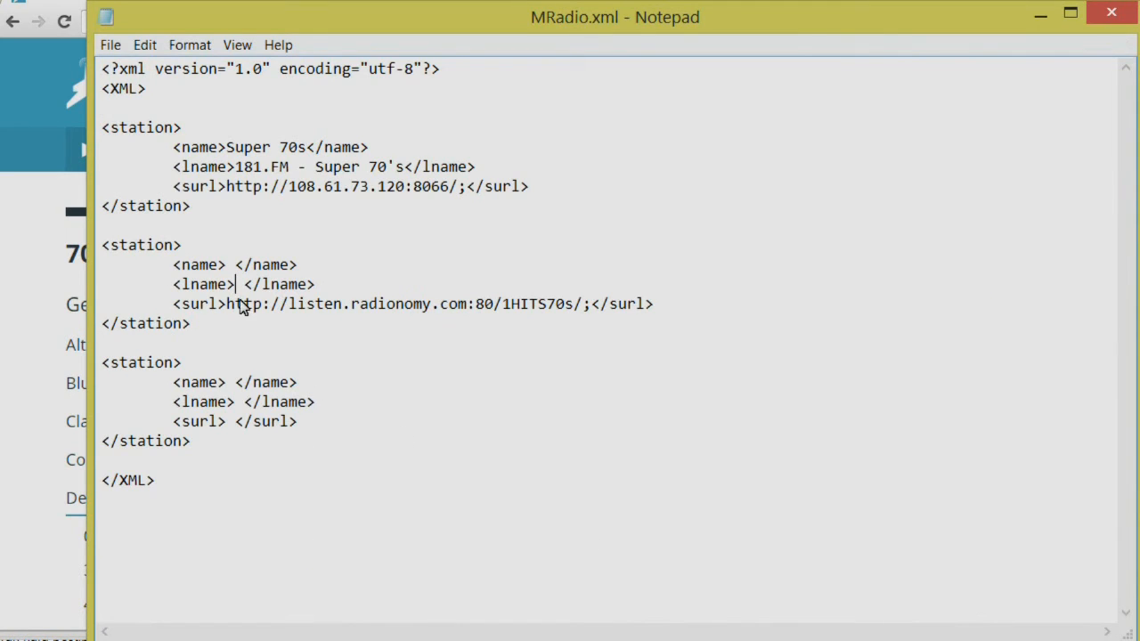
type("N")
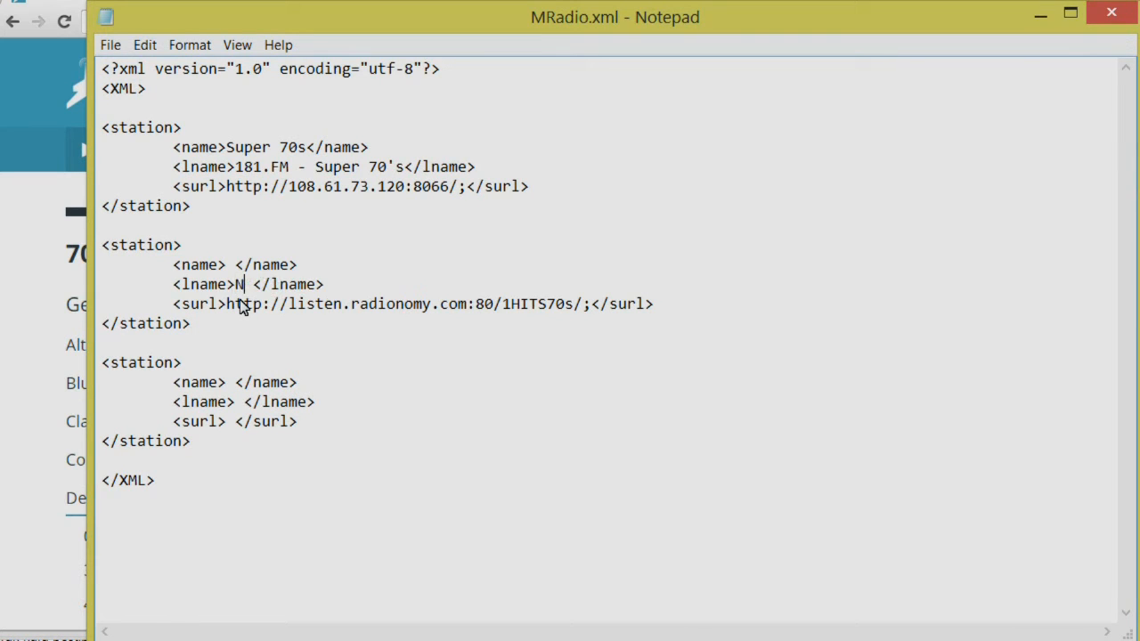
type("#1 Hits of th")
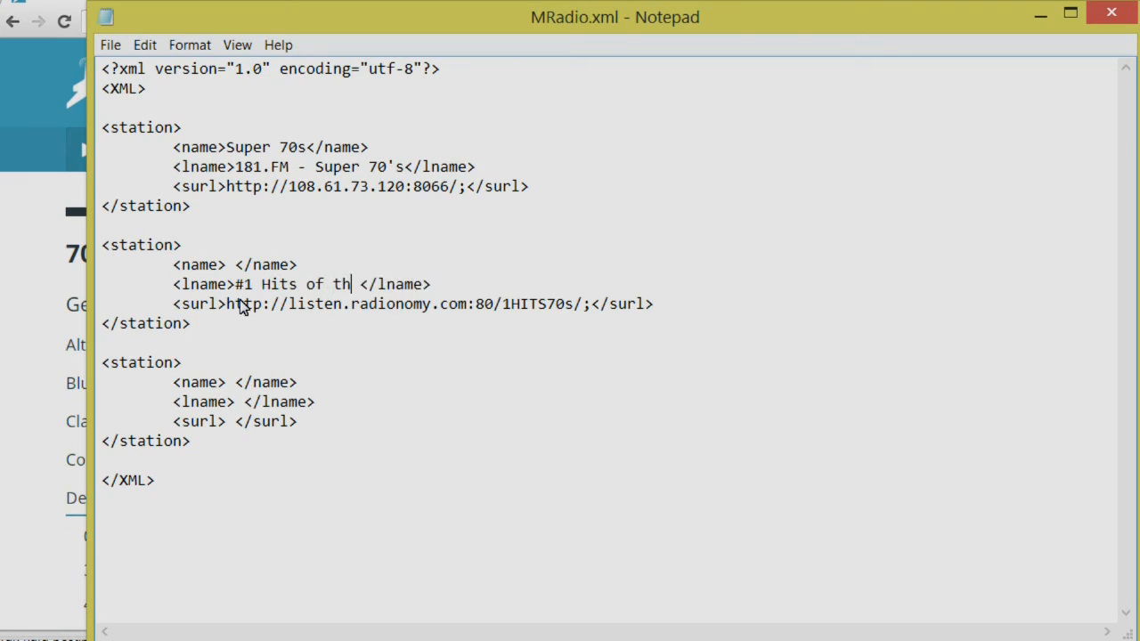
type("e 7")
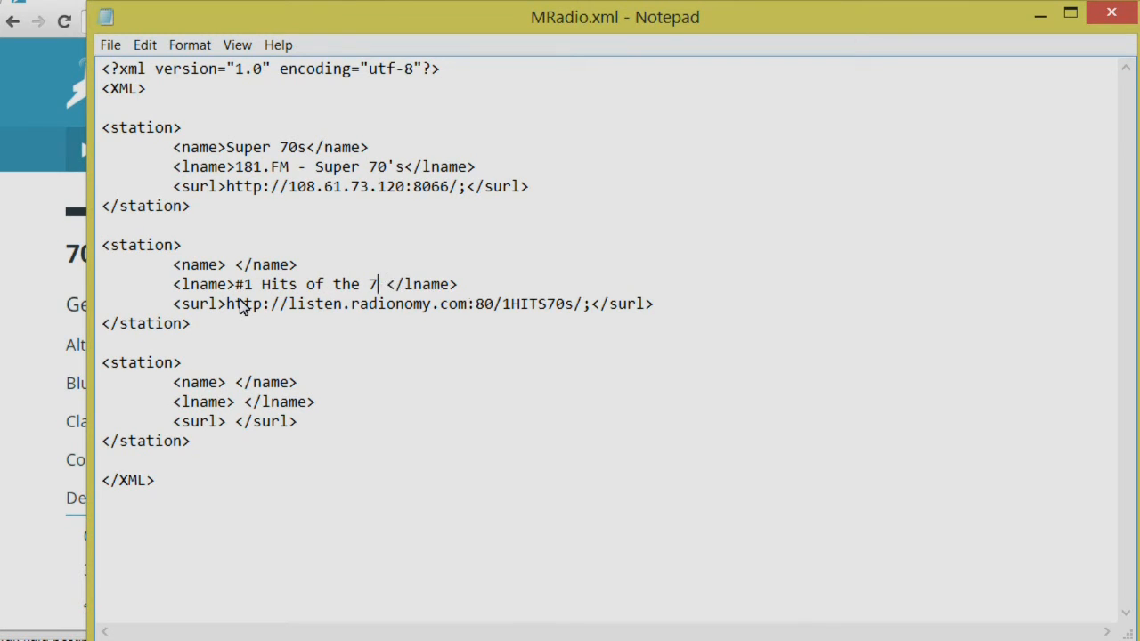
type("0s")
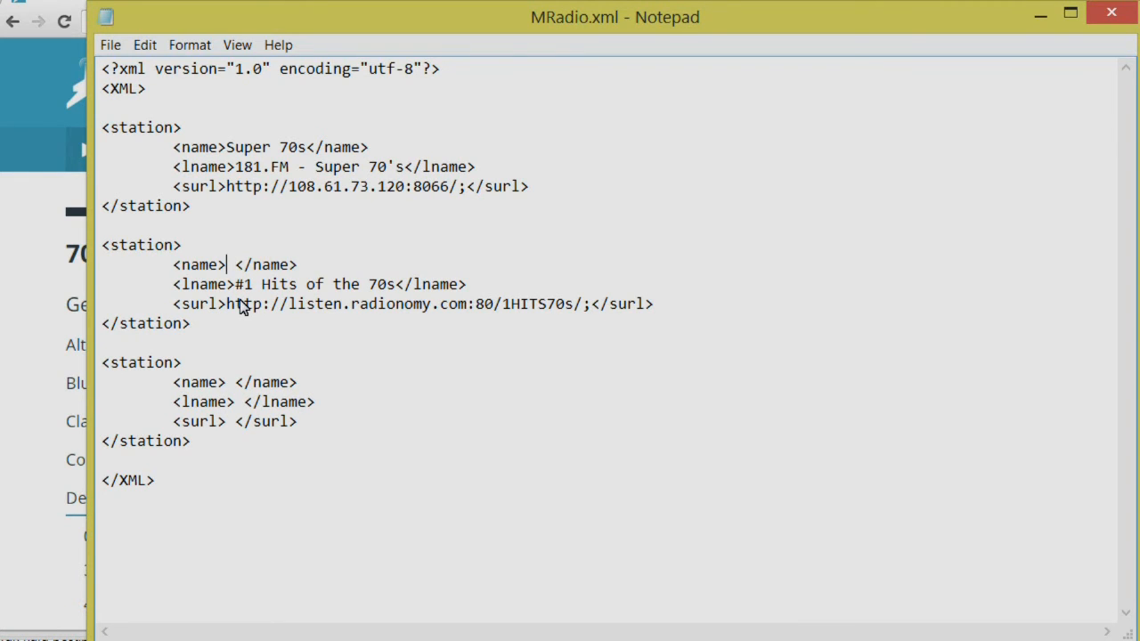
type("1 HITS 70s")
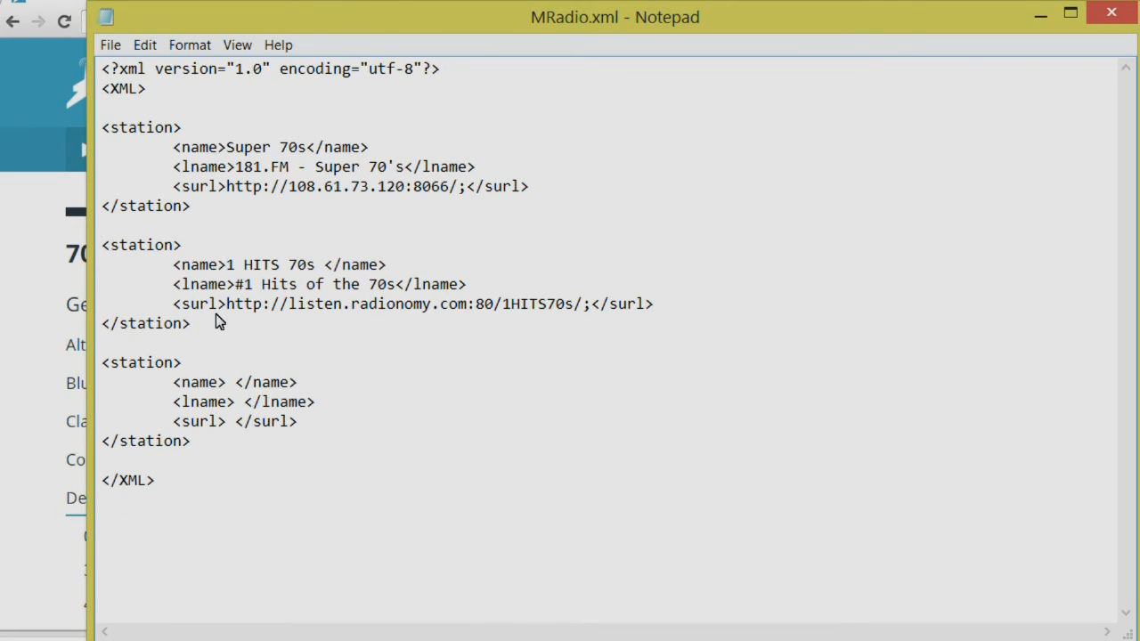
left_click(226, 303)
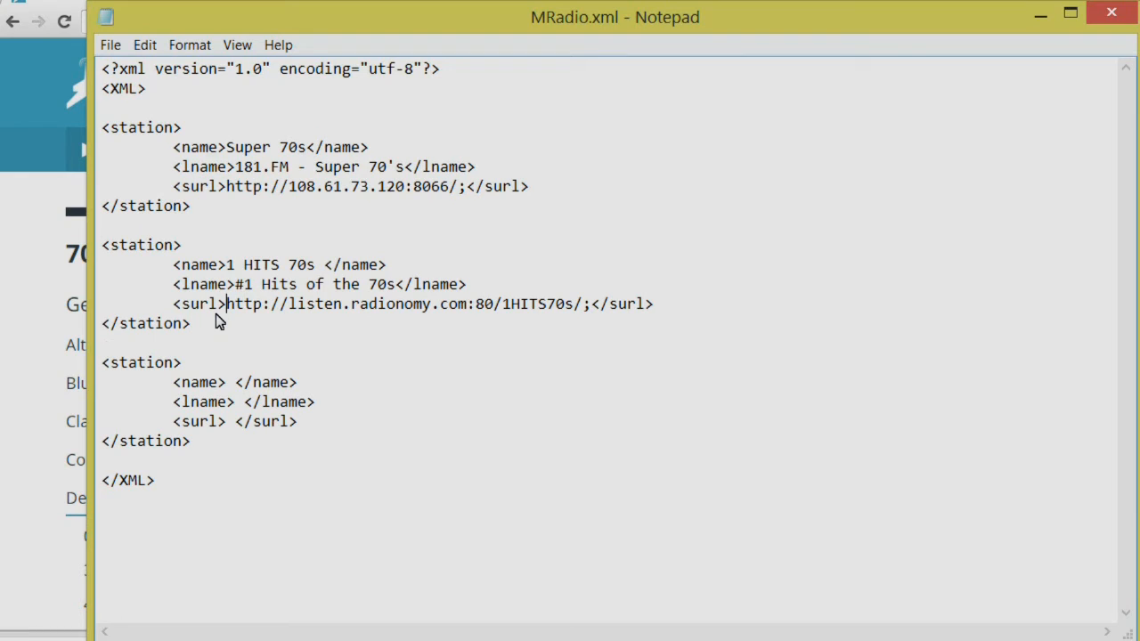
double_click(141, 361)
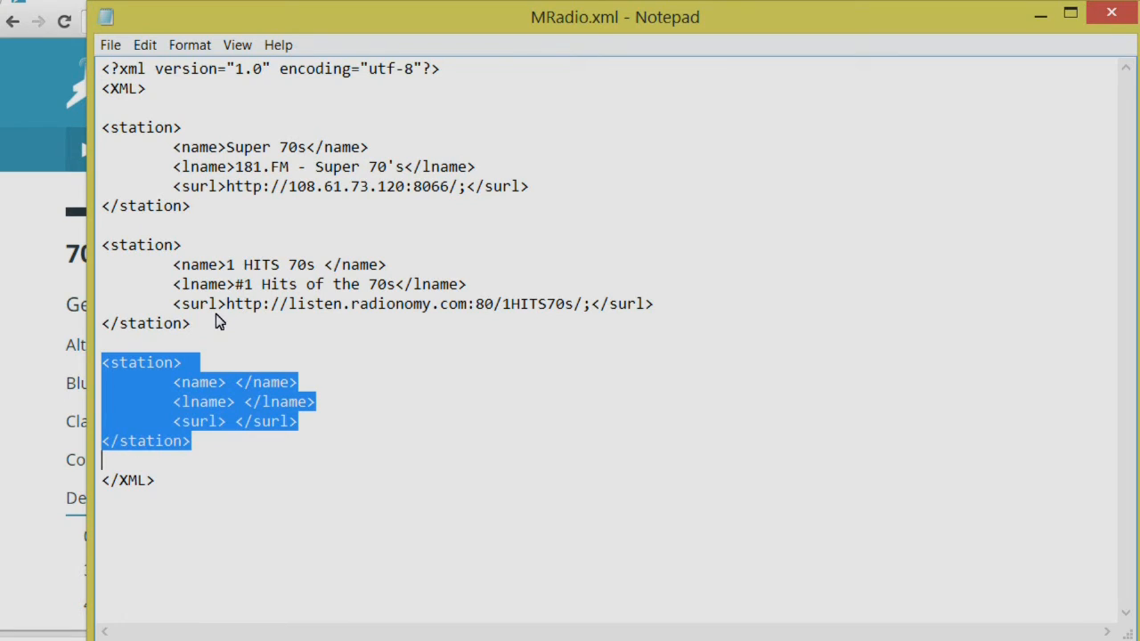
- Delete the empty third station block and save MRadio.xml with its two stations
key("Delete")
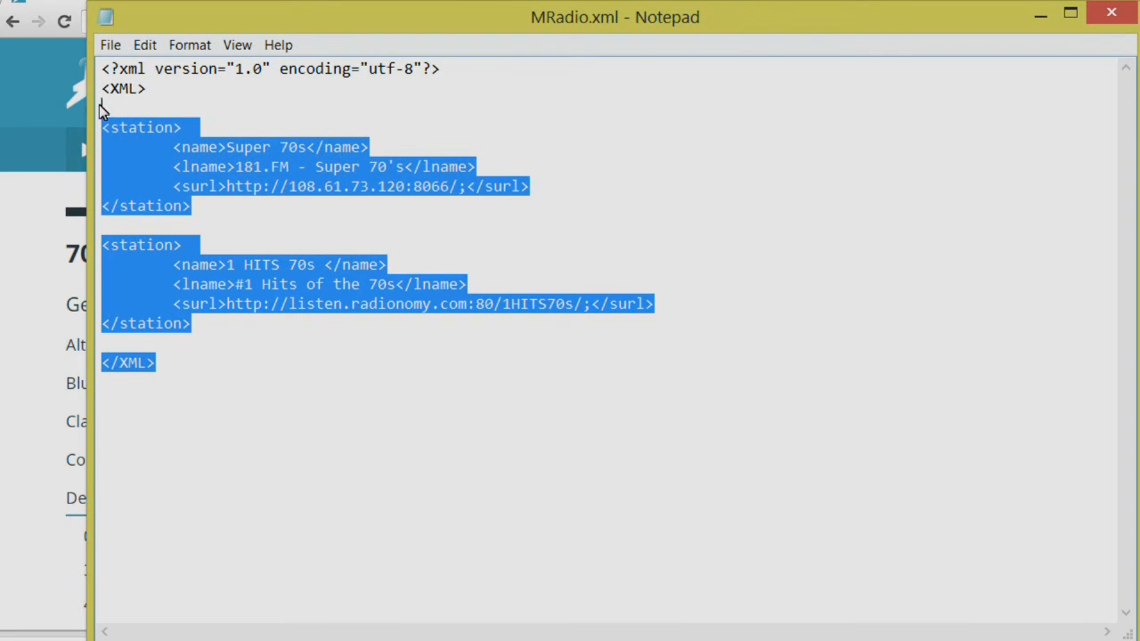
left_click(381, 213)
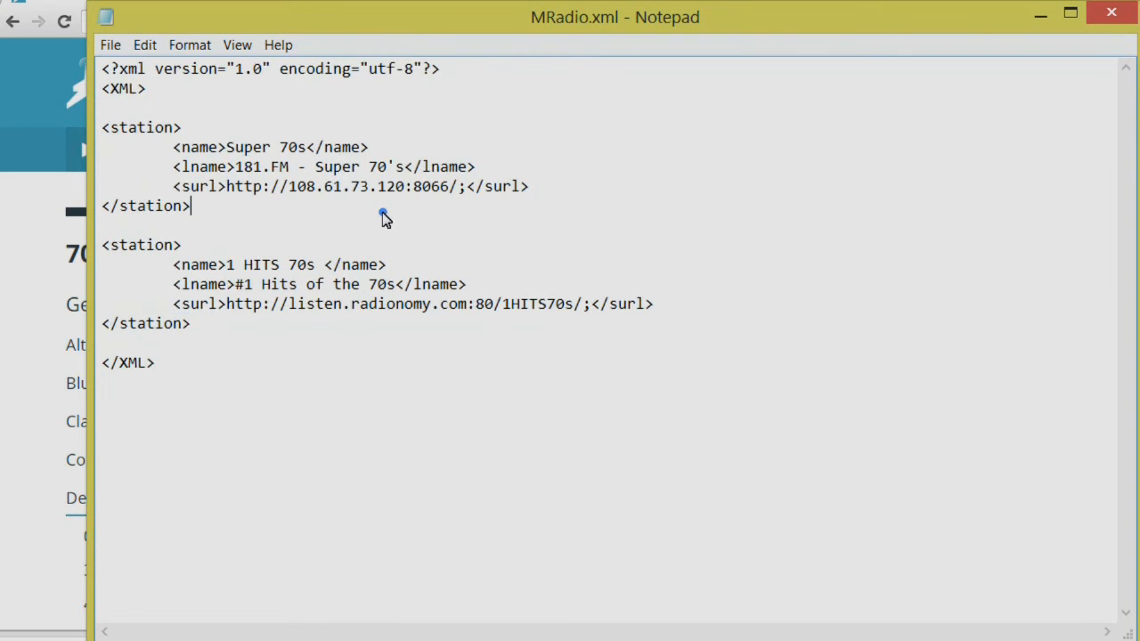
left_click(110, 44)
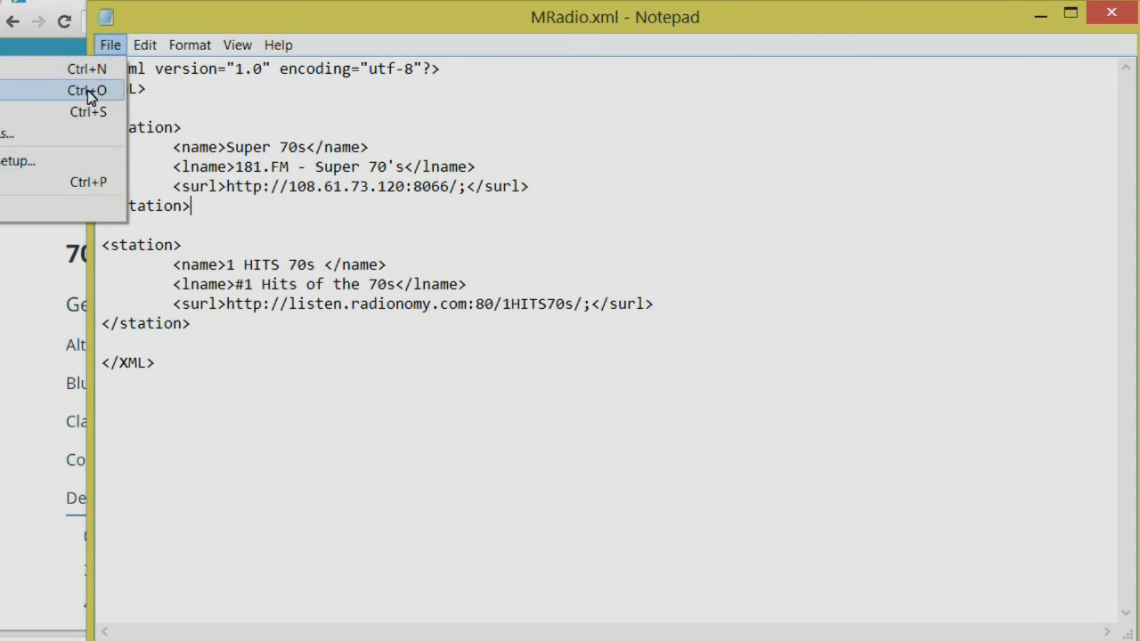
mouse_move(82, 111)
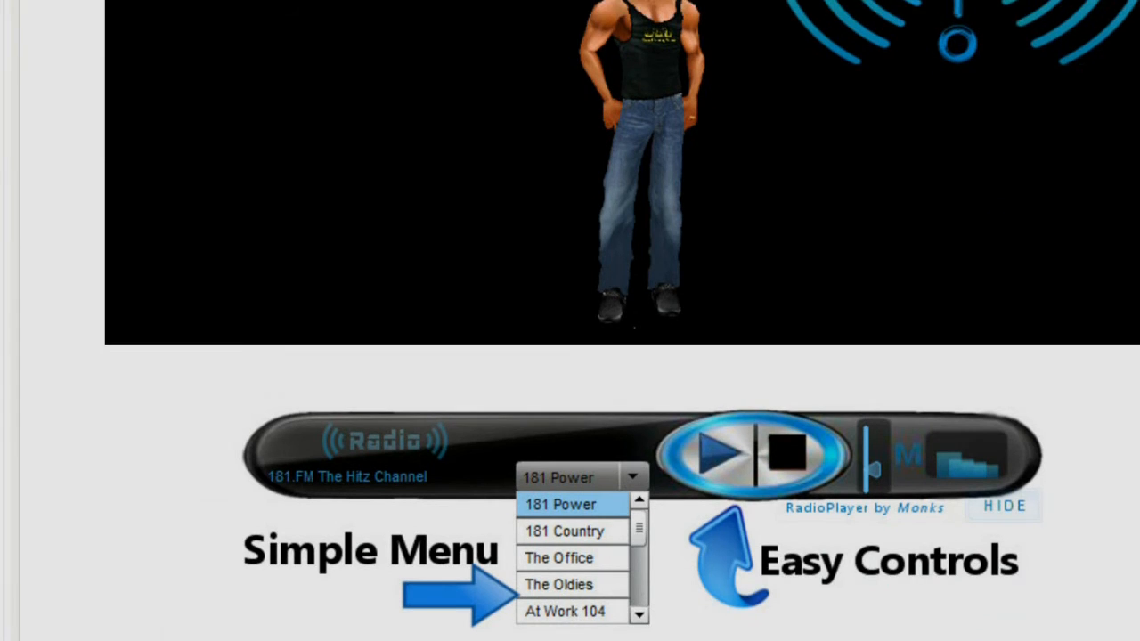
- Derive a new product from the radio player product 32403895 via Creator Tools
scroll("down", 3)
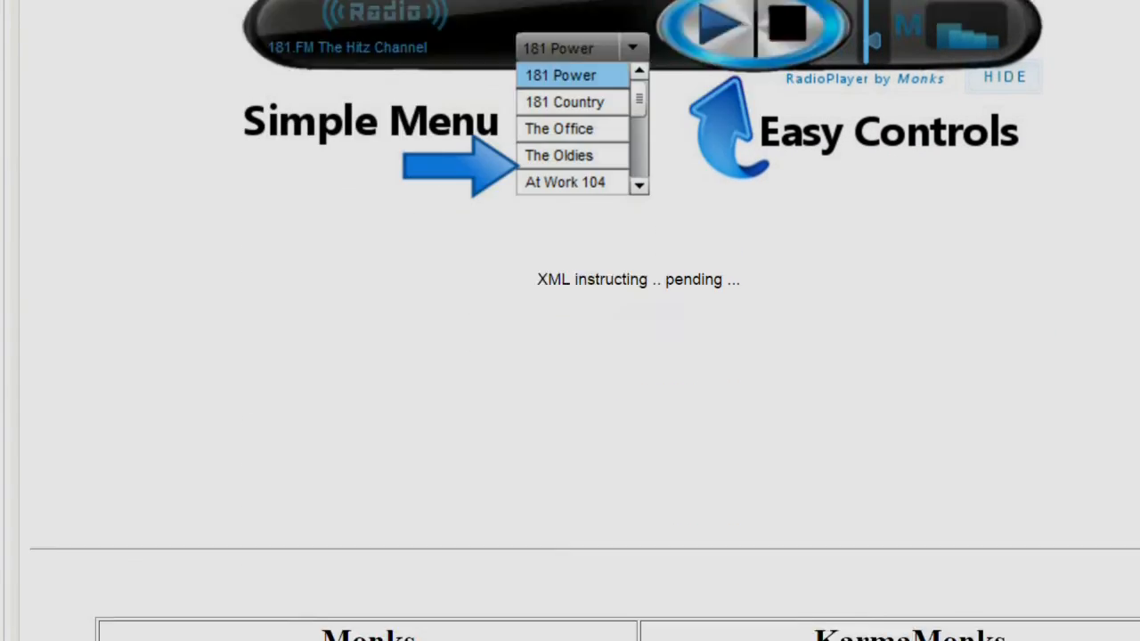
scroll("down", 3)
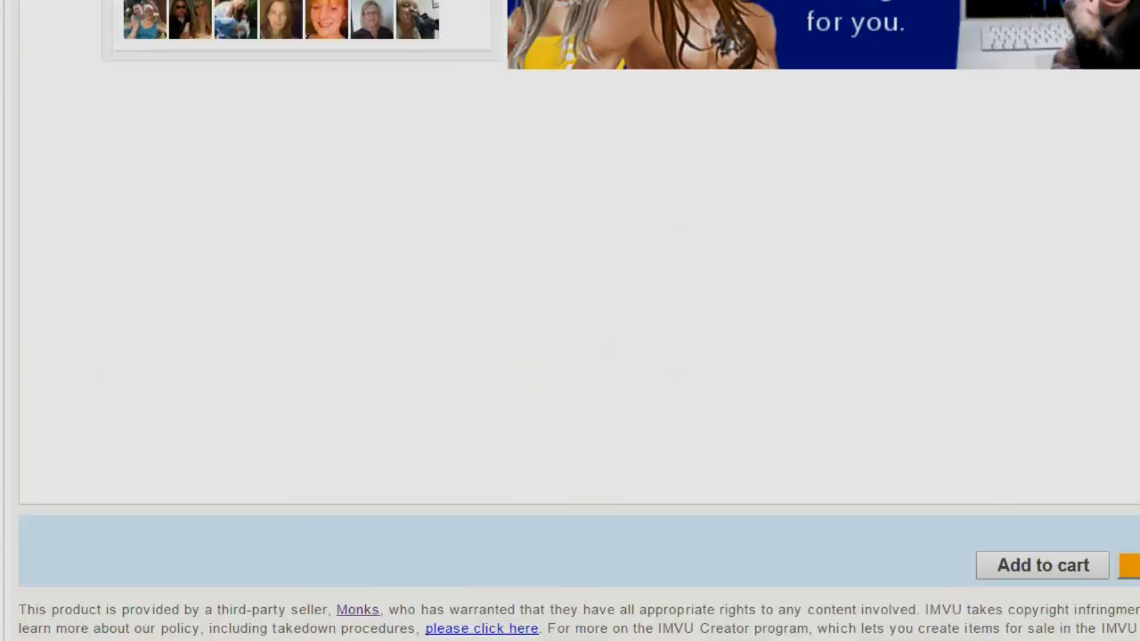
scroll("down", 3)
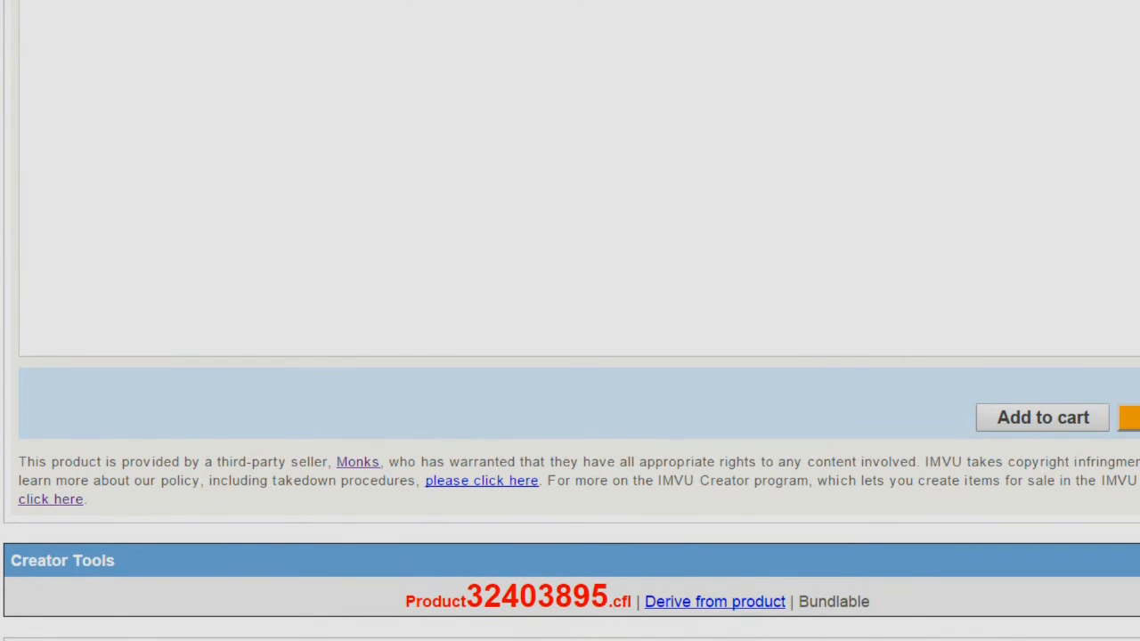
mouse_move(837, 634)
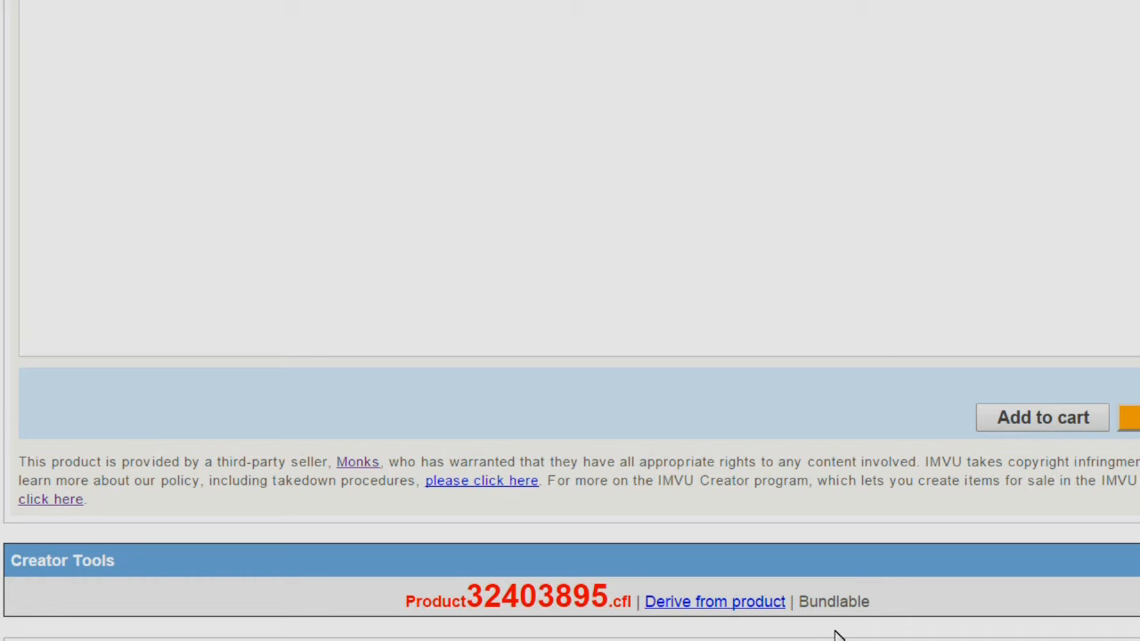
mouse_move(752, 328)
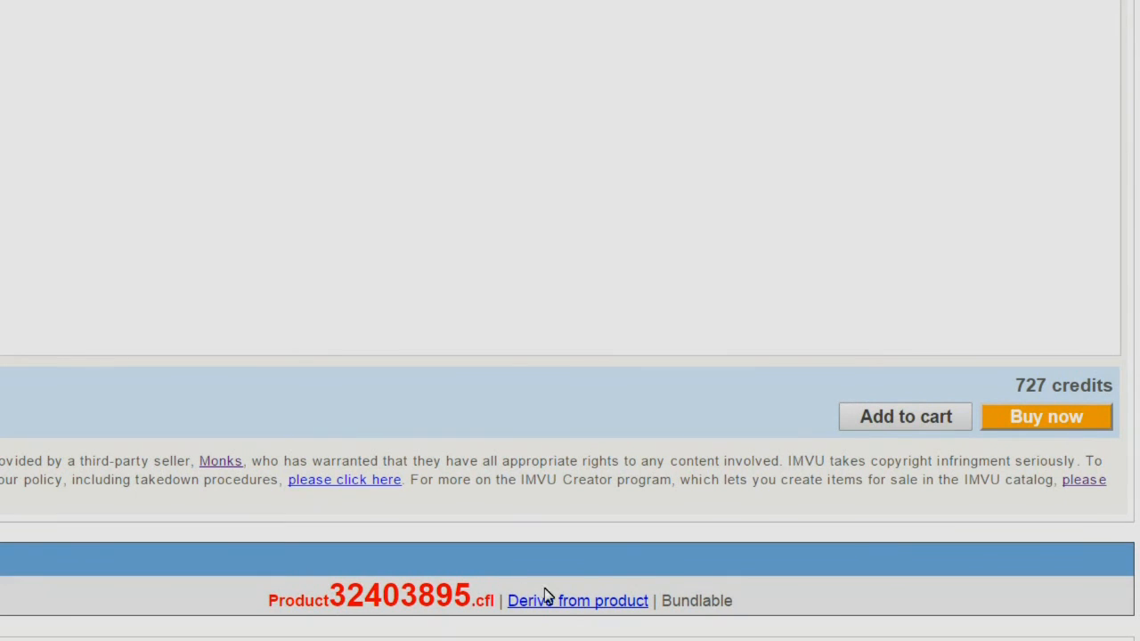
mouse_move(570, 610)
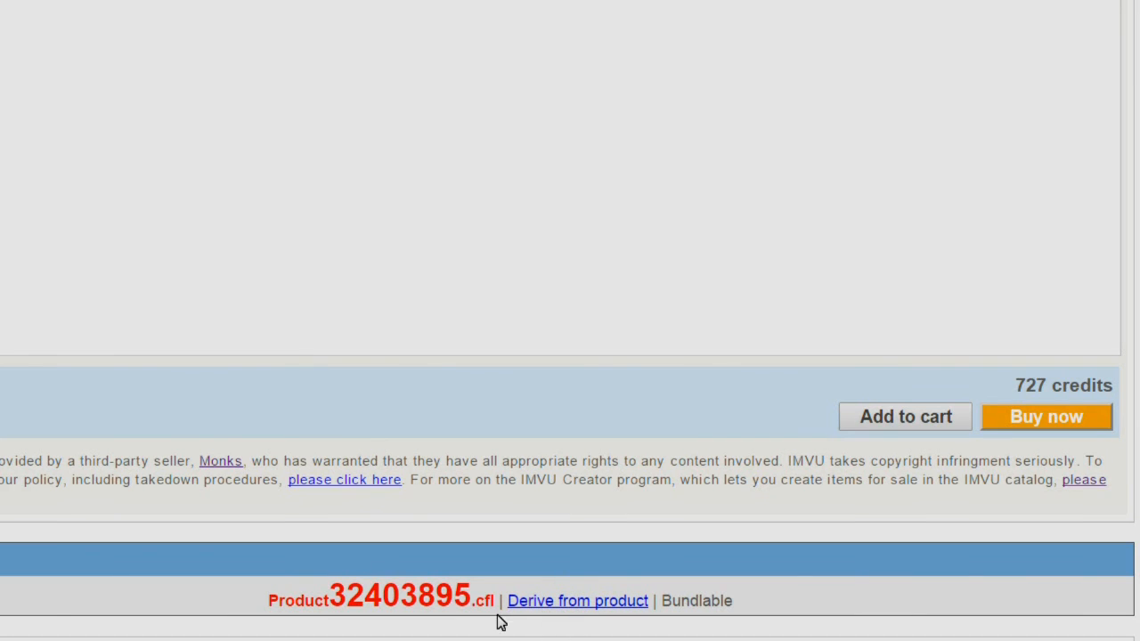
left_click(577, 600)
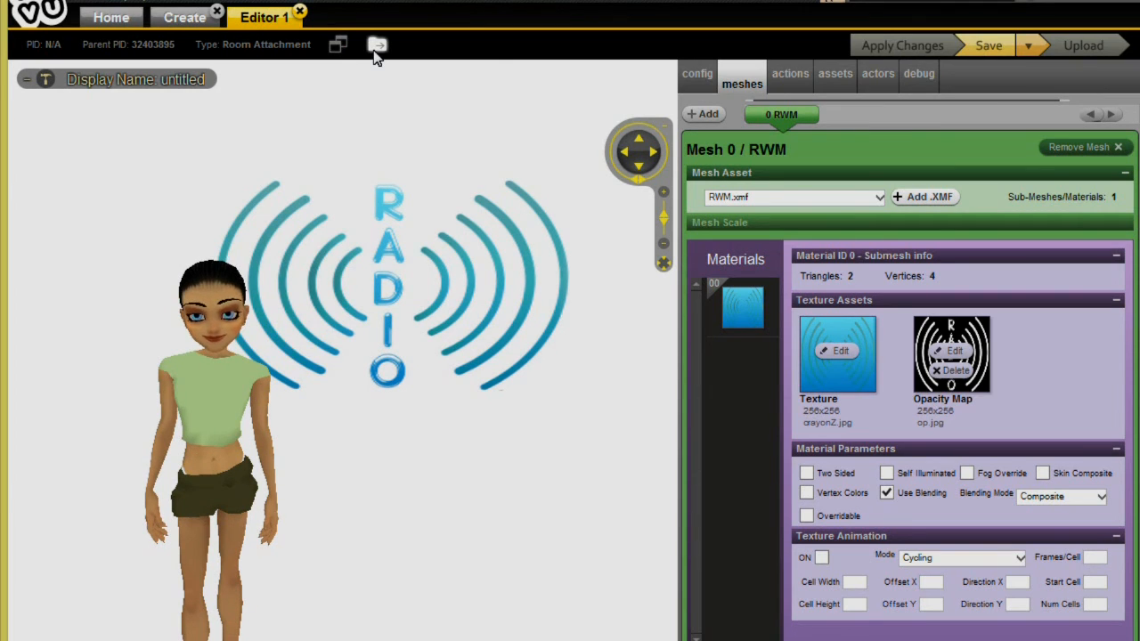
- Open the derived product's project folder from the editor toolbar
left_click(374, 44)
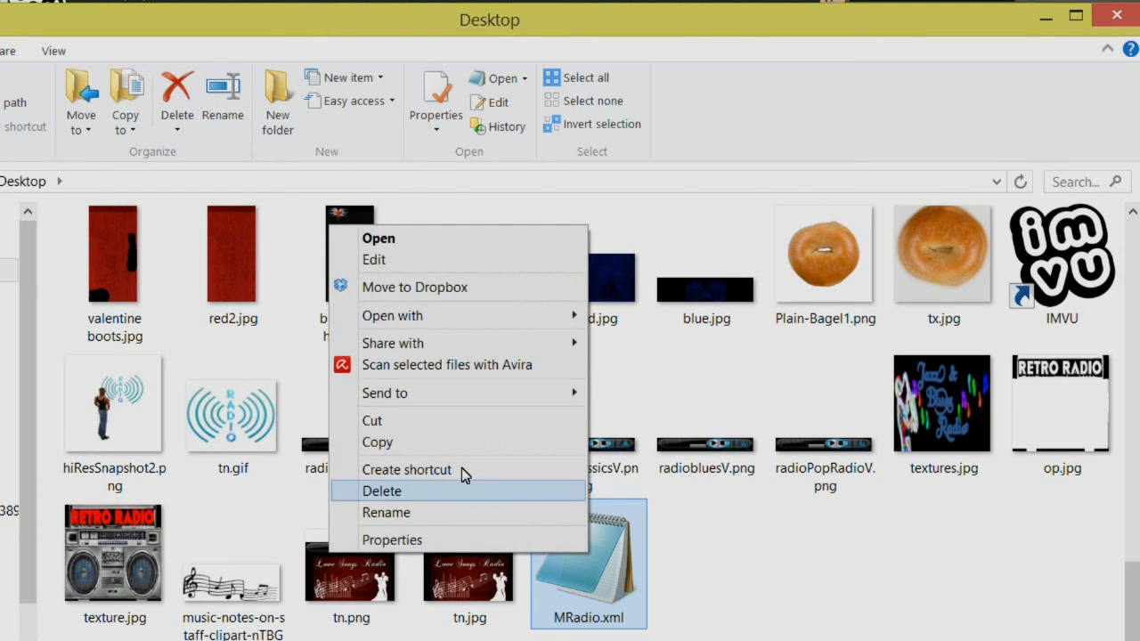
mouse_move(443, 449)
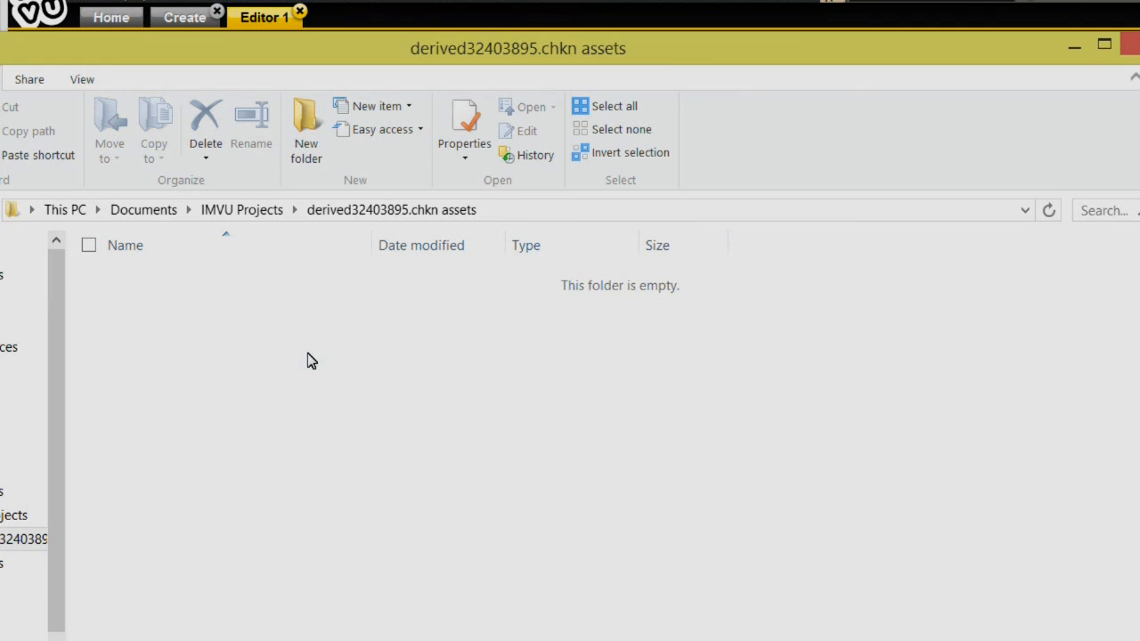
- Paste MRadio.xml into the derived32403895.chkn assets folder and select it
right_click(312, 360)
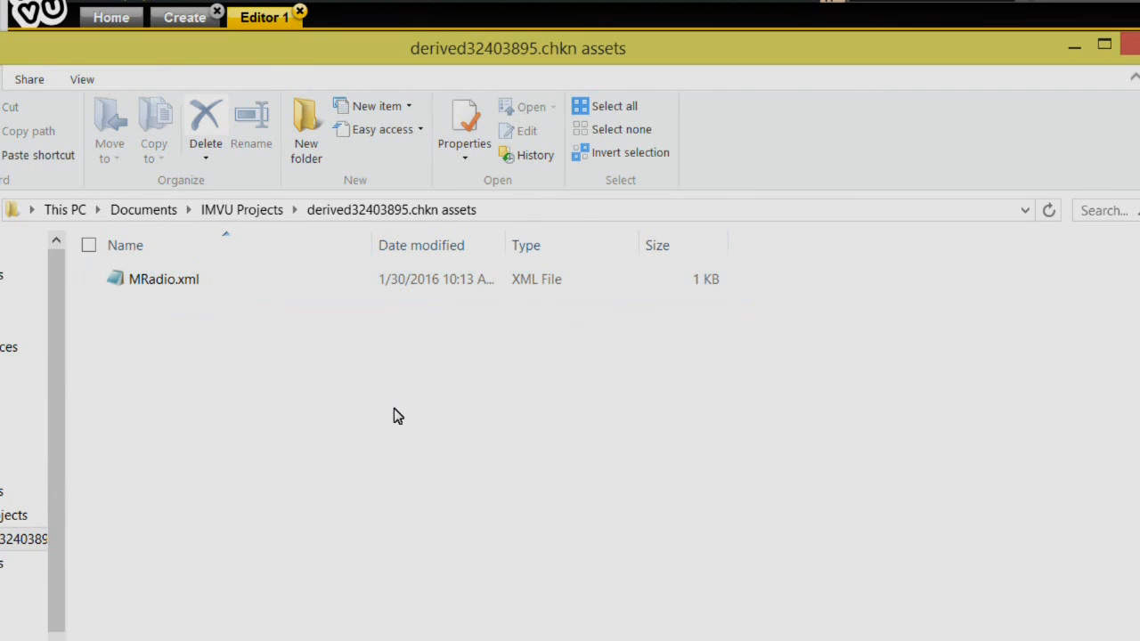
left_click(164, 278)
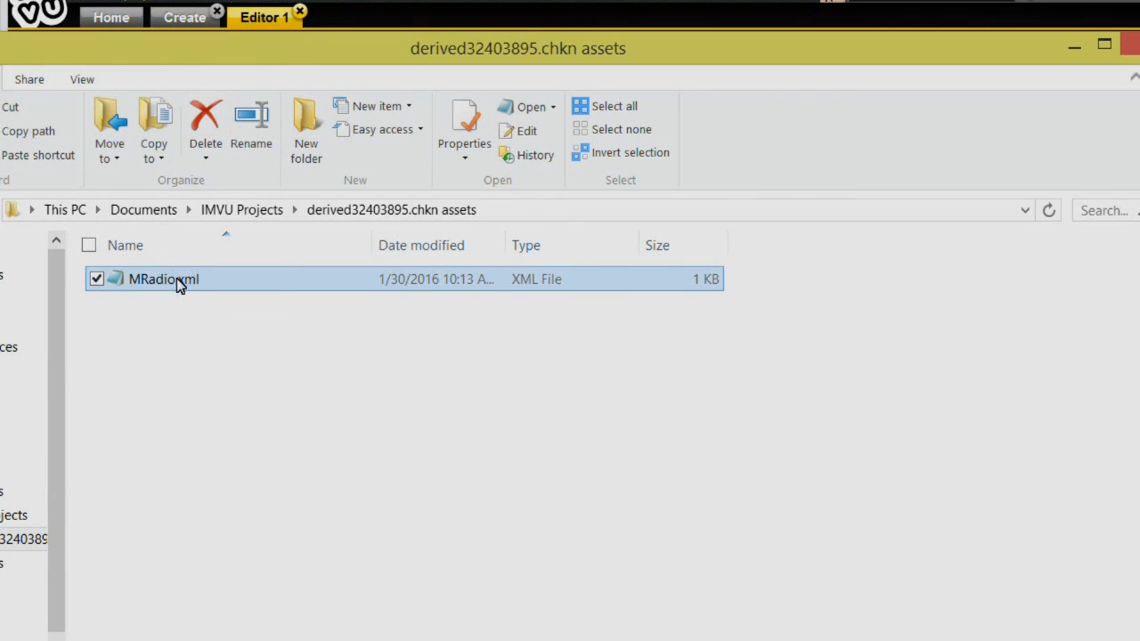
left_click(342, 374)
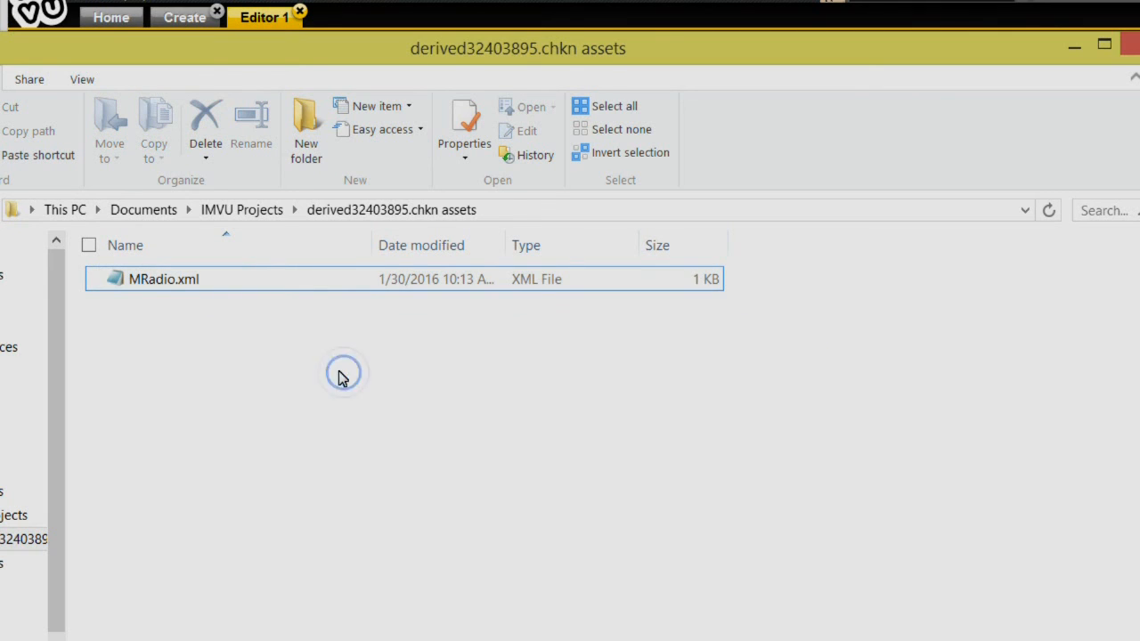
left_click(164, 278)
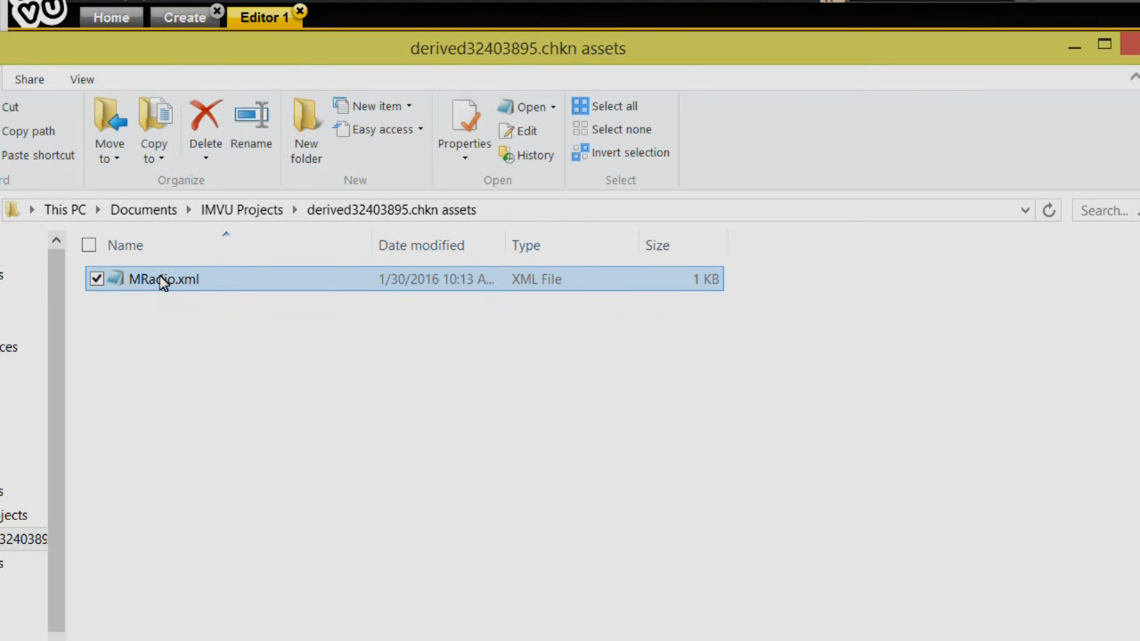
mouse_move(181, 330)
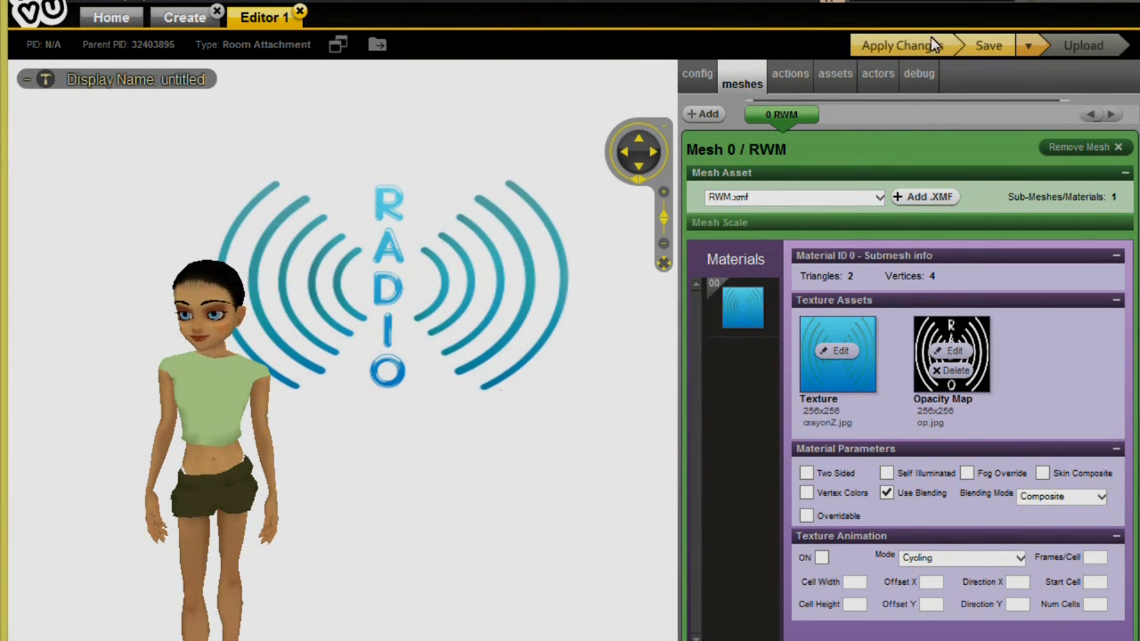
- Apply changes, then switch the radio preview to 1 HITS 70s, stop playback, and return to Super 70s
left_click(902, 46)
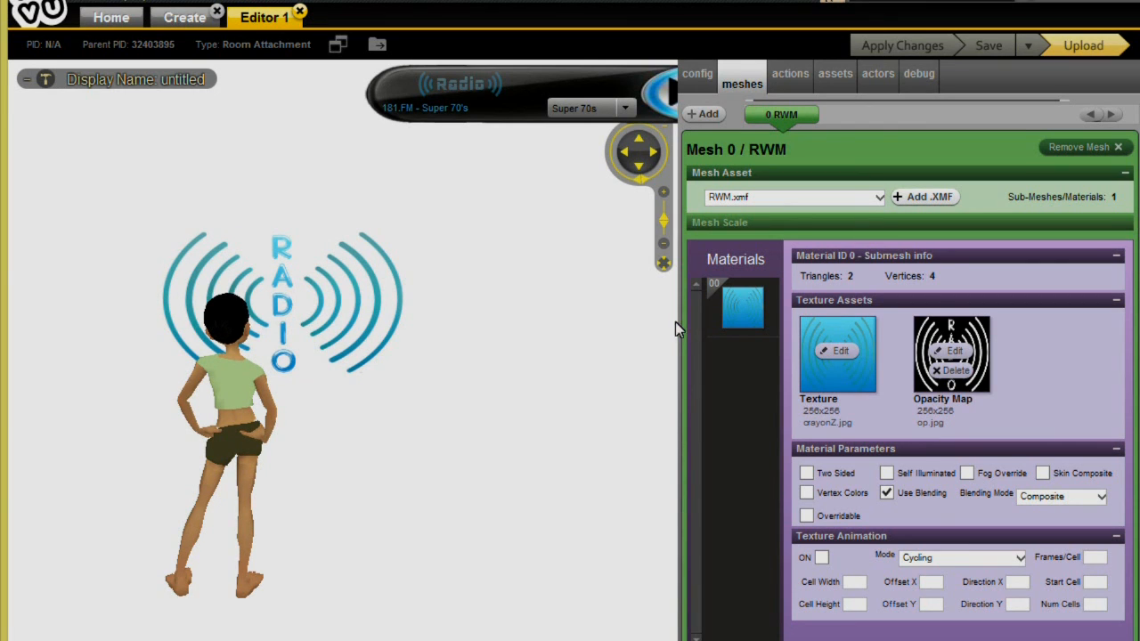
mouse_move(544, 235)
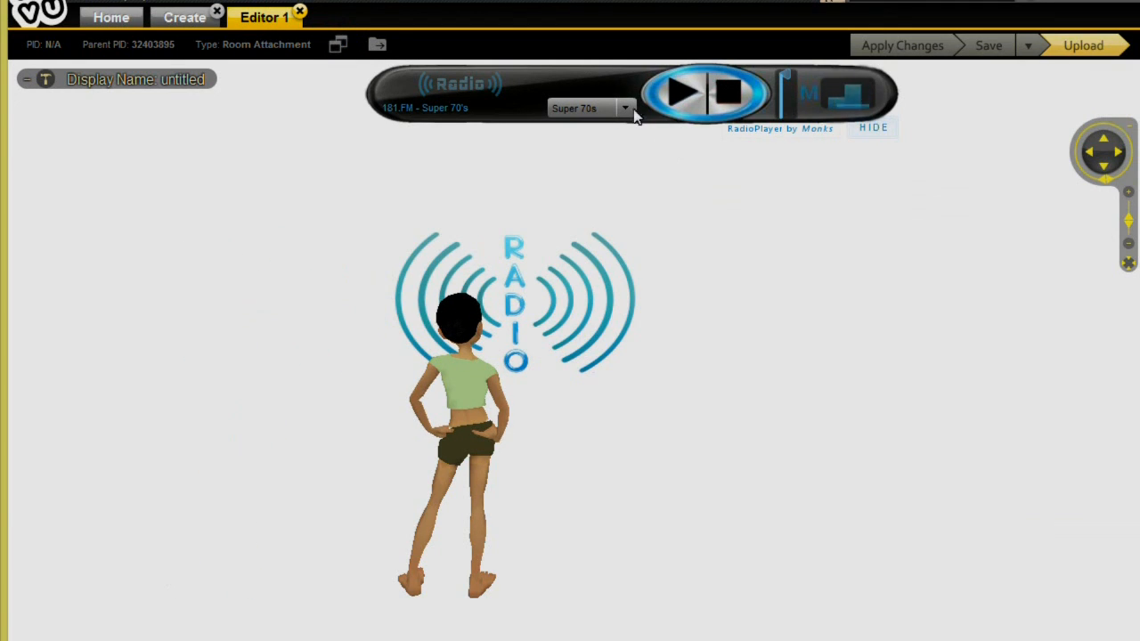
left_click(624, 109)
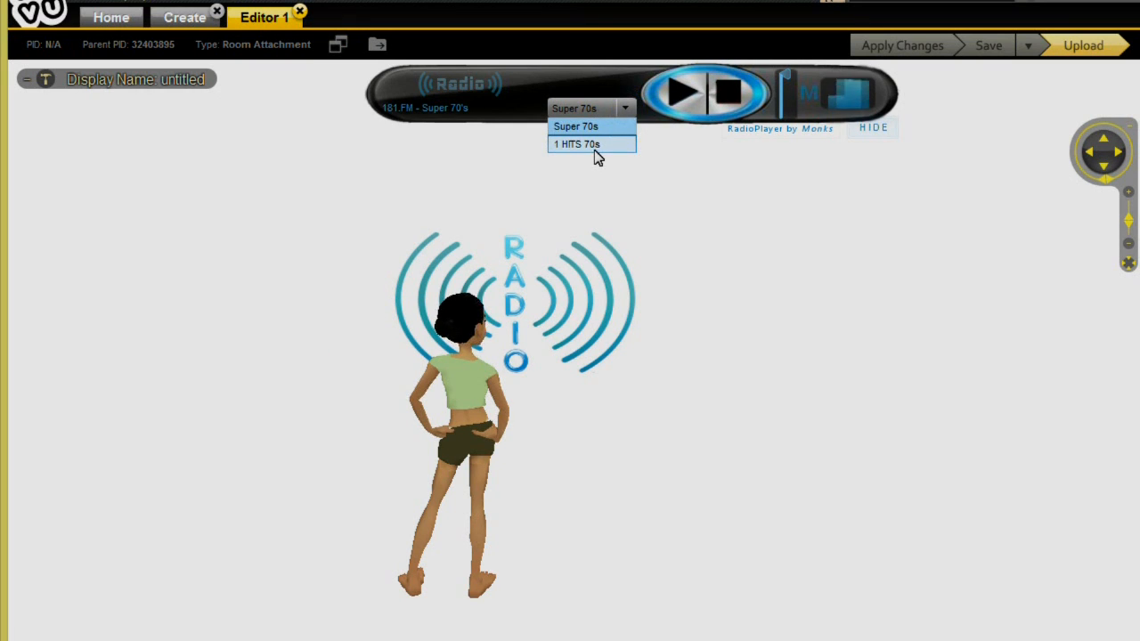
left_click(578, 143)
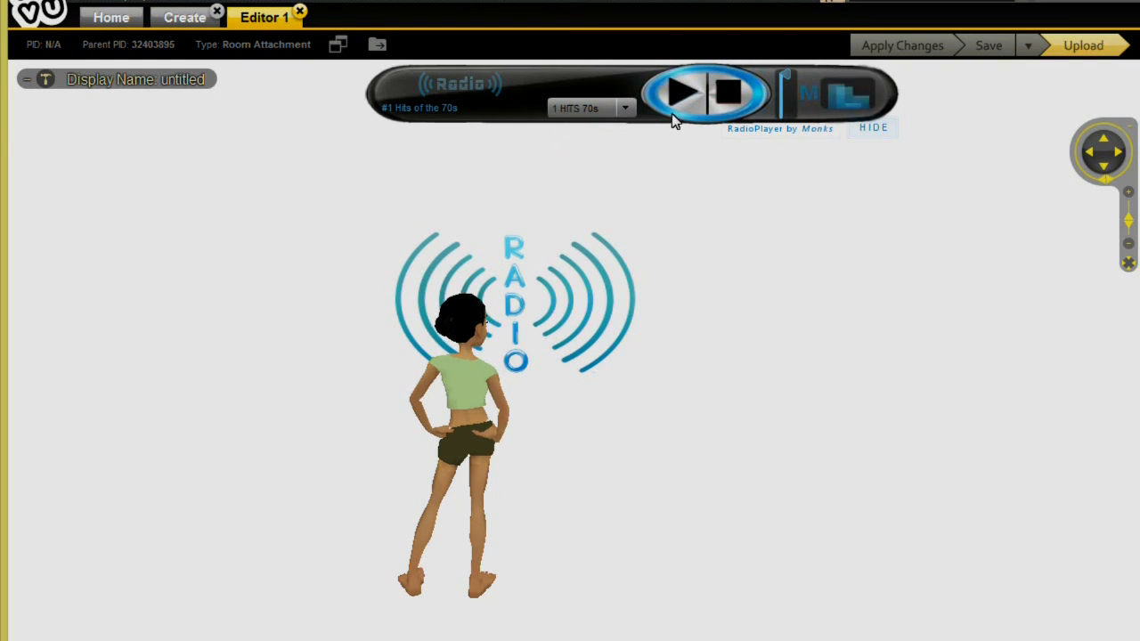
left_click(725, 93)
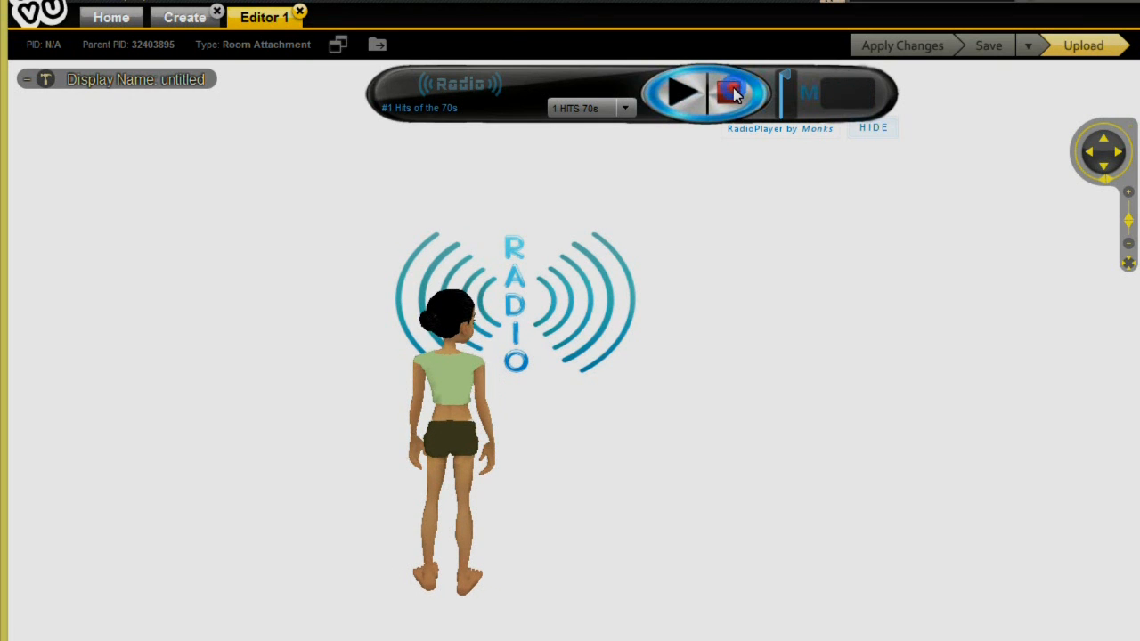
left_click(623, 109)
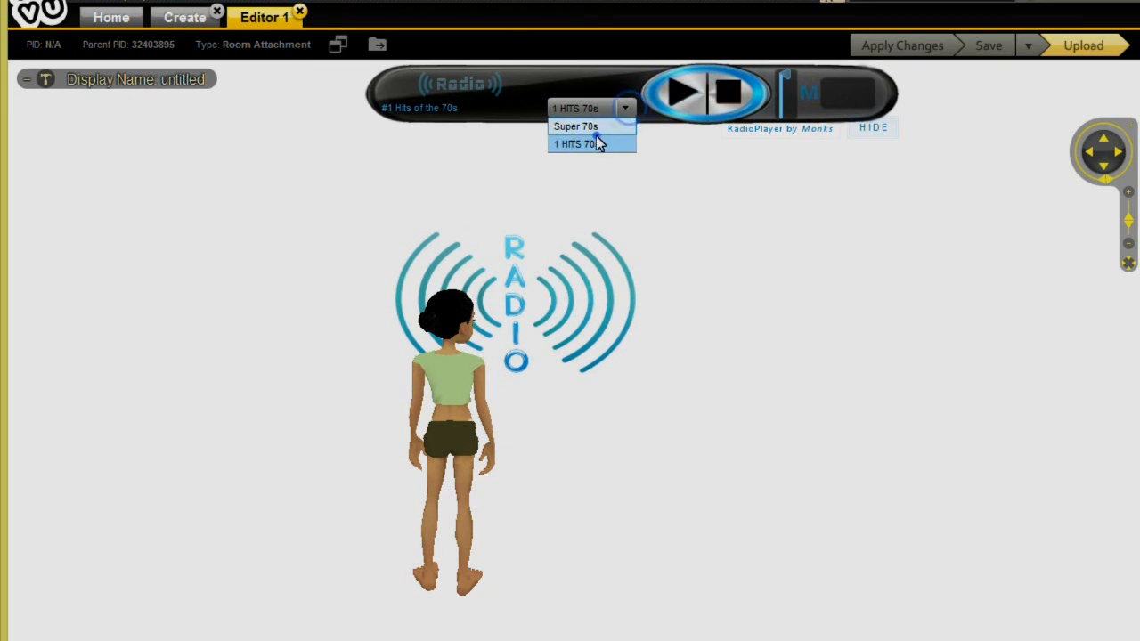
left_click(576, 125)
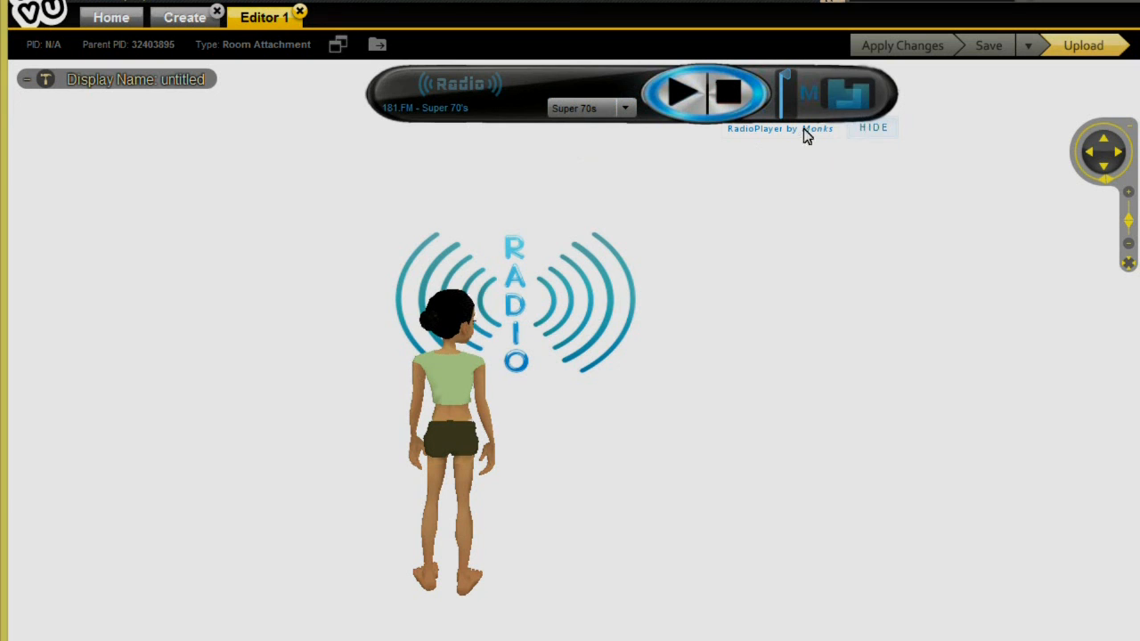